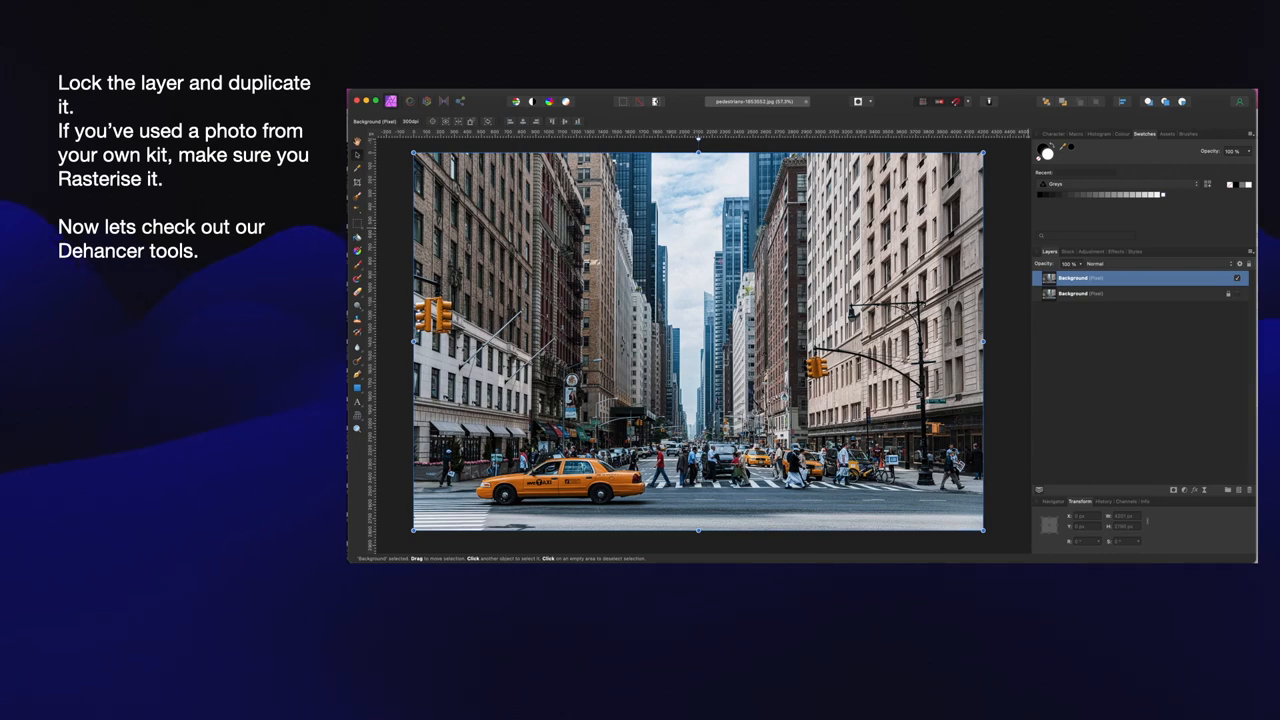
Step: Preview the Cinestill 50D film profile on the city street photo
click(712, 124)
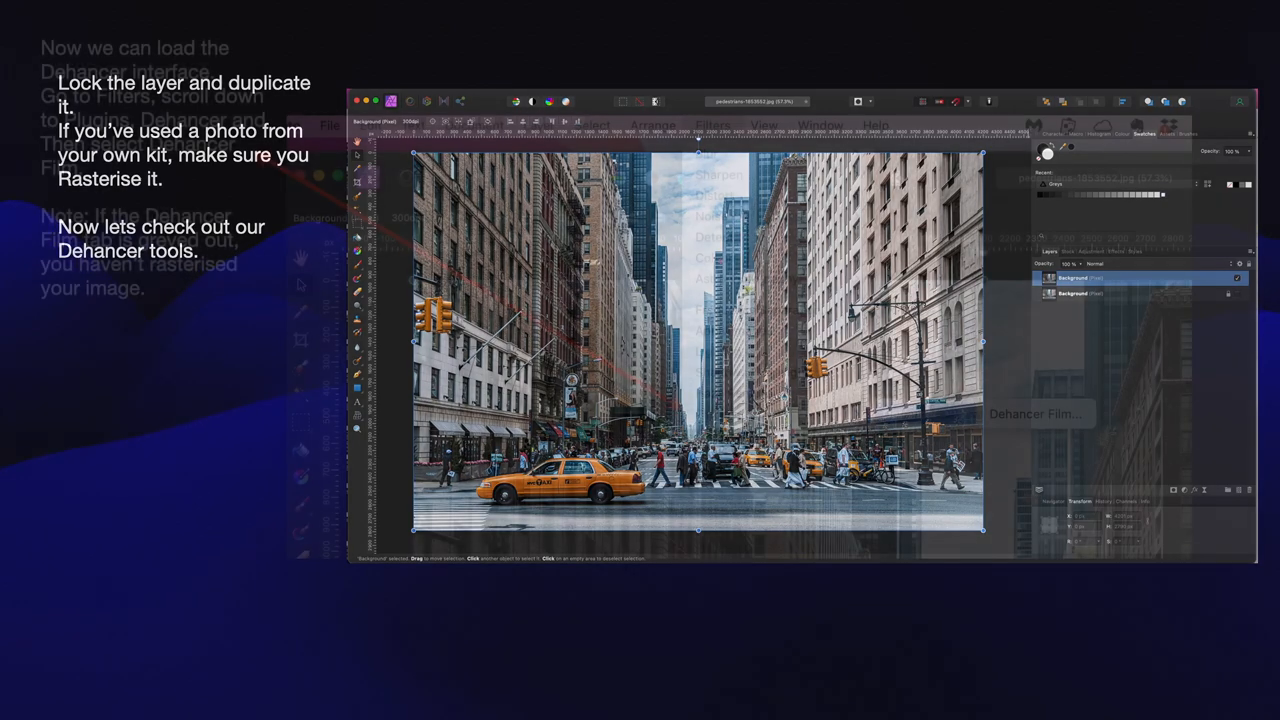
click(712, 124)
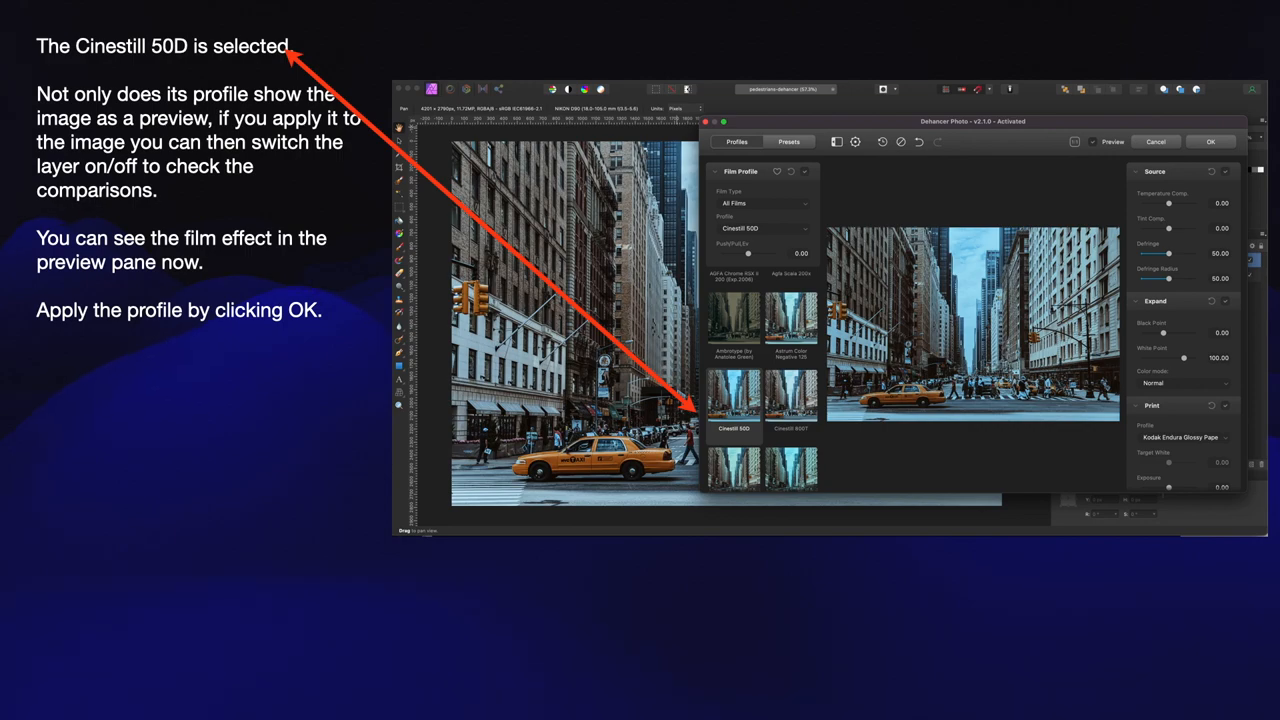
click(1212, 140)
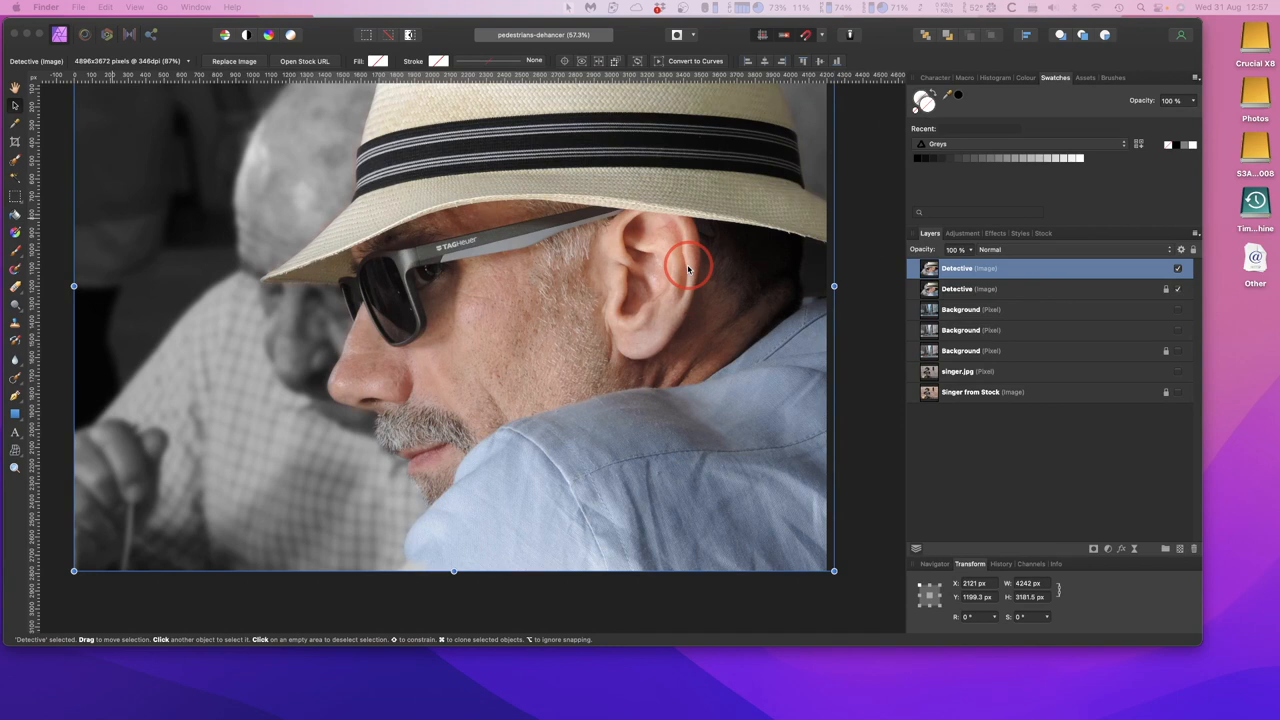
mouse_move(1076, 98)
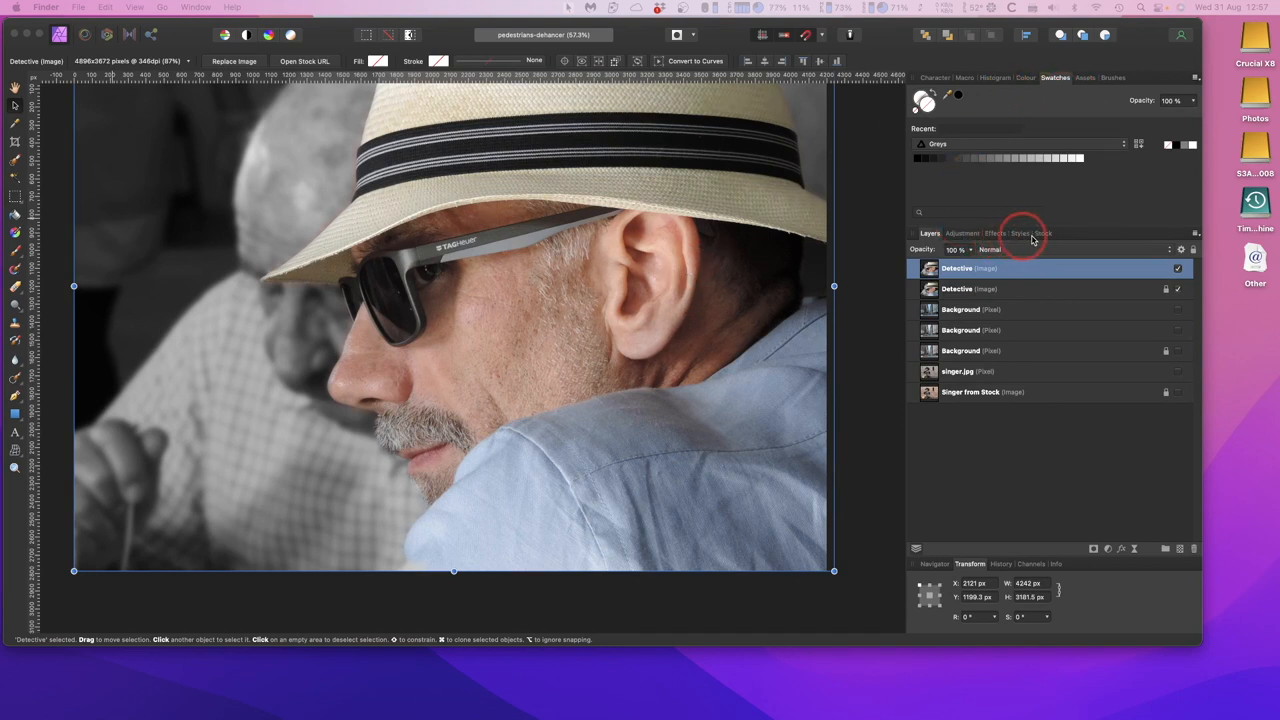
click(1044, 232)
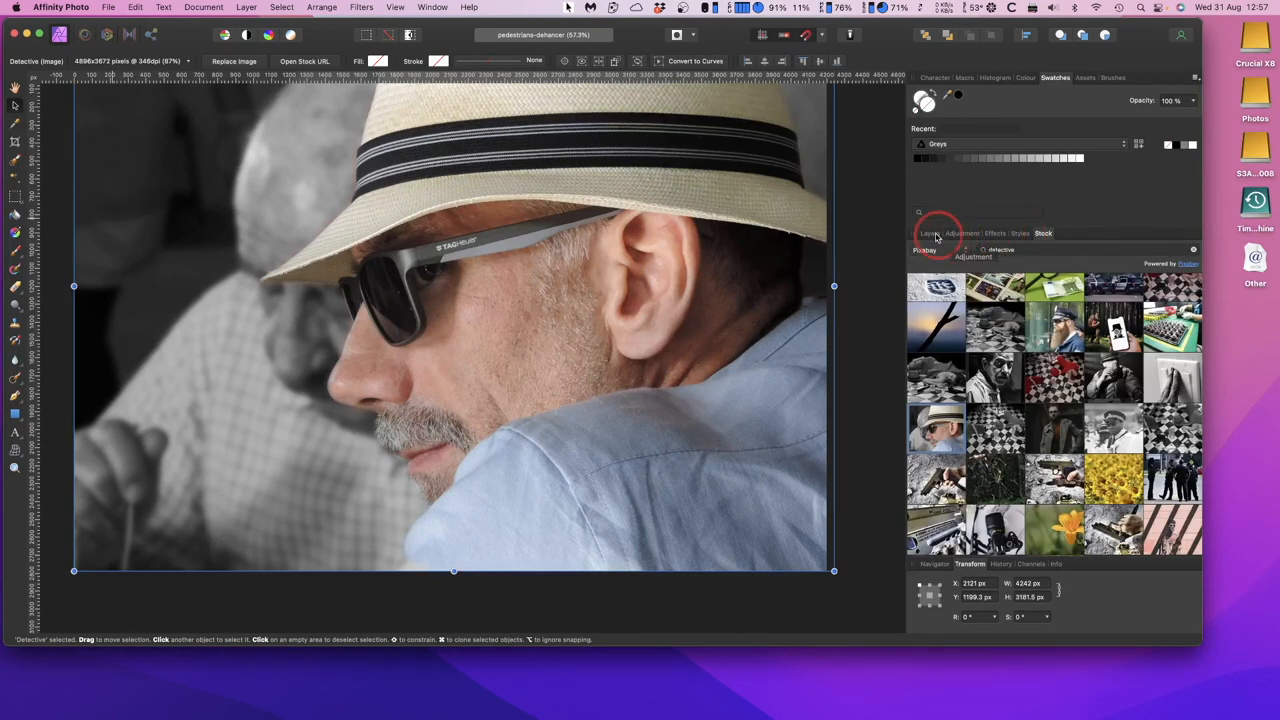
click(928, 232)
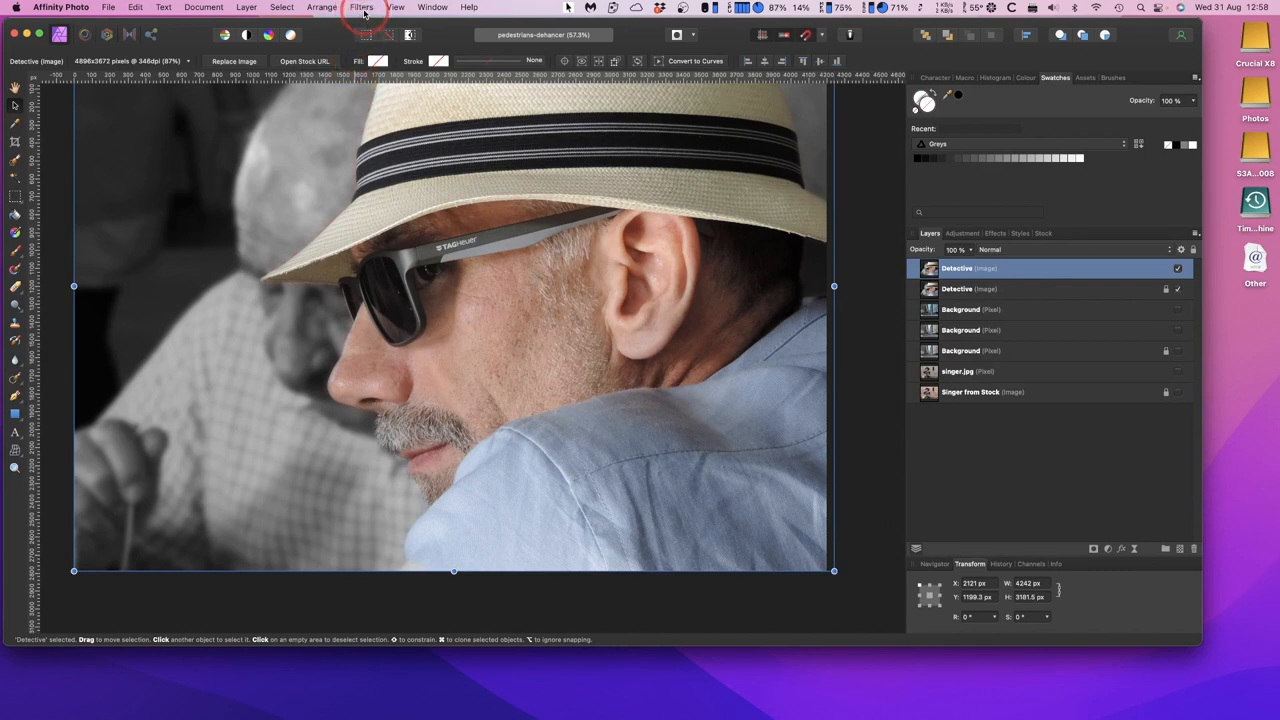
Step: Show Affinity Photo's Filters menu to reach the installed plugins
click(362, 8)
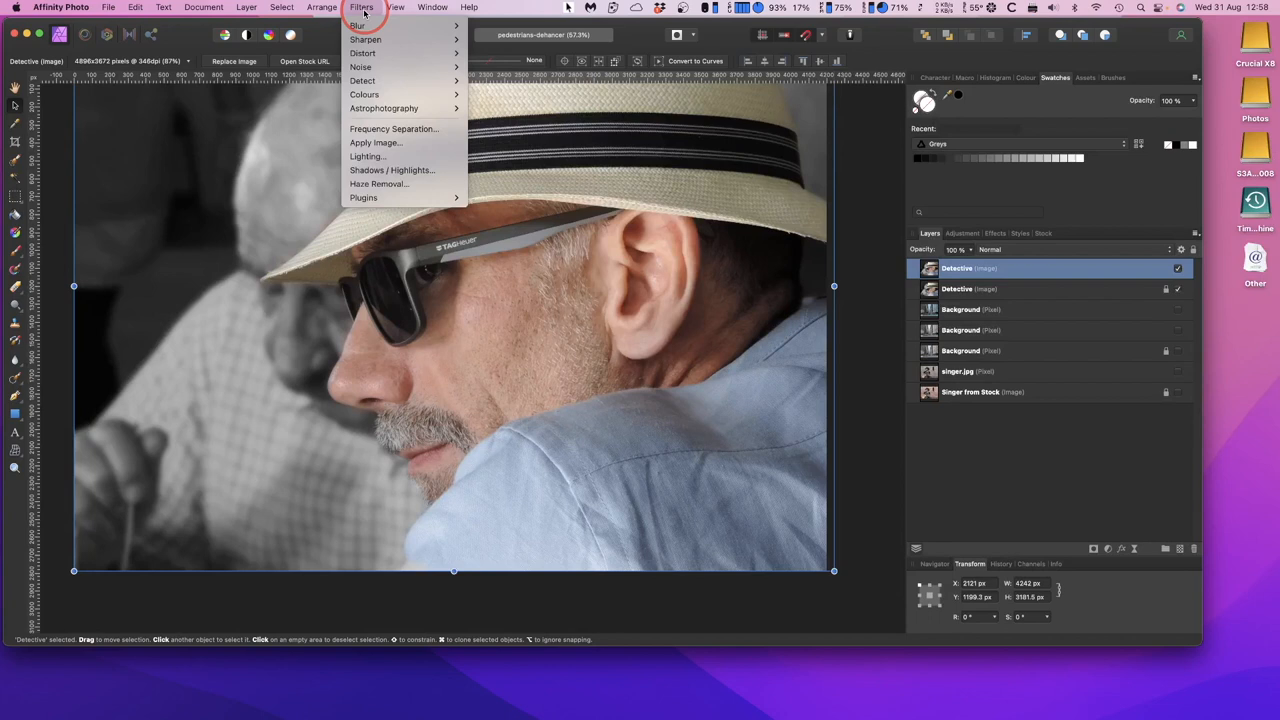
mouse_move(368, 198)
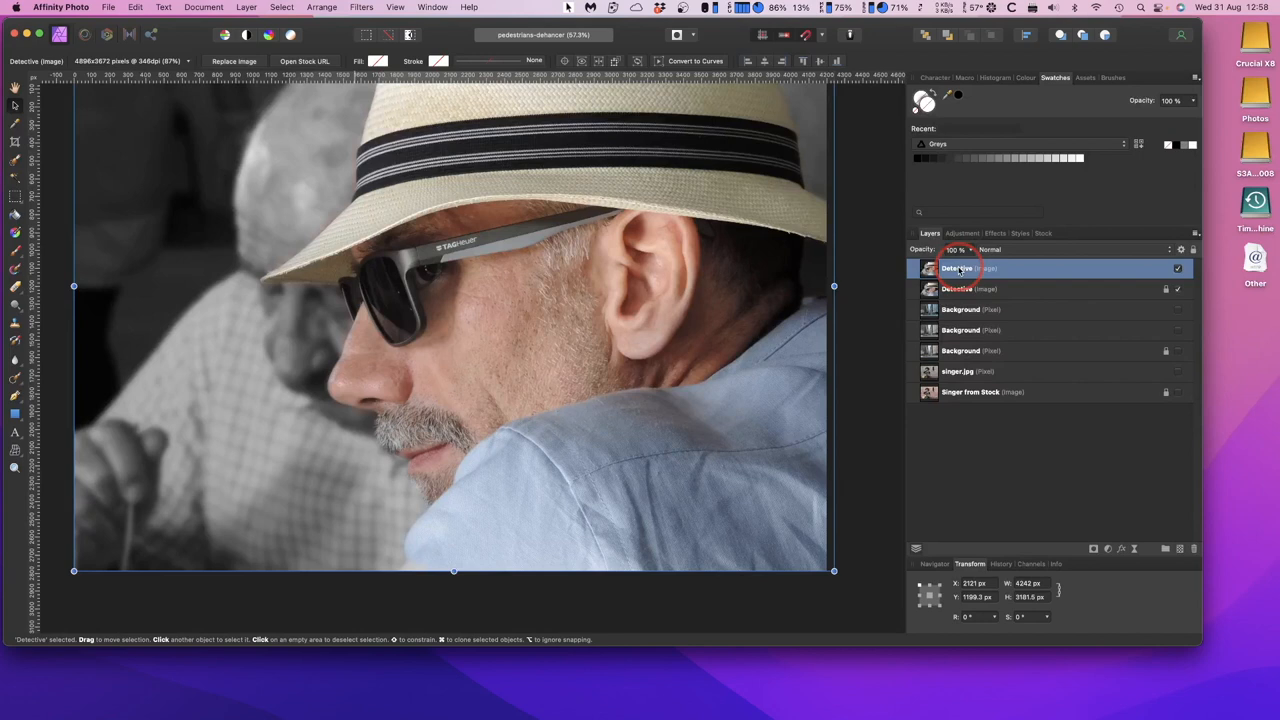
Step: Rasterise the duplicate Detective image layer into a pixel layer and start renaming it
right_click(956, 268)
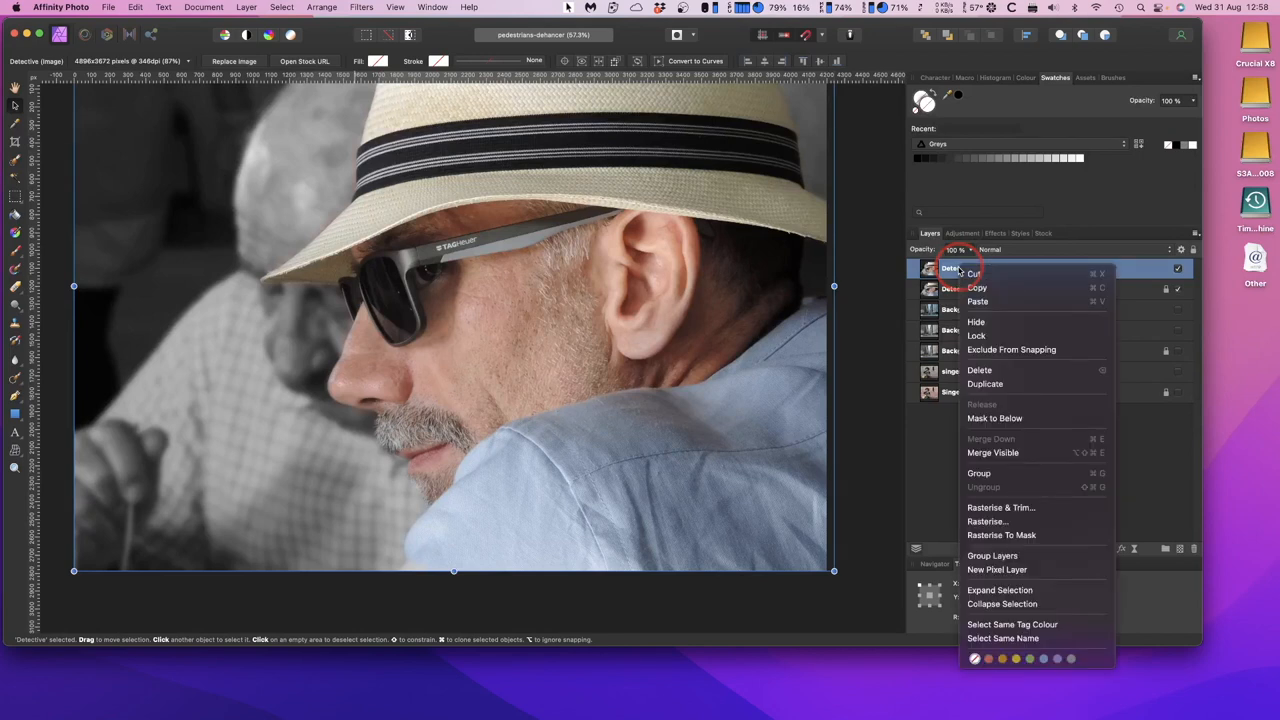
mouse_move(1012, 348)
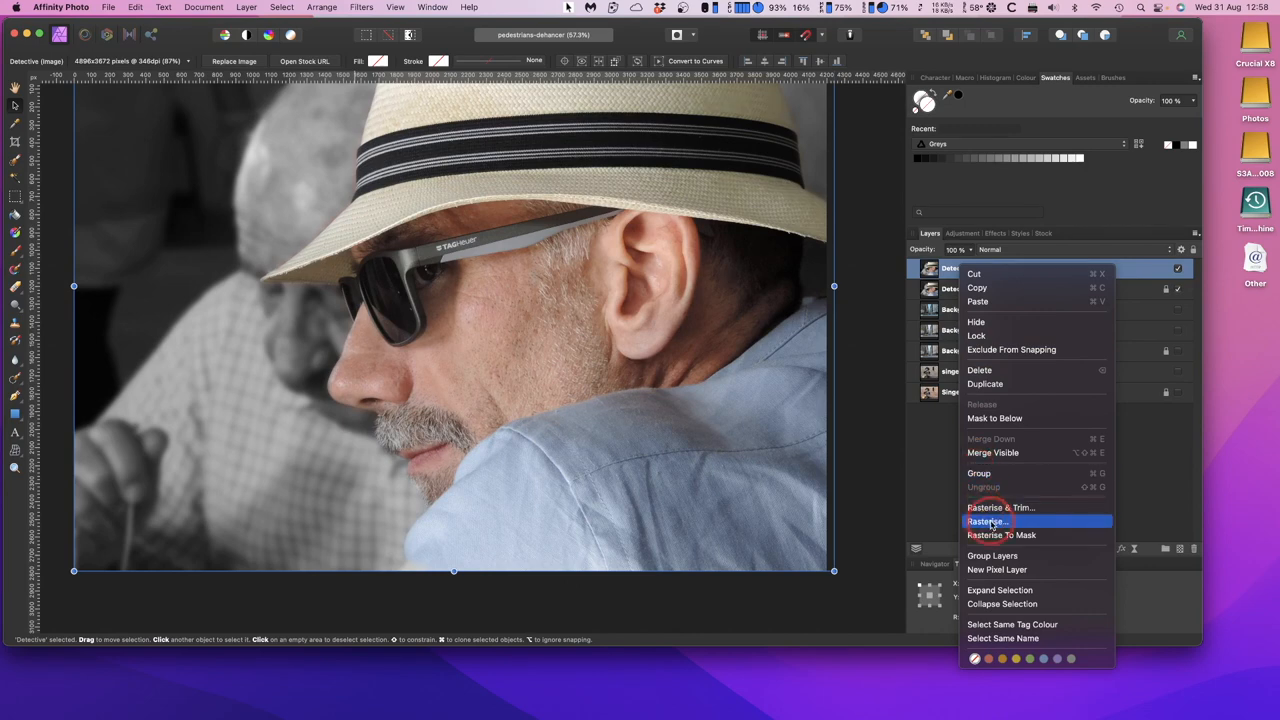
click(988, 520)
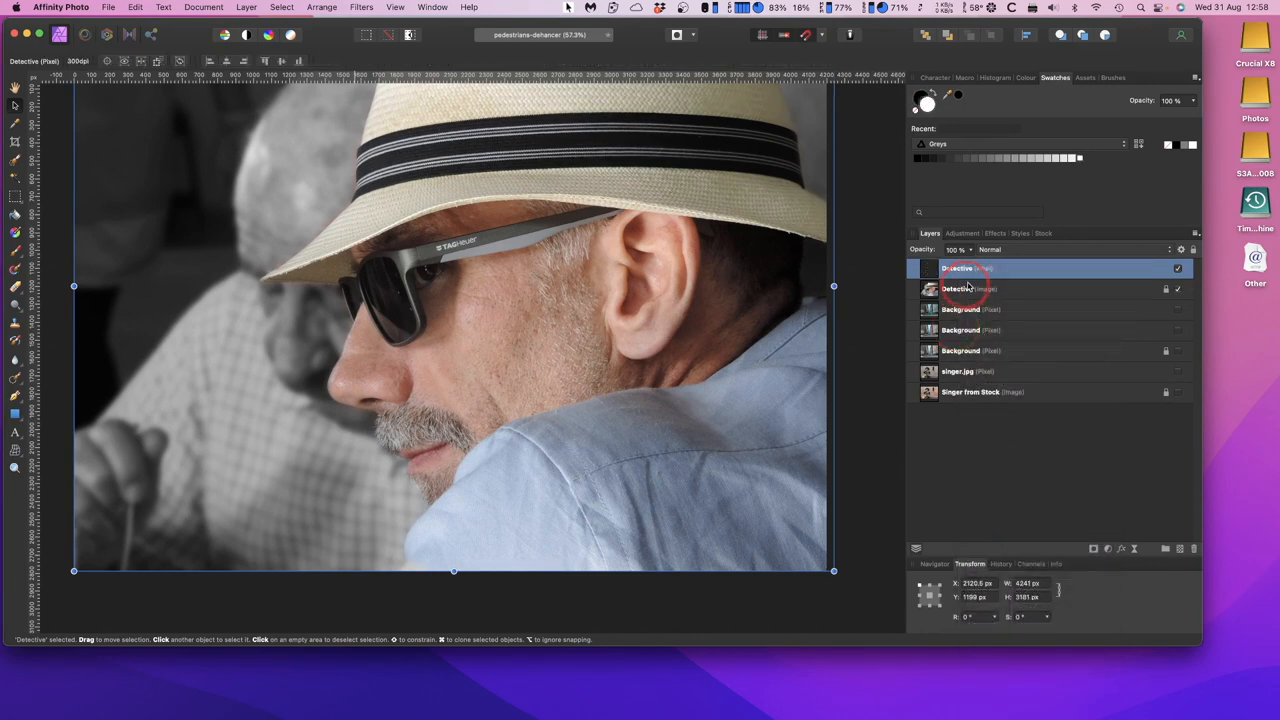
double_click(958, 288)
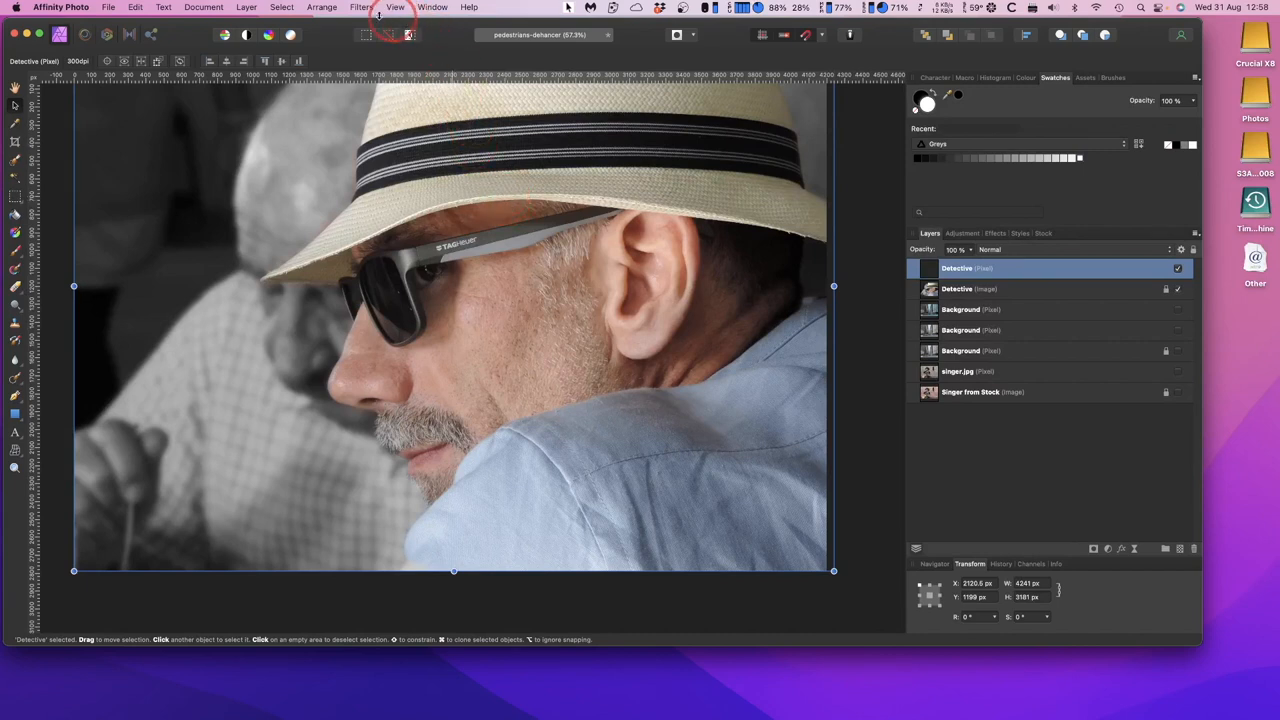
Step: Launch the Dehancer Film plugin on the rasterised Detective layer via Filters > Plugins
click(360, 8)
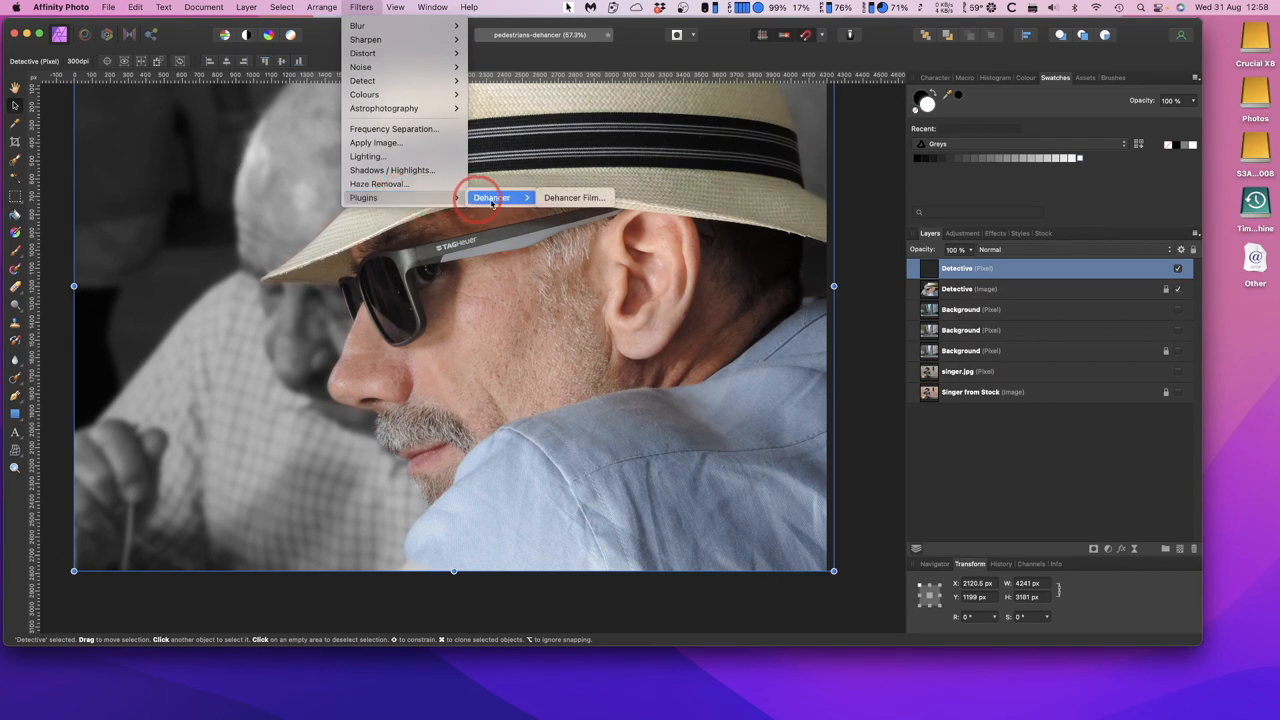
mouse_move(576, 198)
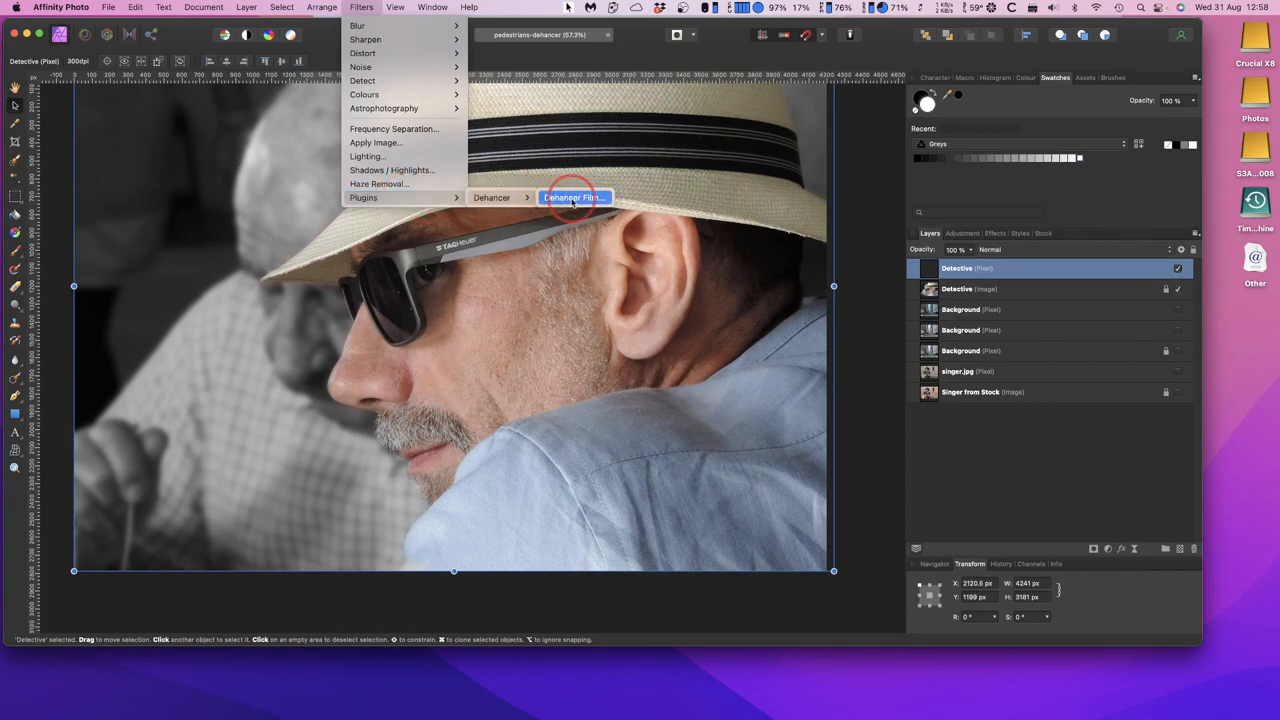
click(576, 198)
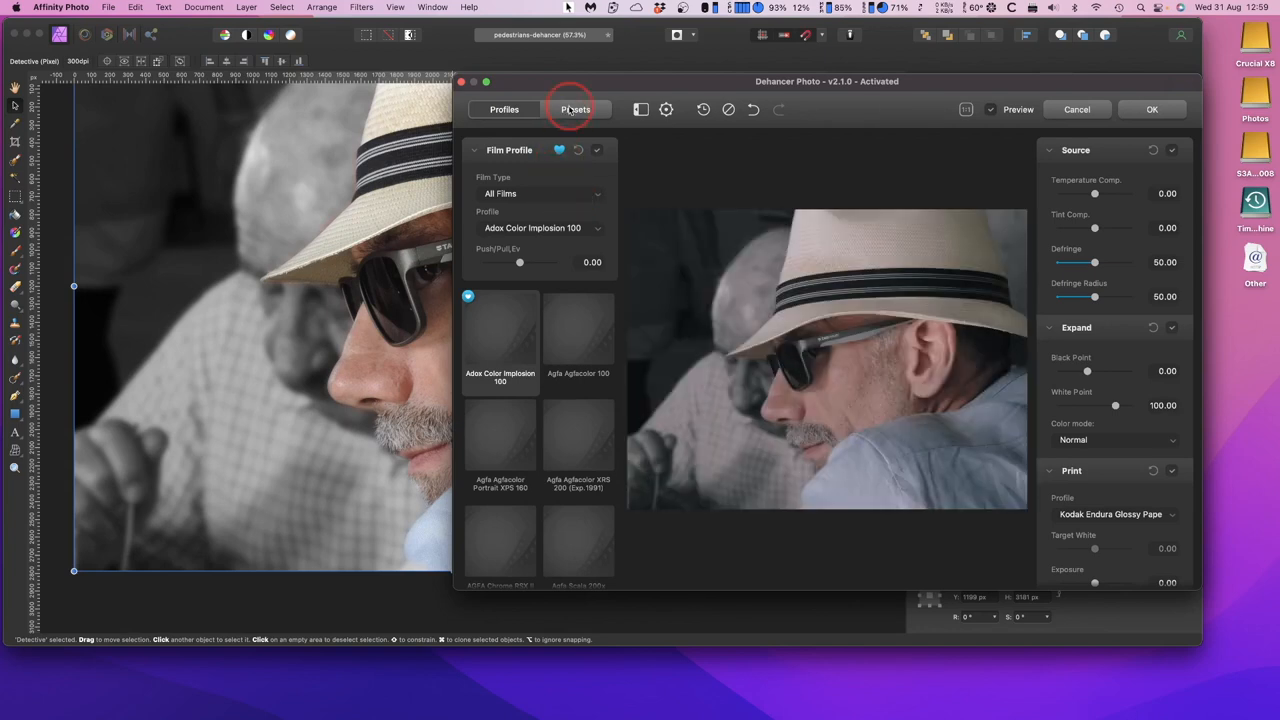
click(576, 108)
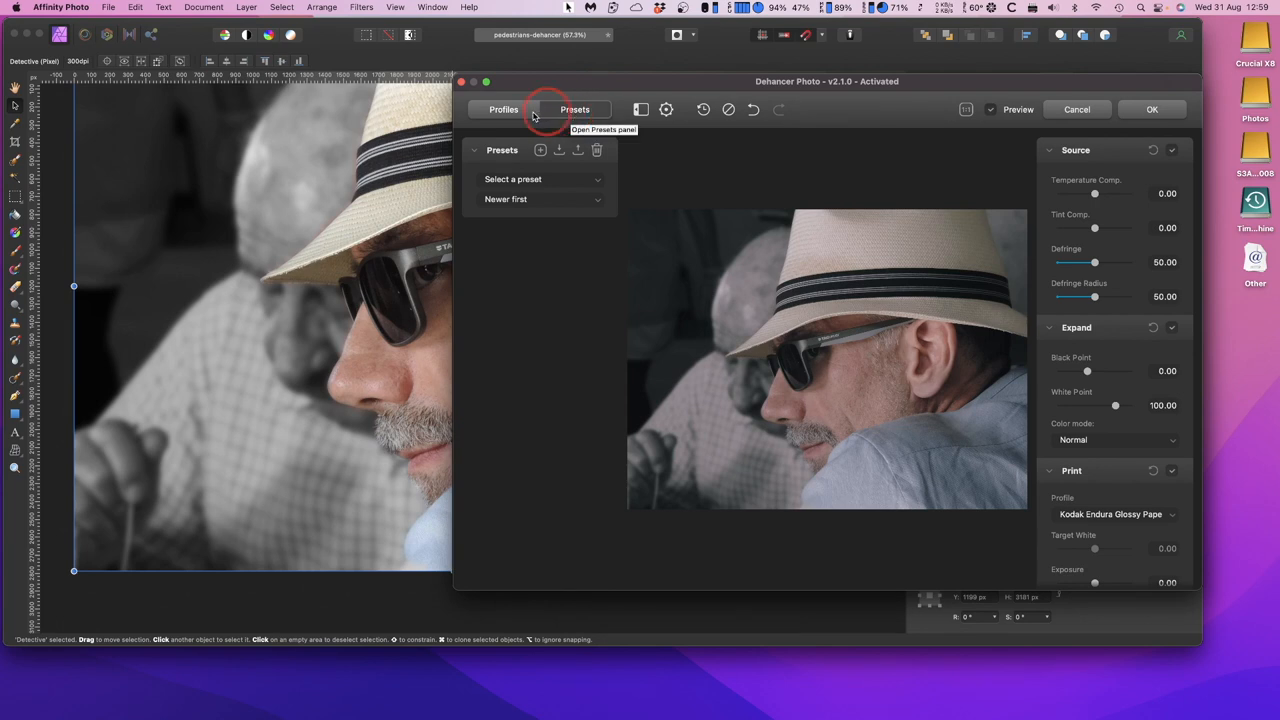
click(504, 108)
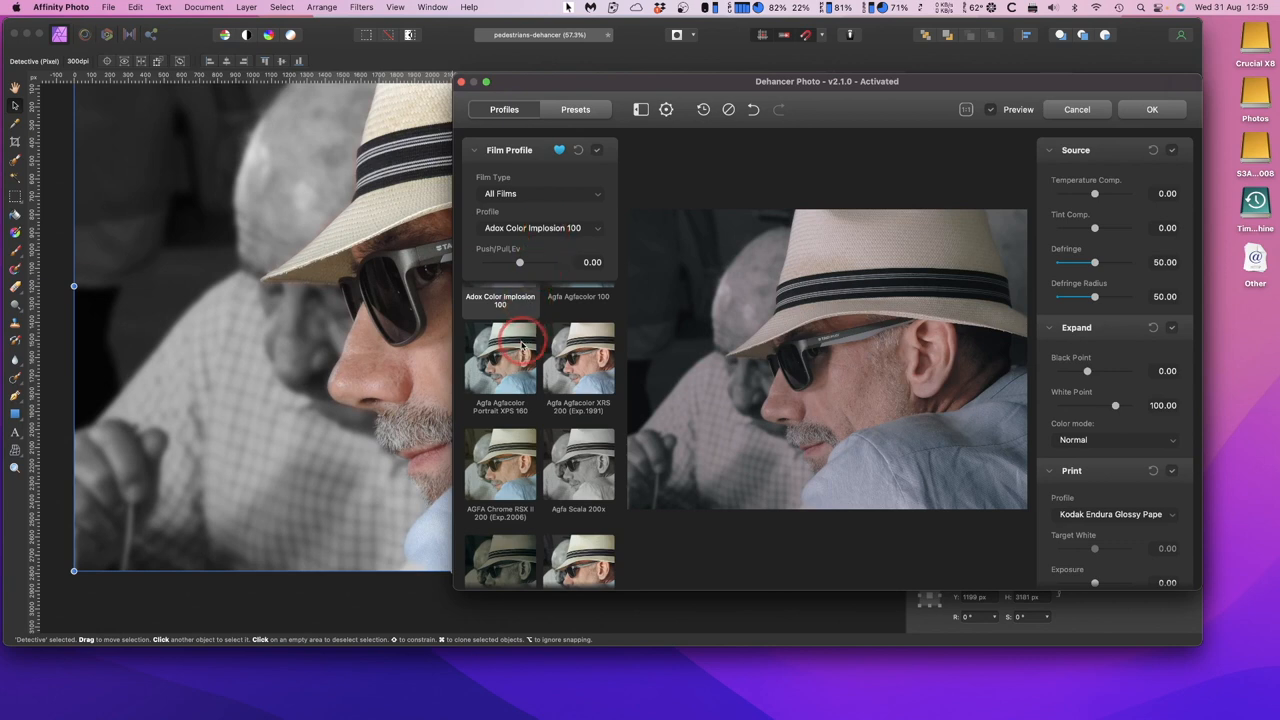
scroll(down, 3)
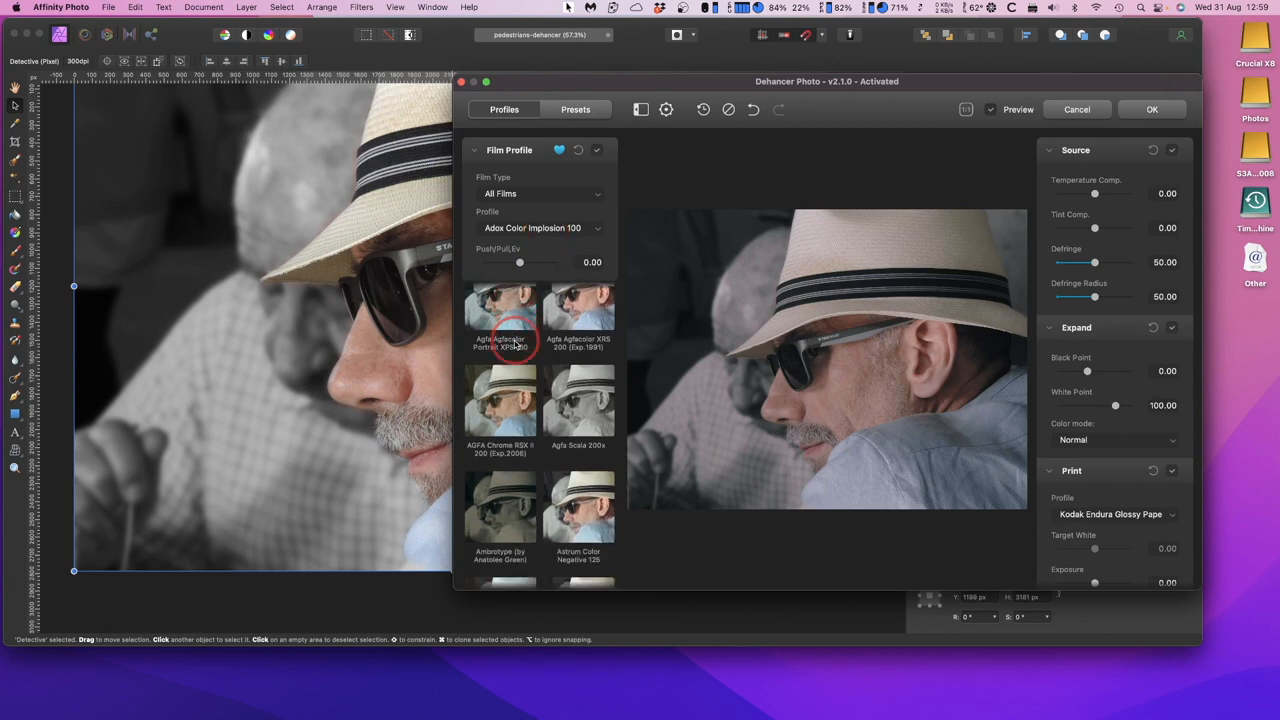
scroll(down, 3)
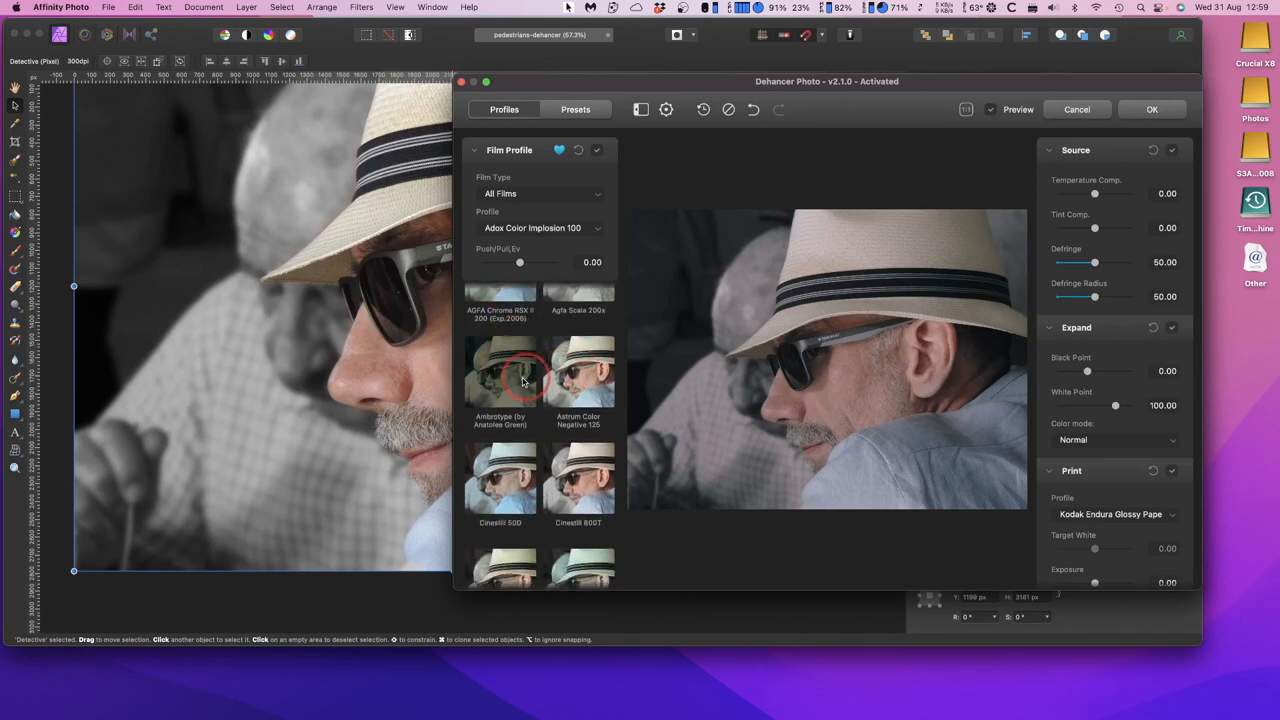
scroll(down, 3)
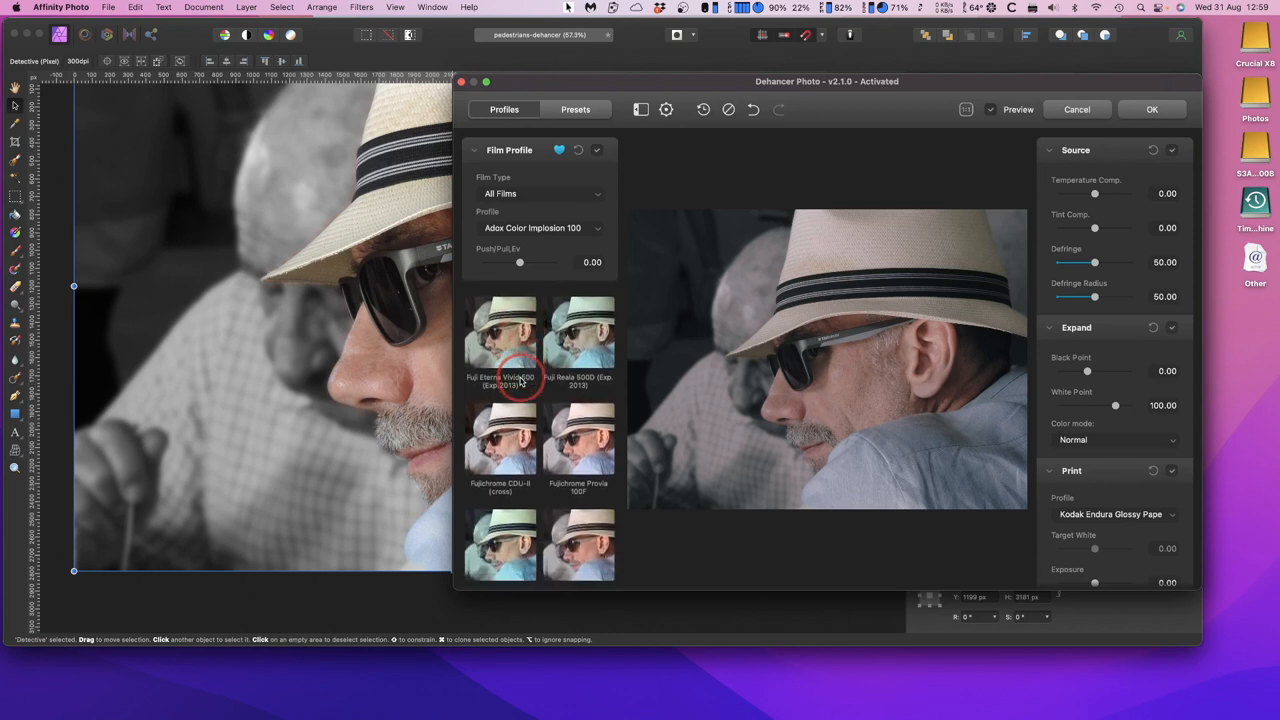
scroll(down, 3)
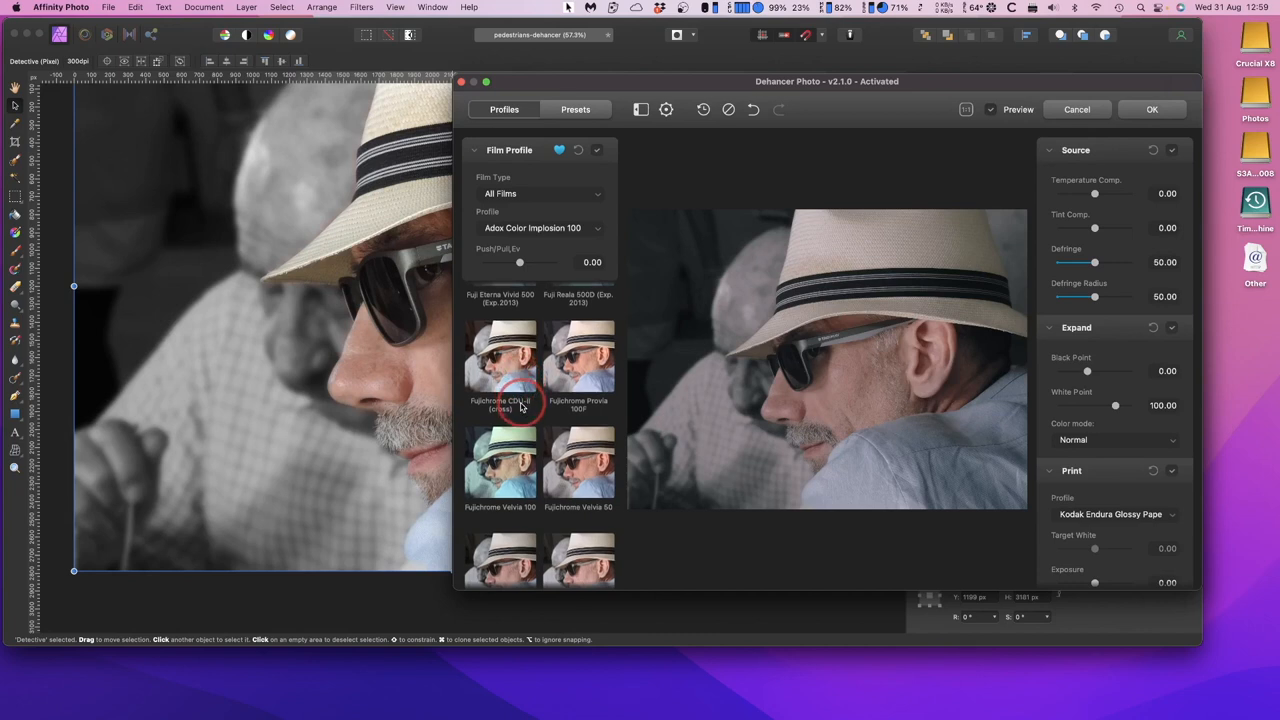
scroll(down, 3)
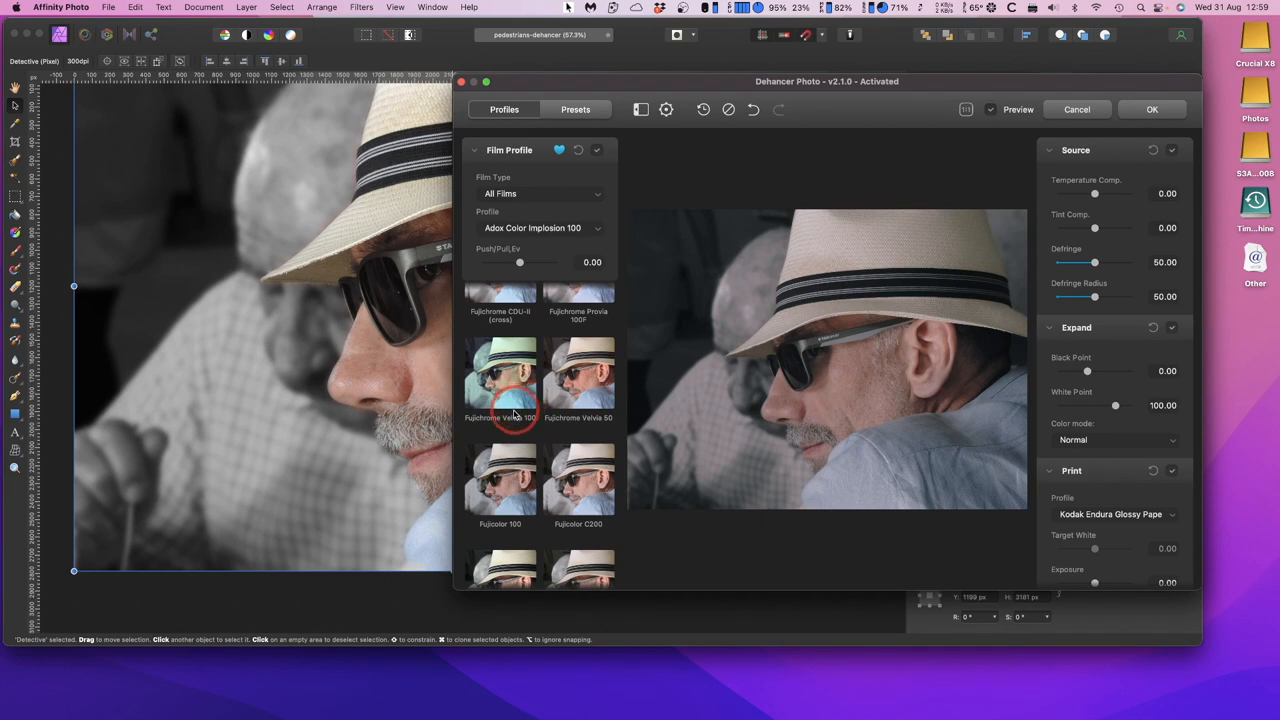
scroll(down, 3)
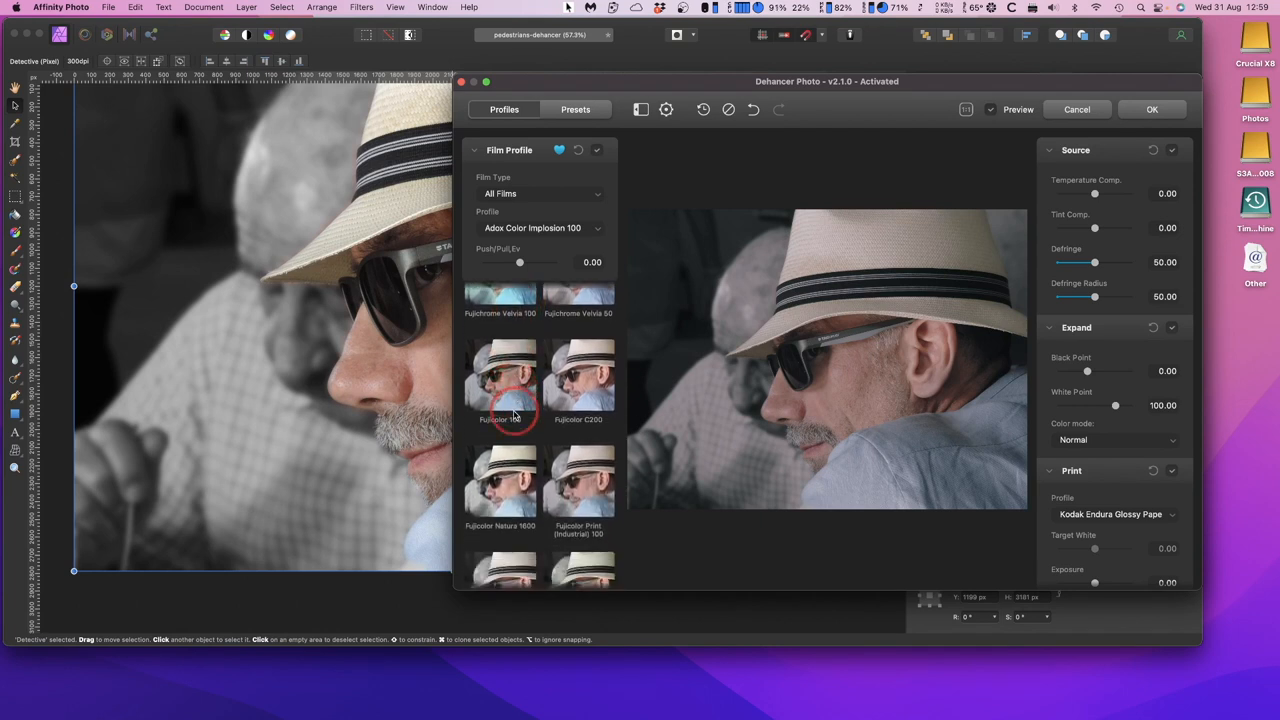
scroll(down, 3)
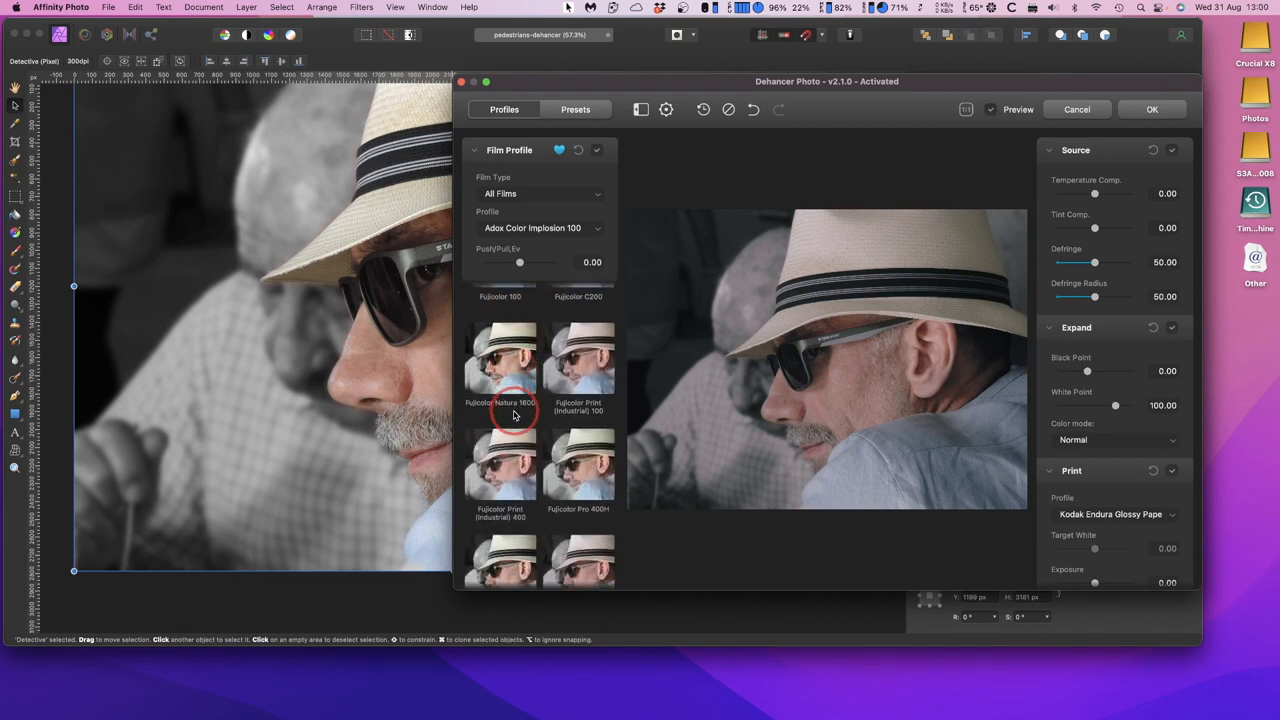
scroll(down, 3)
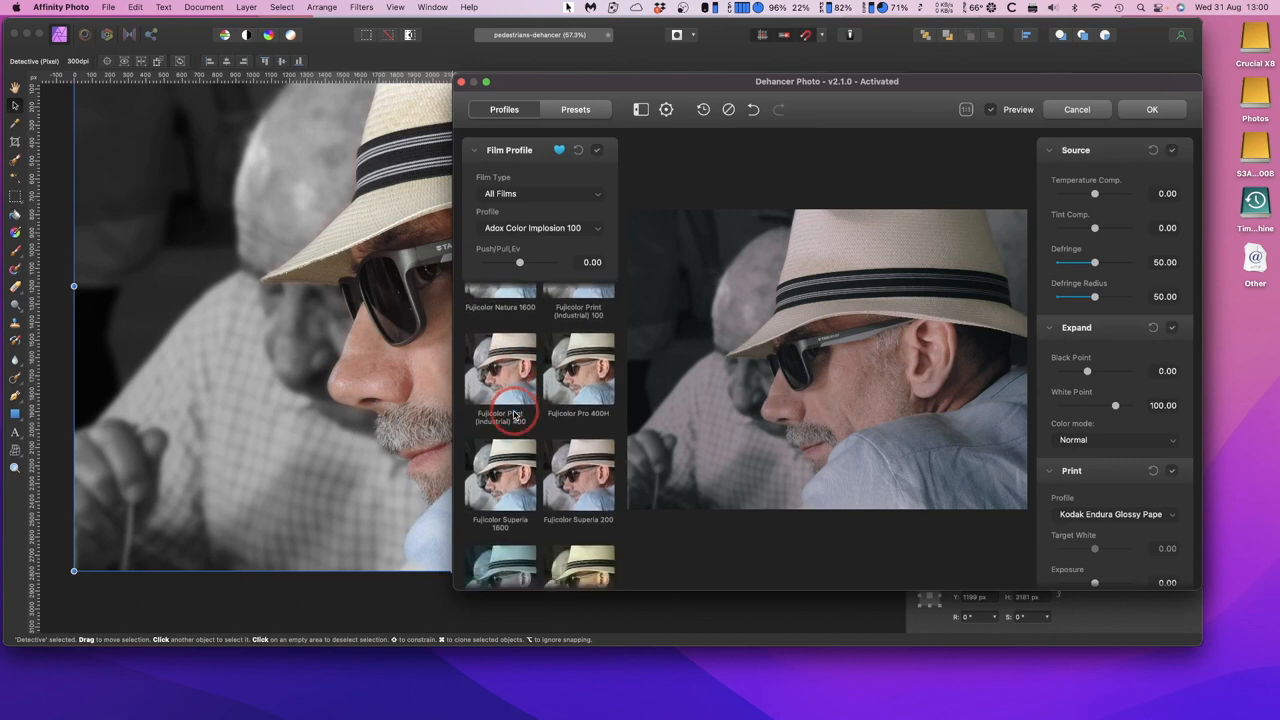
scroll(down, 3)
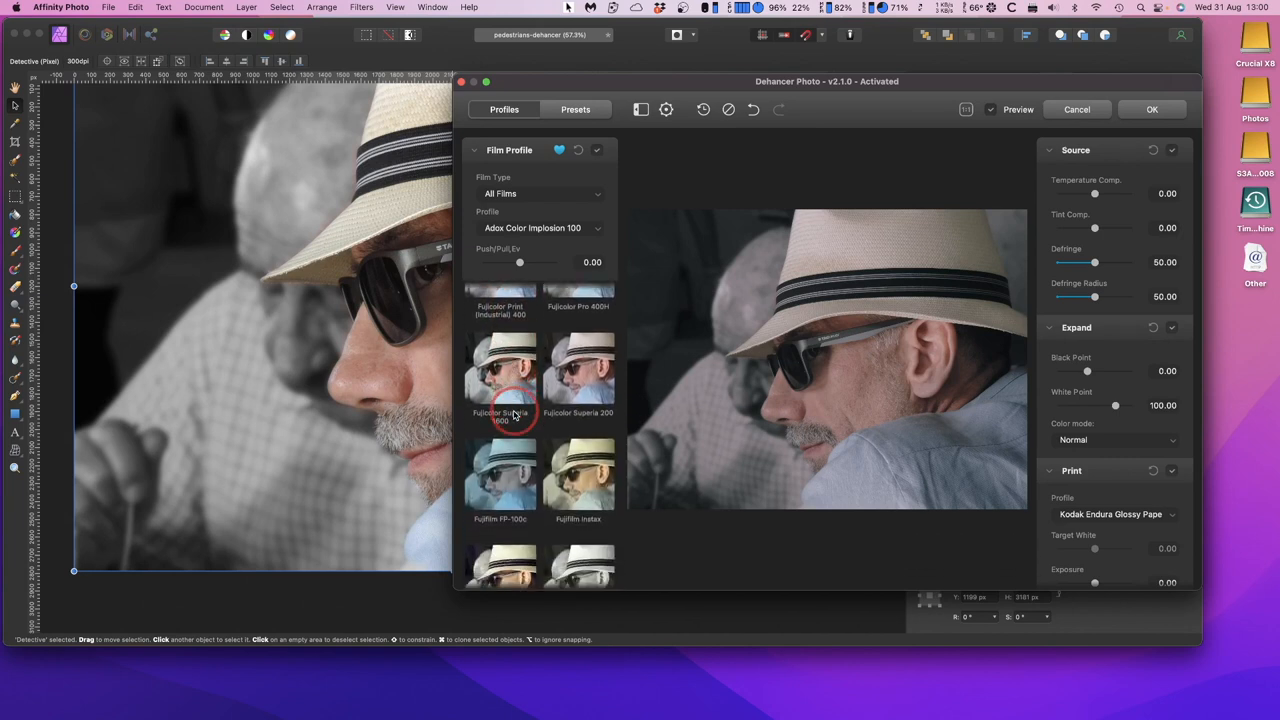
scroll(down, 3)
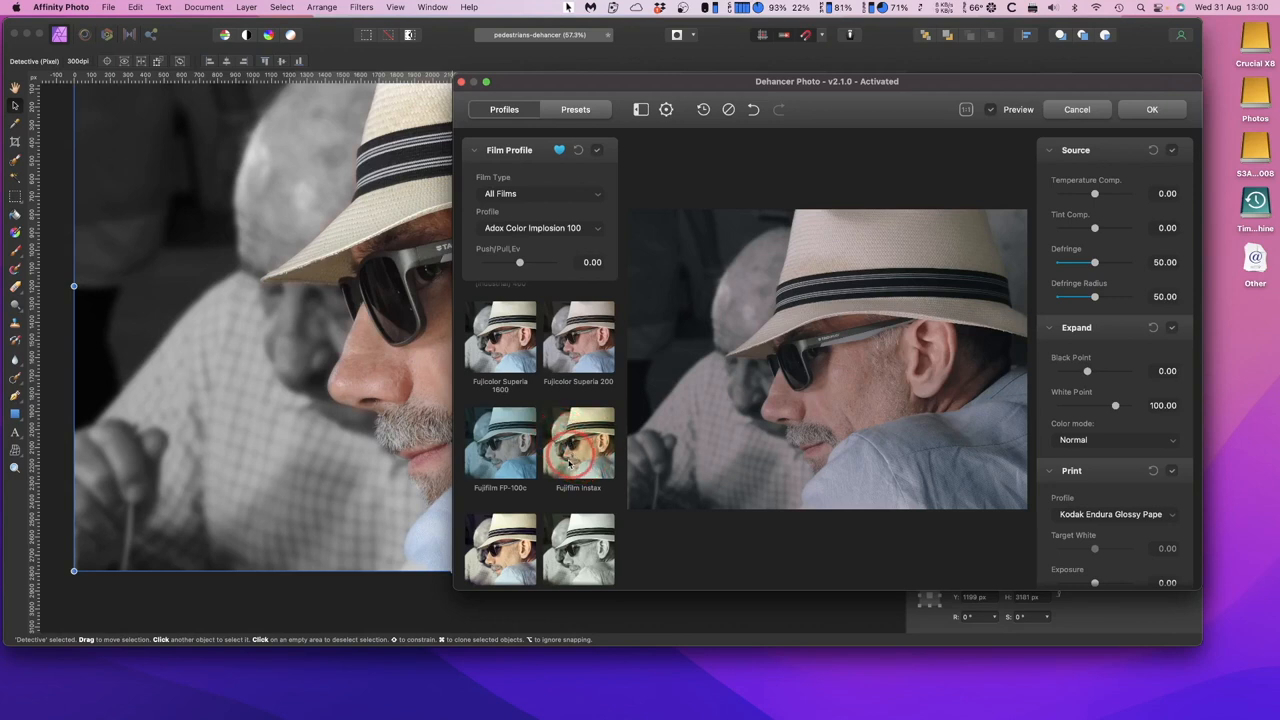
scroll(down, 3)
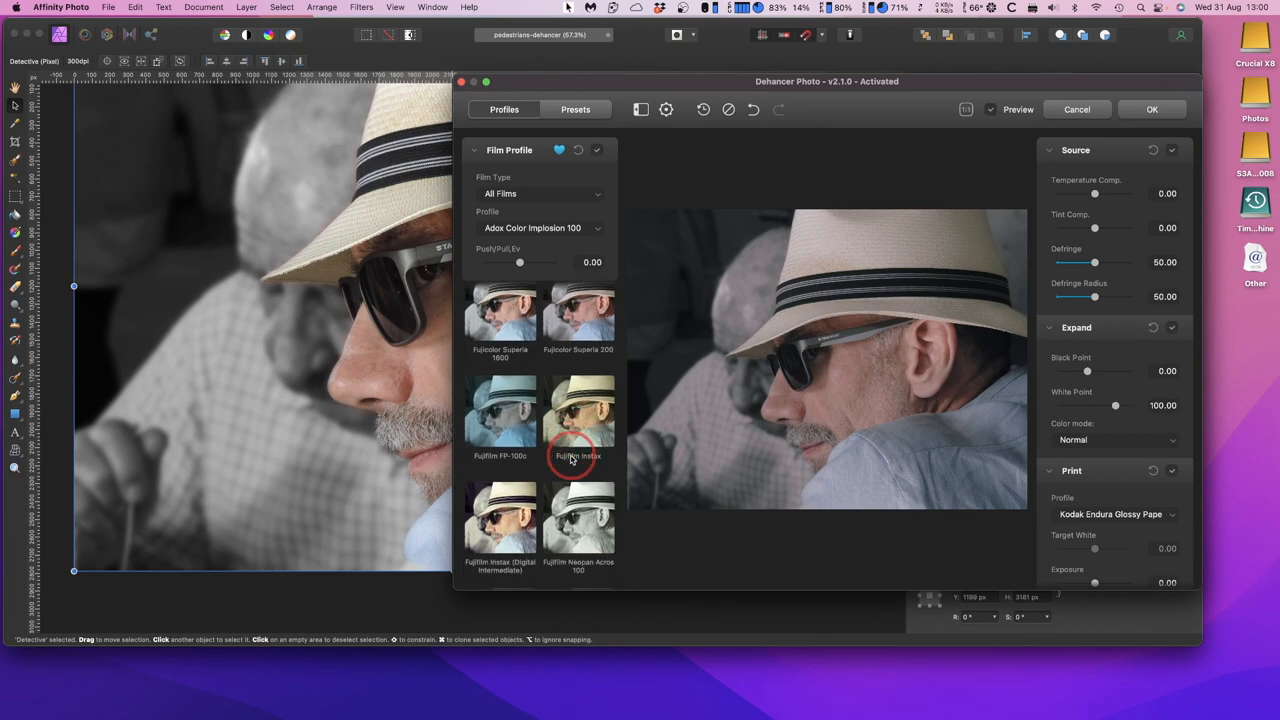
scroll(down, 3)
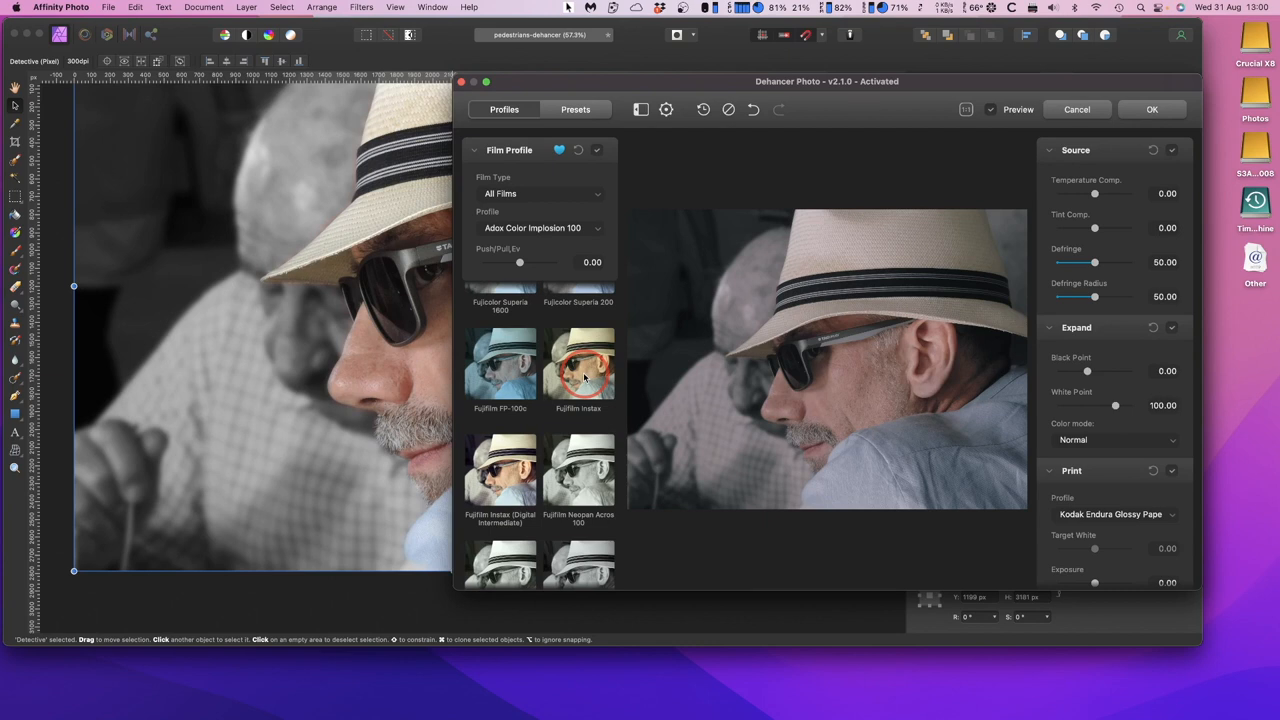
Step: Apply the Fujifilm Instax film profile to the straw-hat portrait
click(578, 368)
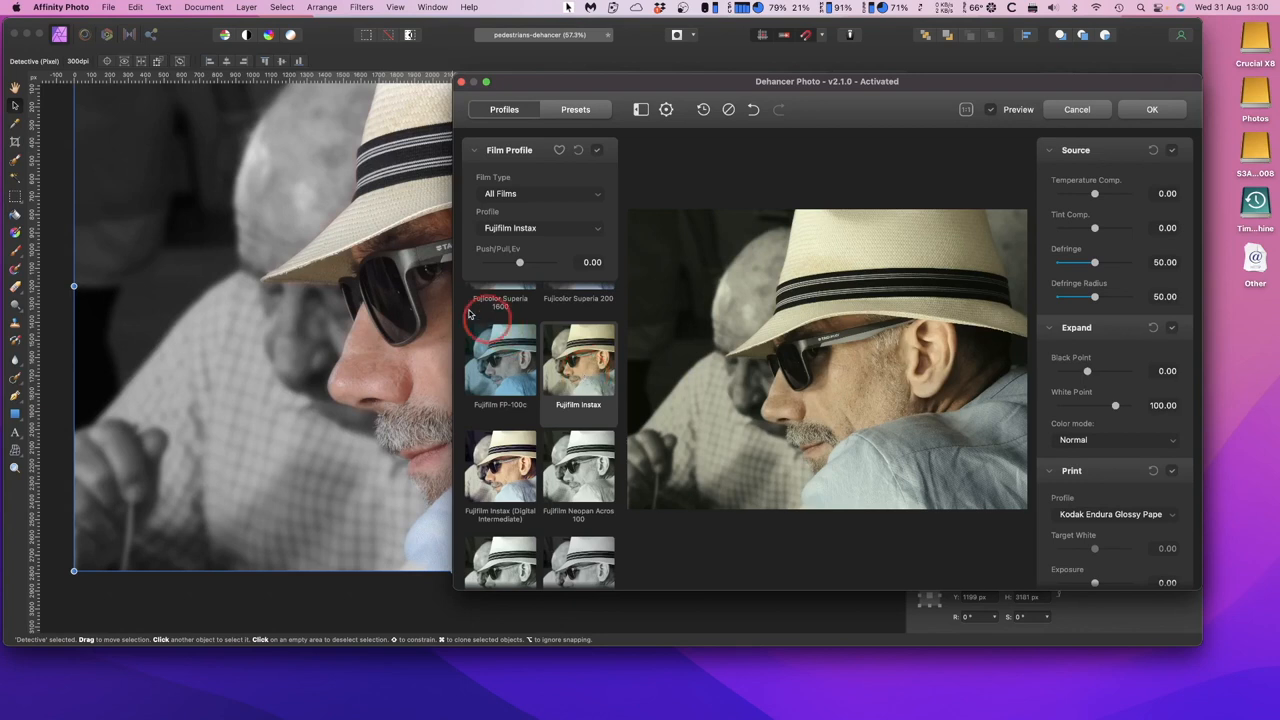
mouse_move(376, 322)
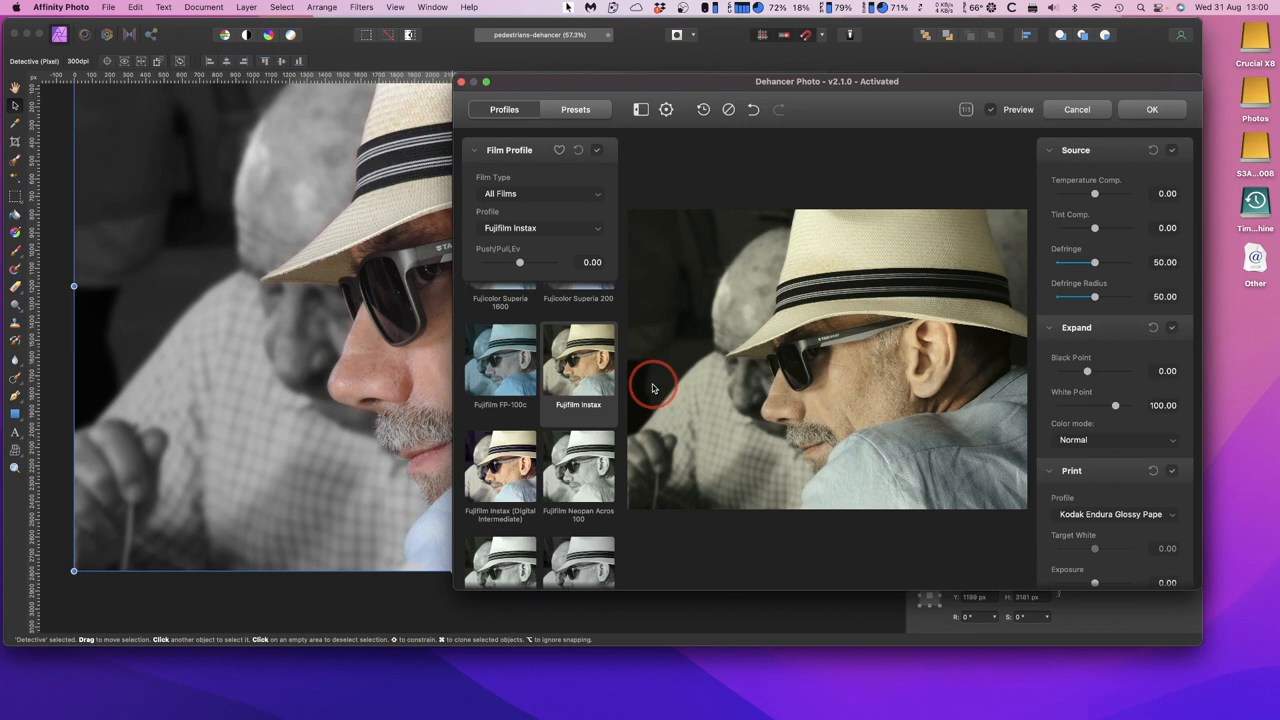
mouse_move(1048, 308)
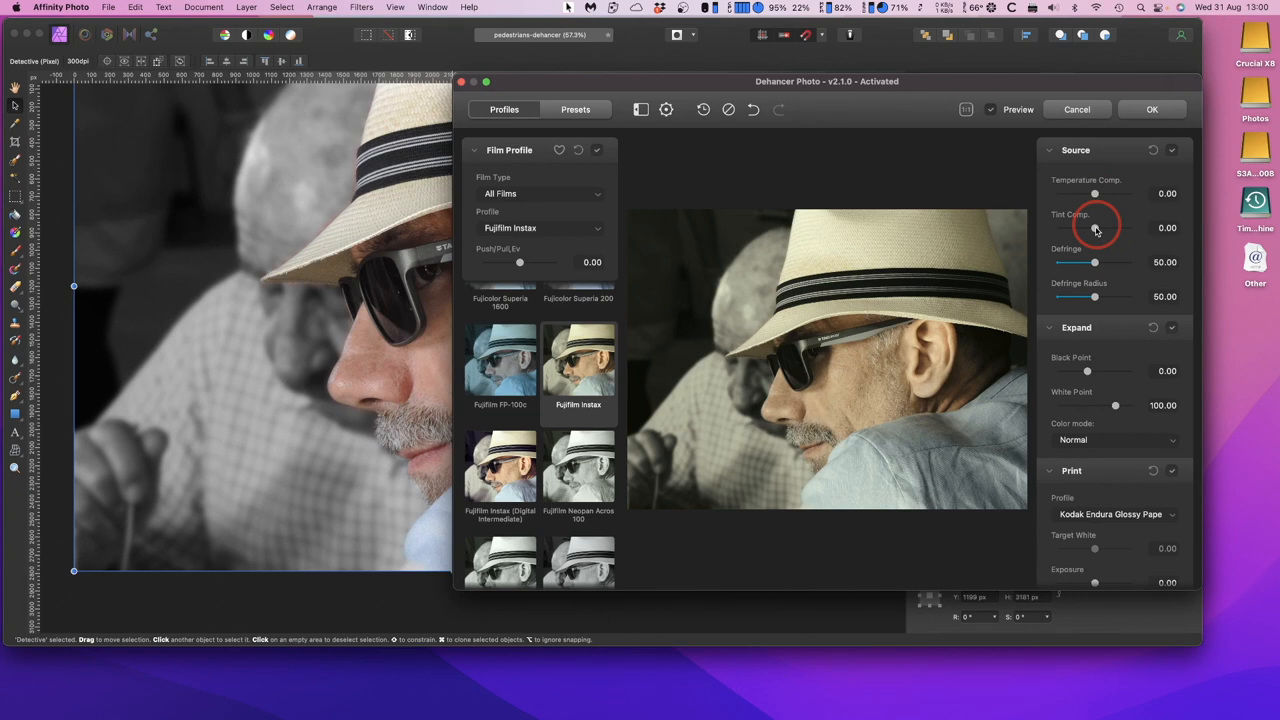
scroll(down, 3)
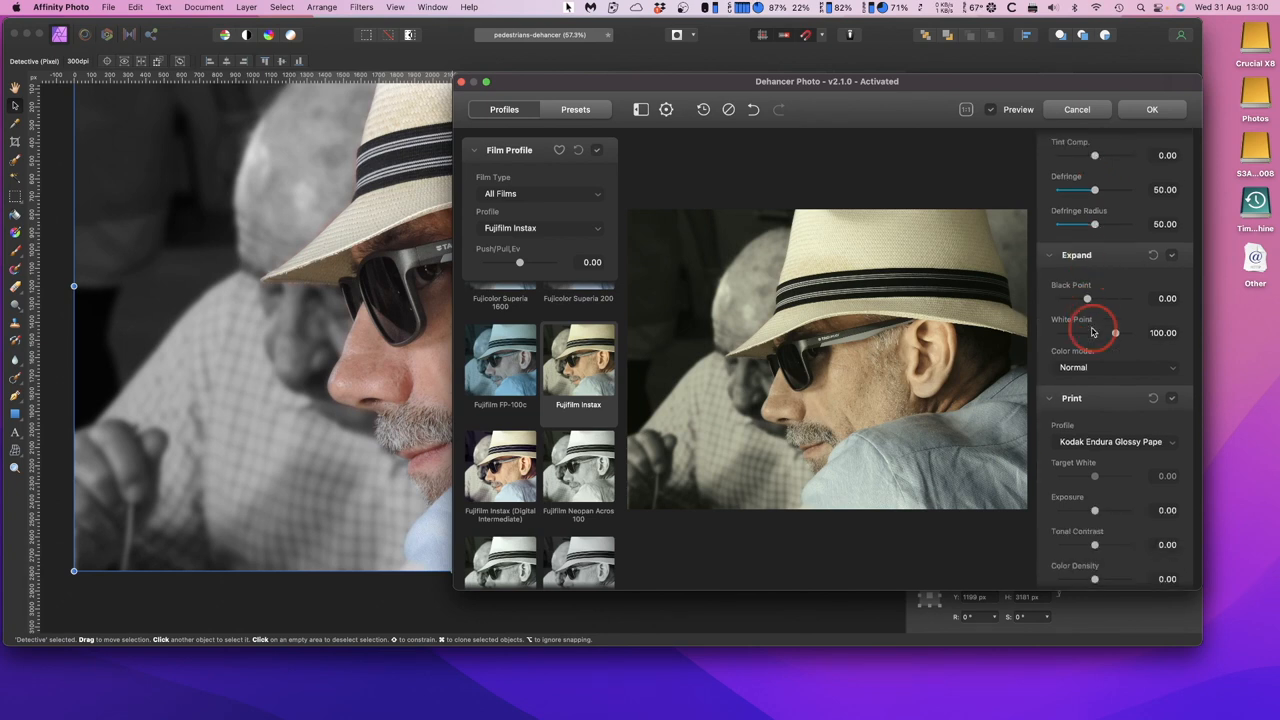
scroll(down, 3)
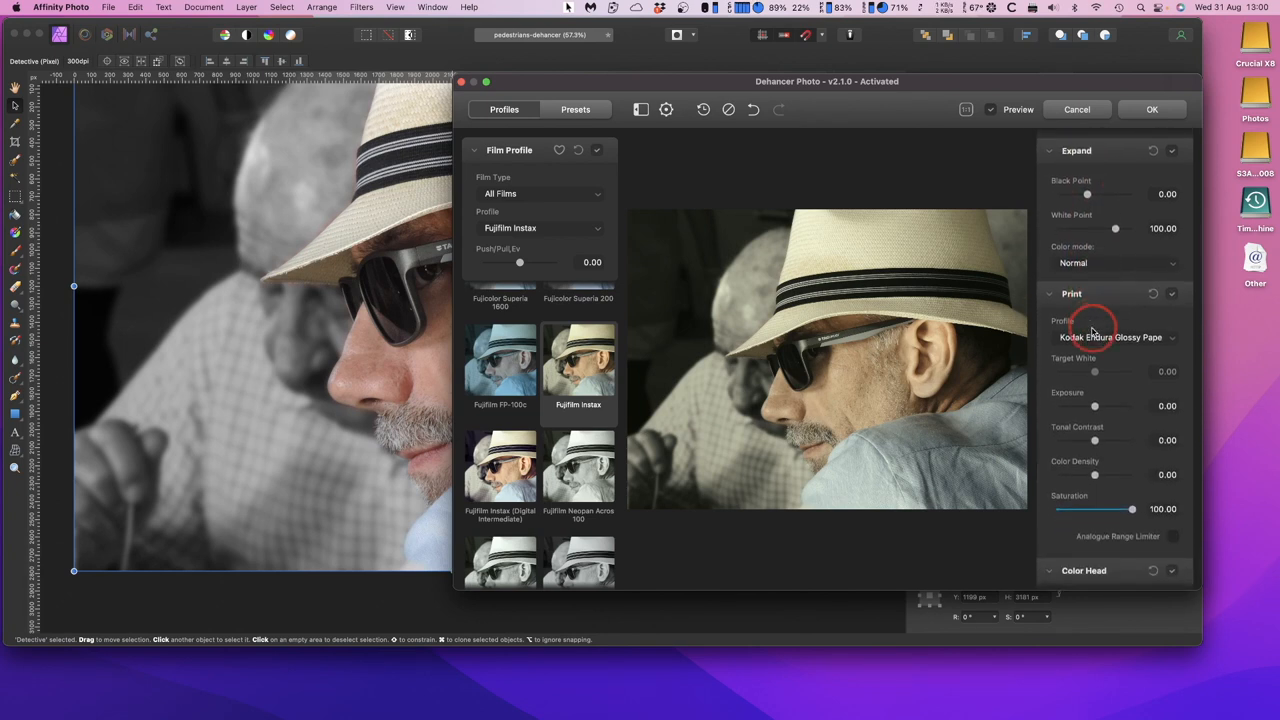
scroll(down, 3)
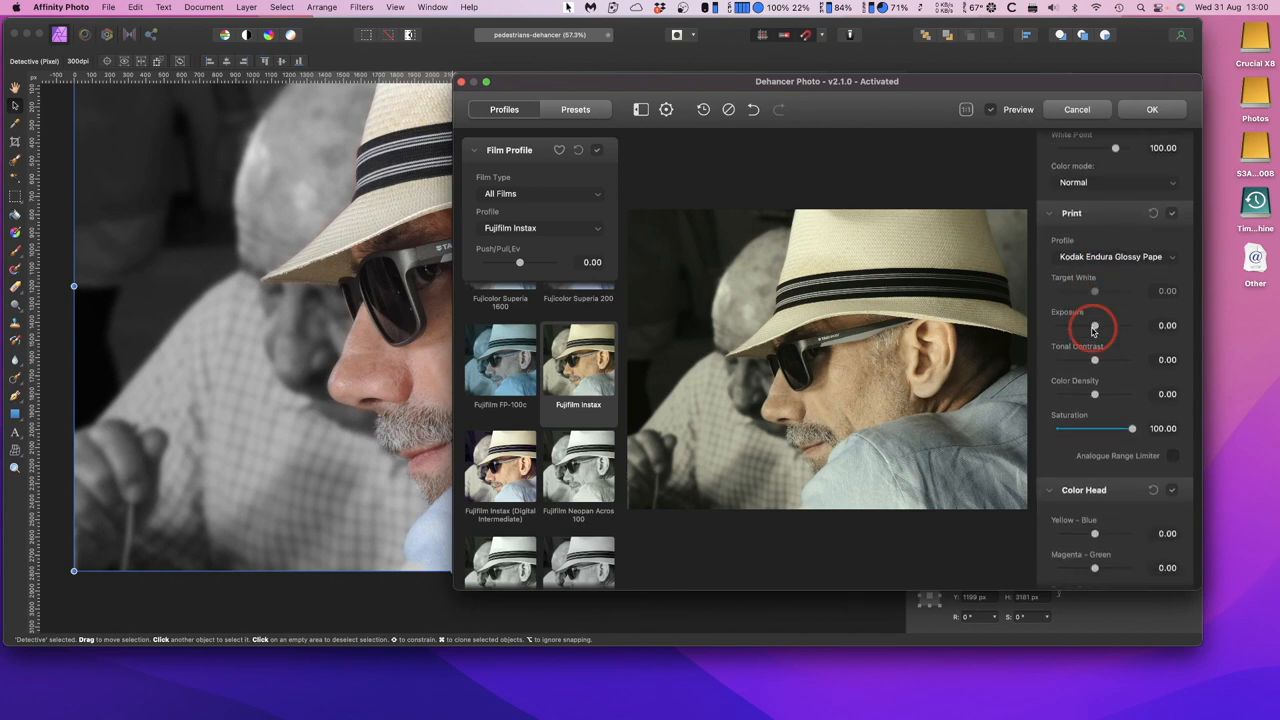
scroll(down, 3)
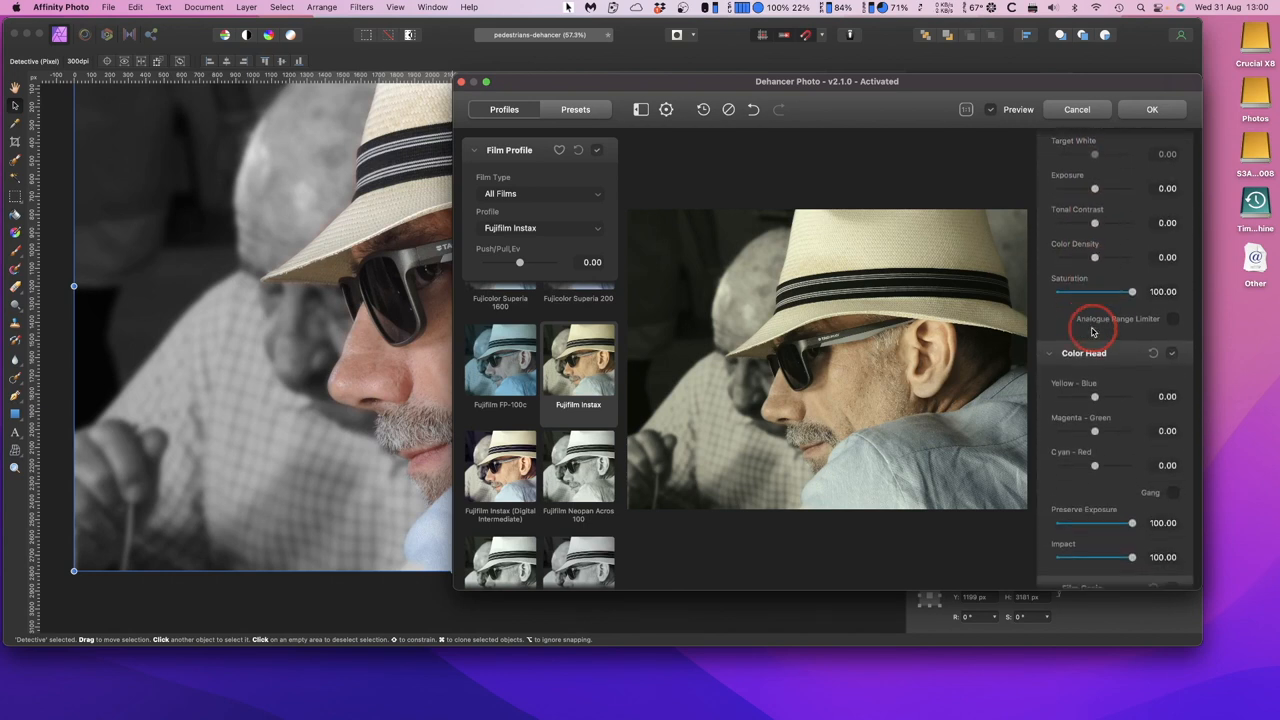
scroll(down, 3)
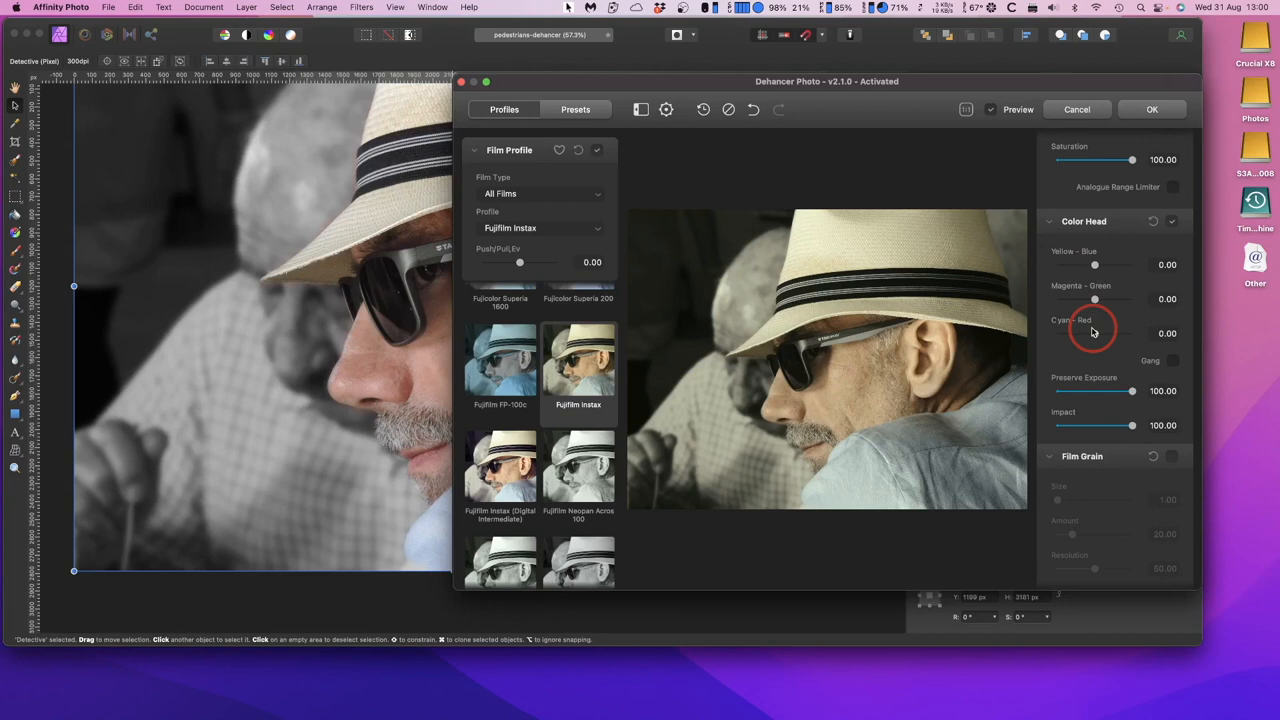
scroll(down, 3)
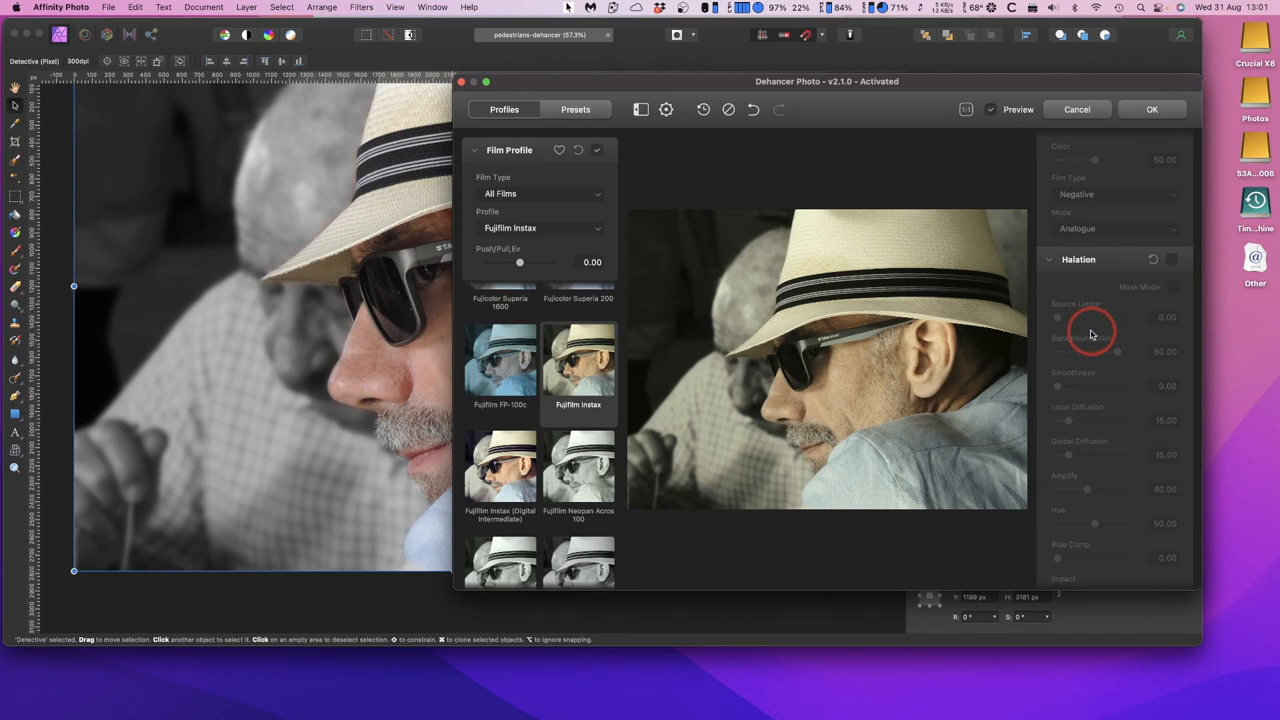
scroll(down, 3)
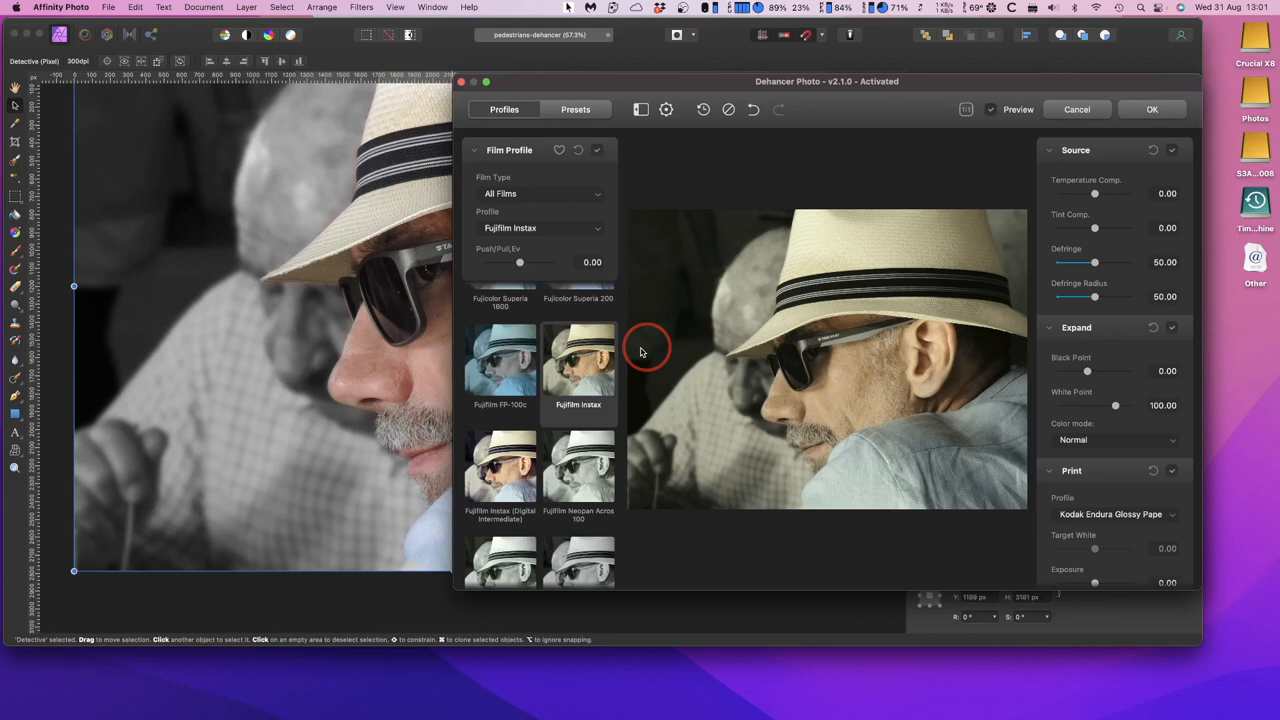
scroll(down, 3)
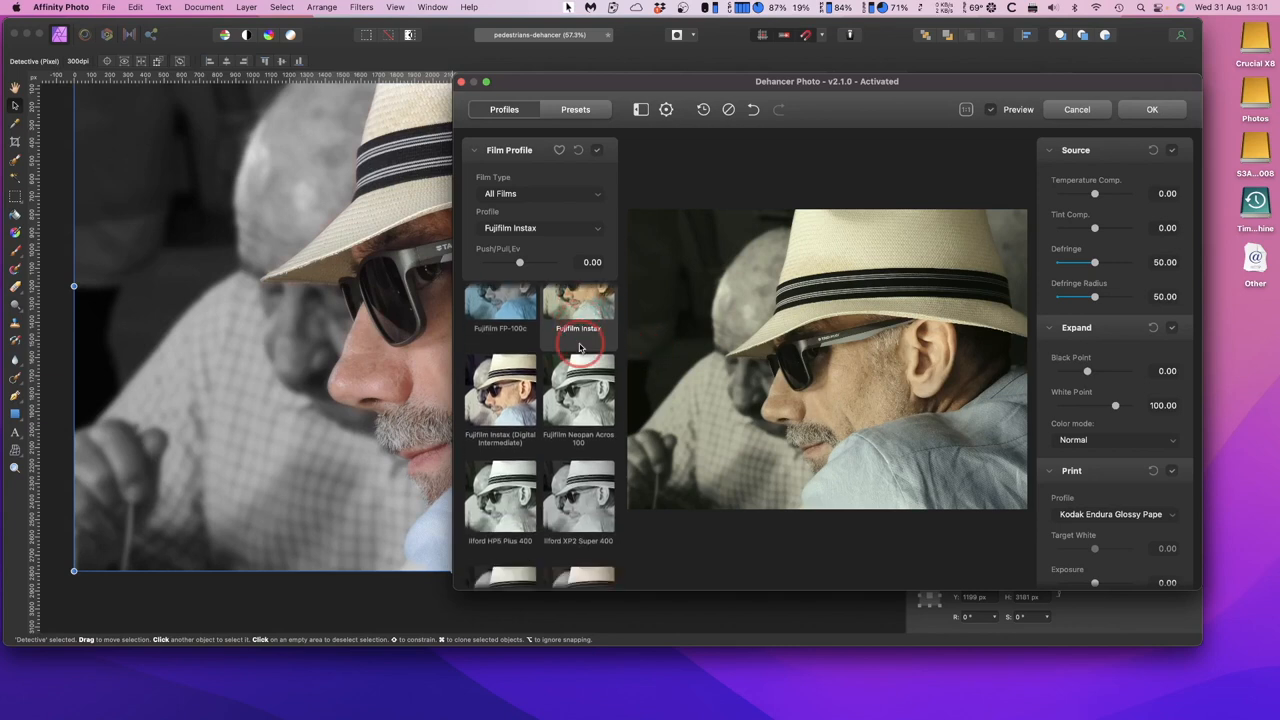
scroll(down, 3)
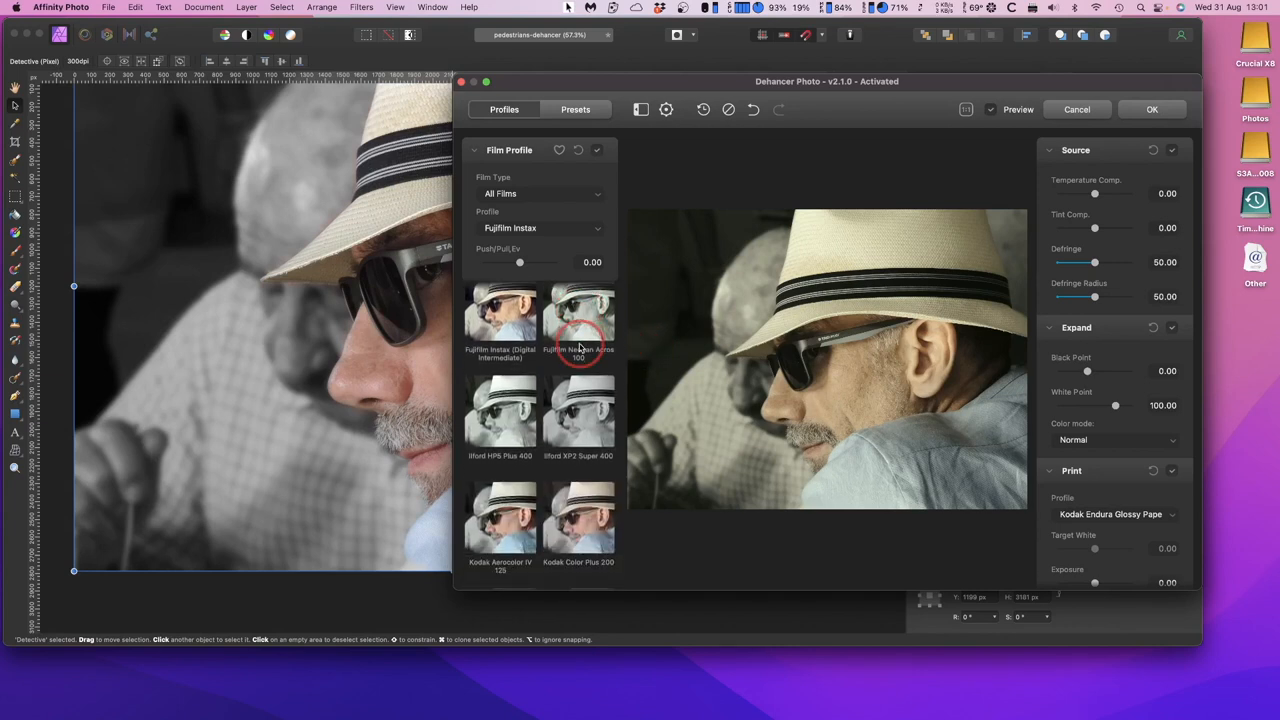
scroll(down, 3)
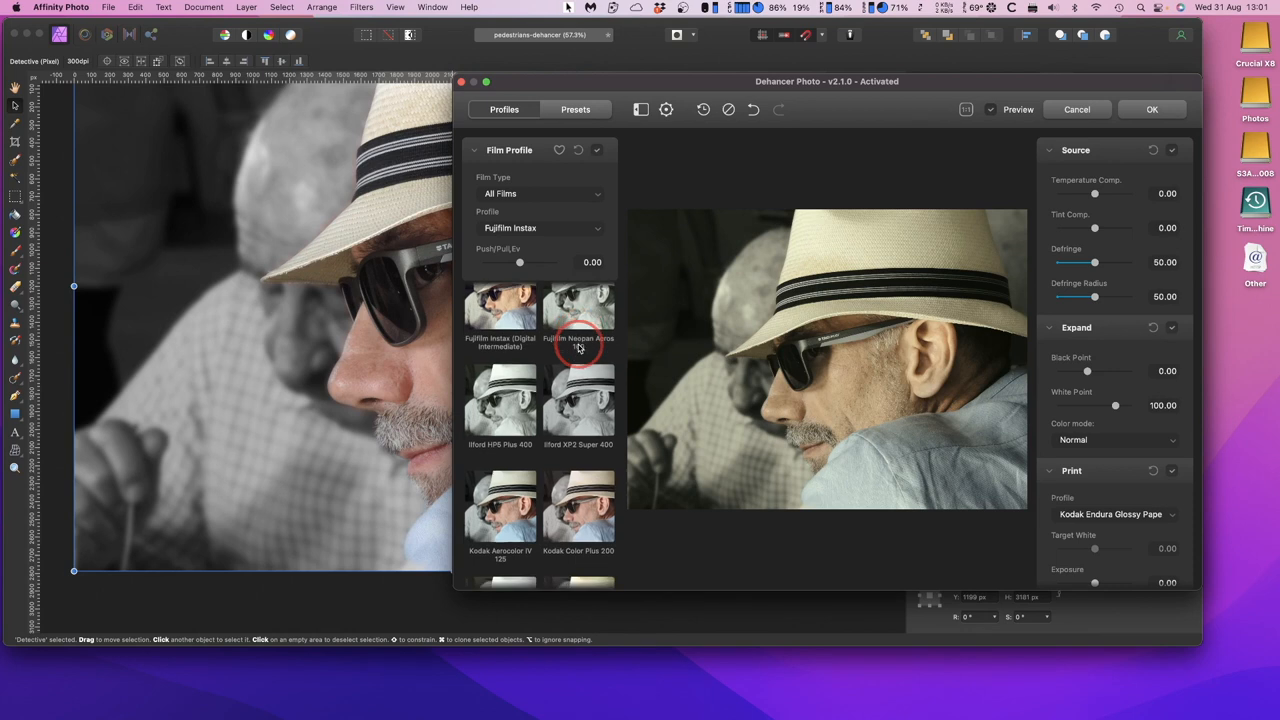
scroll(down, 3)
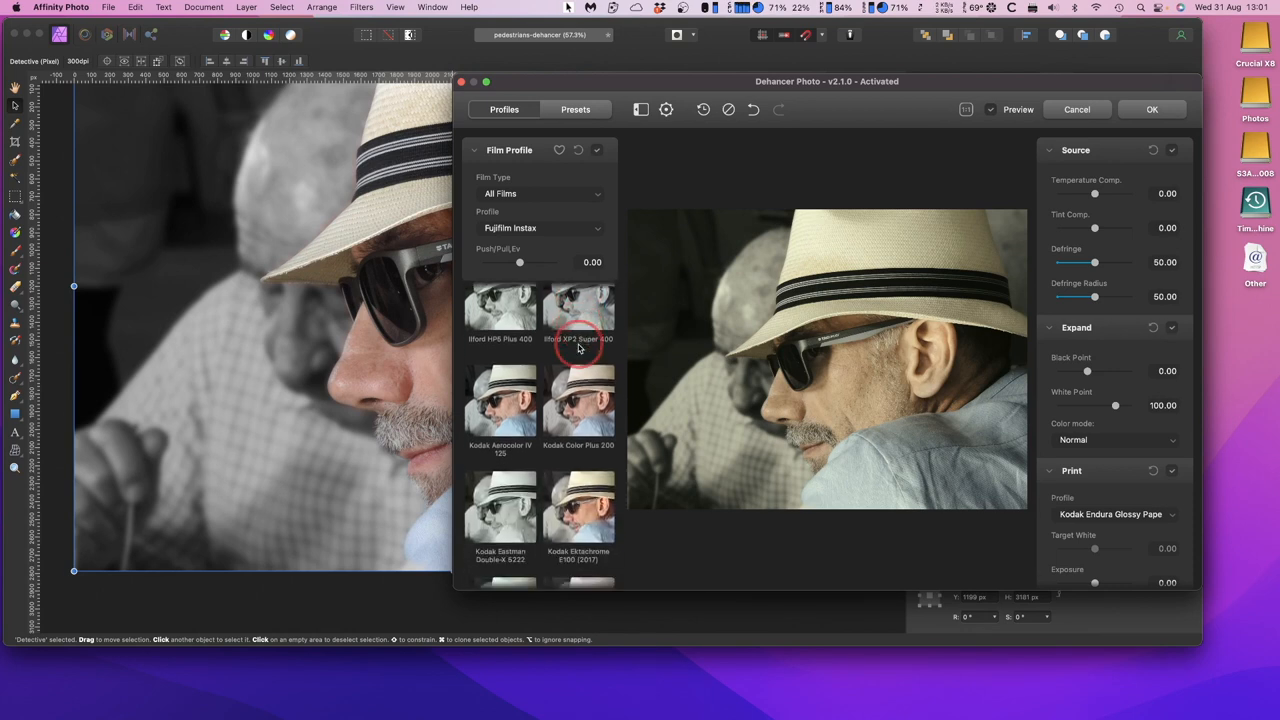
scroll(down, 3)
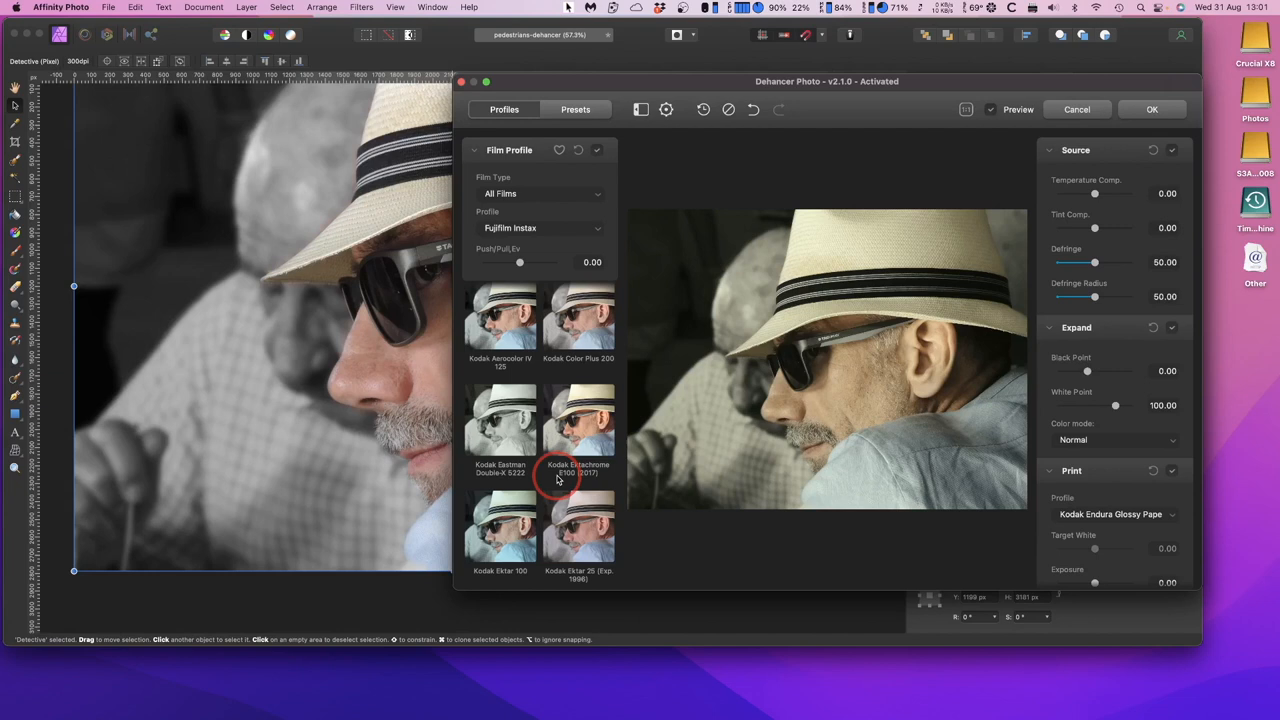
scroll(down, 3)
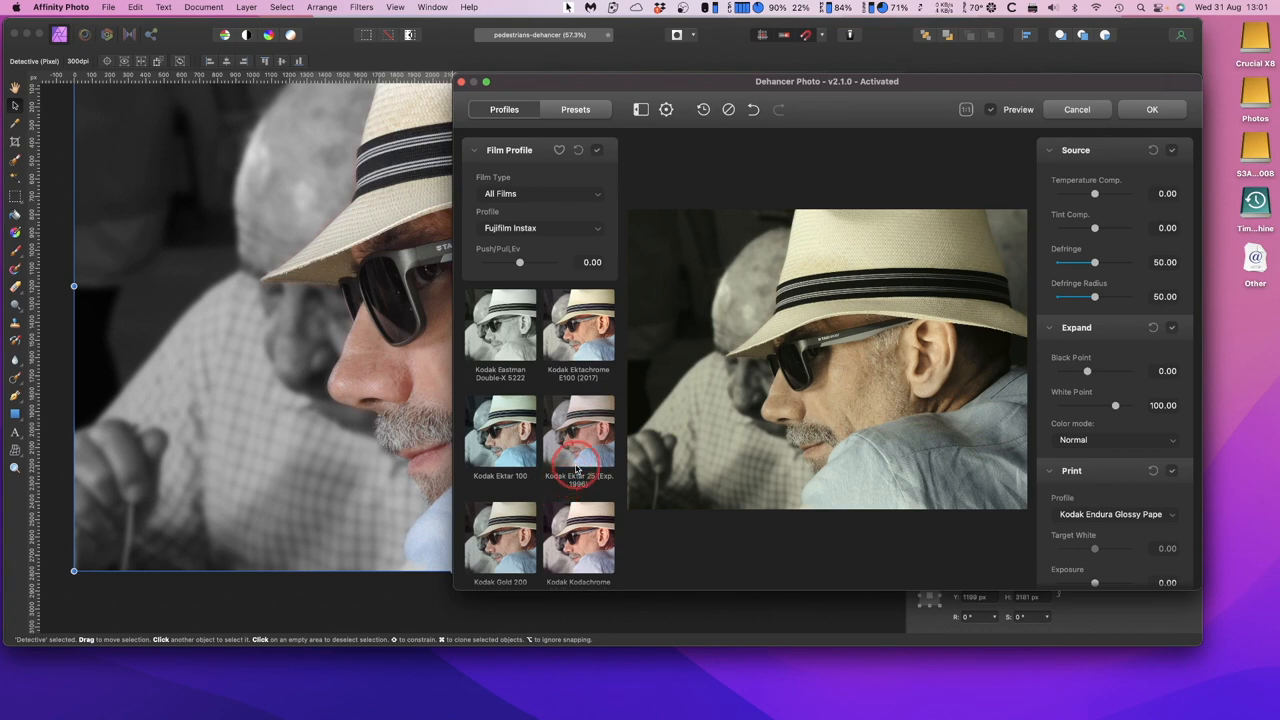
Step: Apply the Kodak Ektar 25 film profile and browse further down the profile grid
click(578, 440)
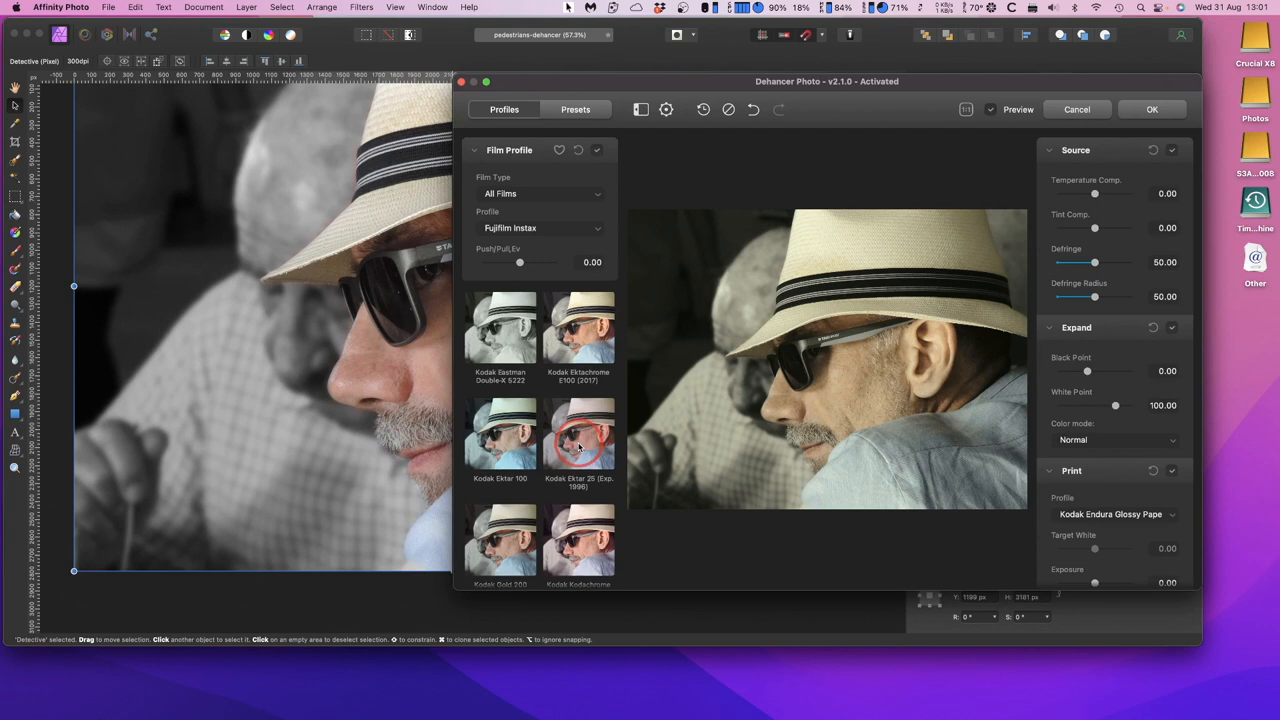
click(578, 436)
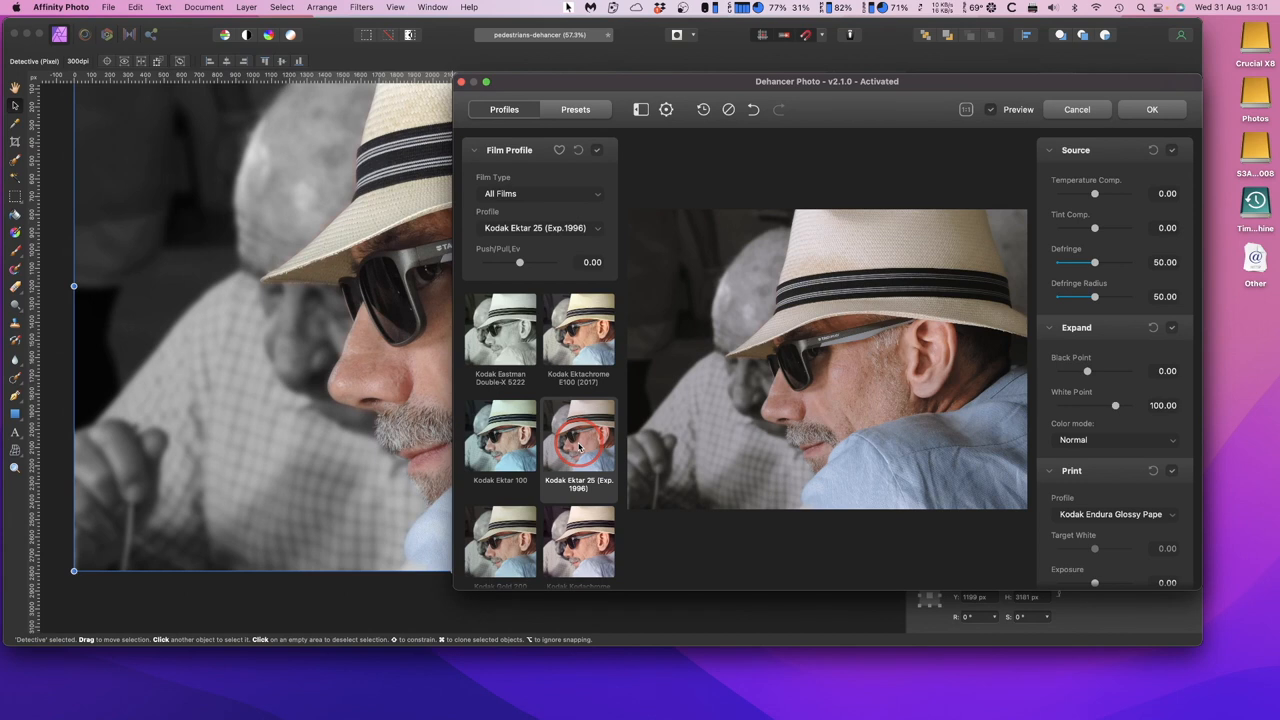
scroll(down, 3)
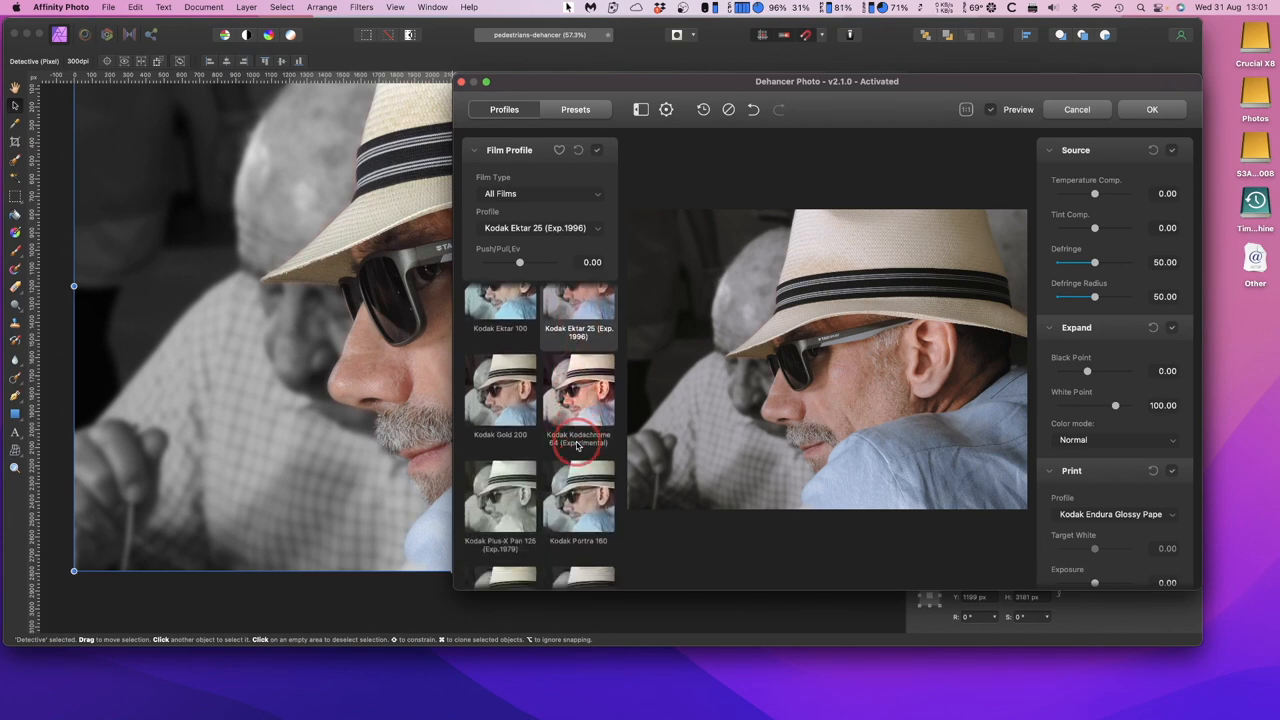
scroll(down, 3)
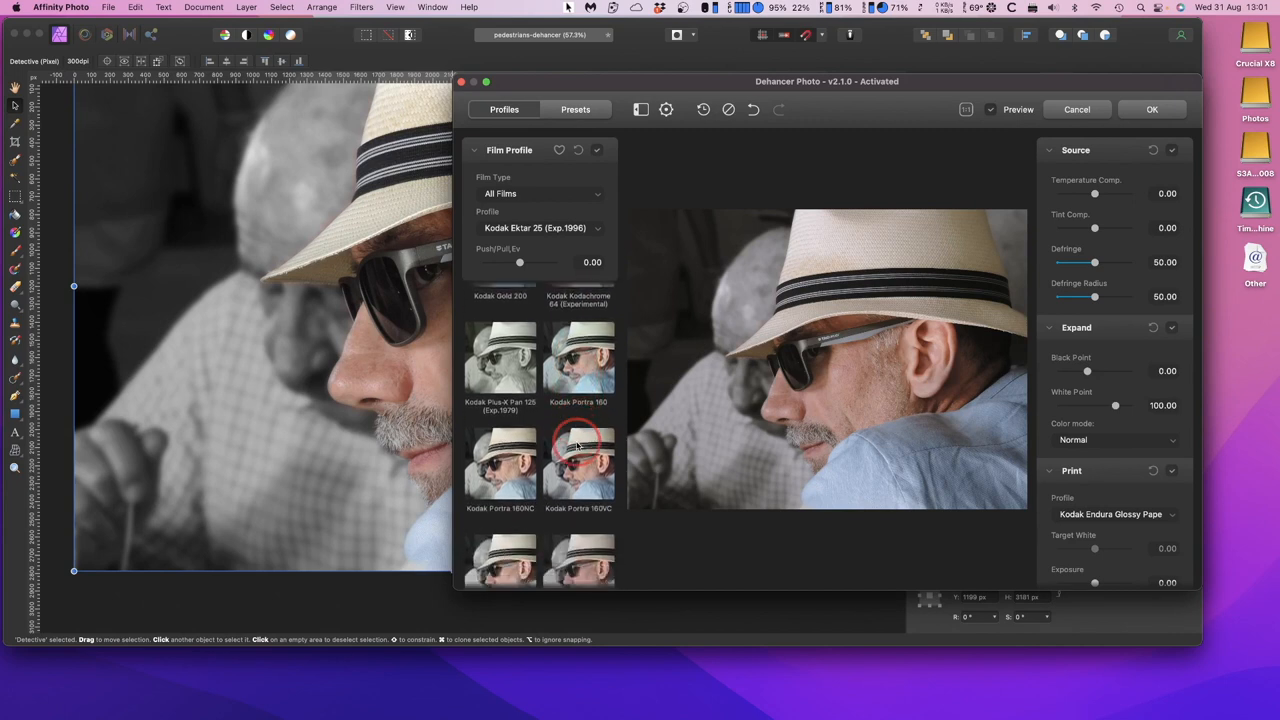
scroll(down, 3)
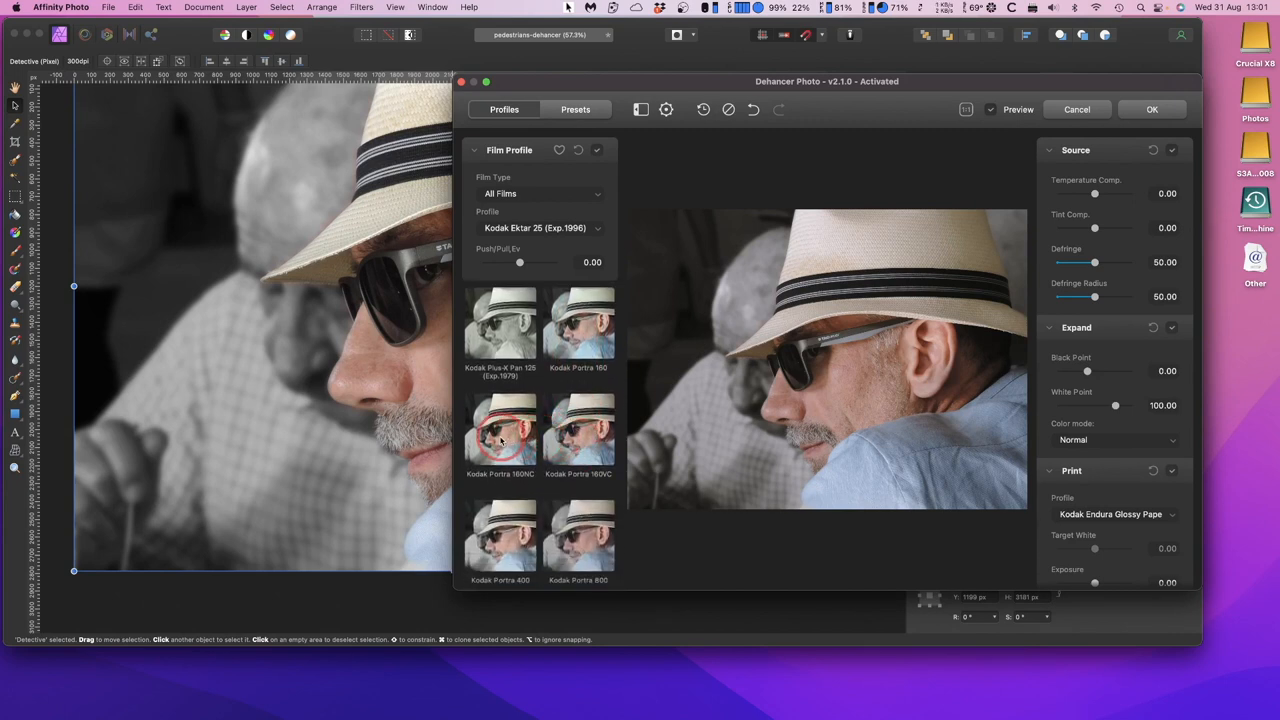
scroll(down, 3)
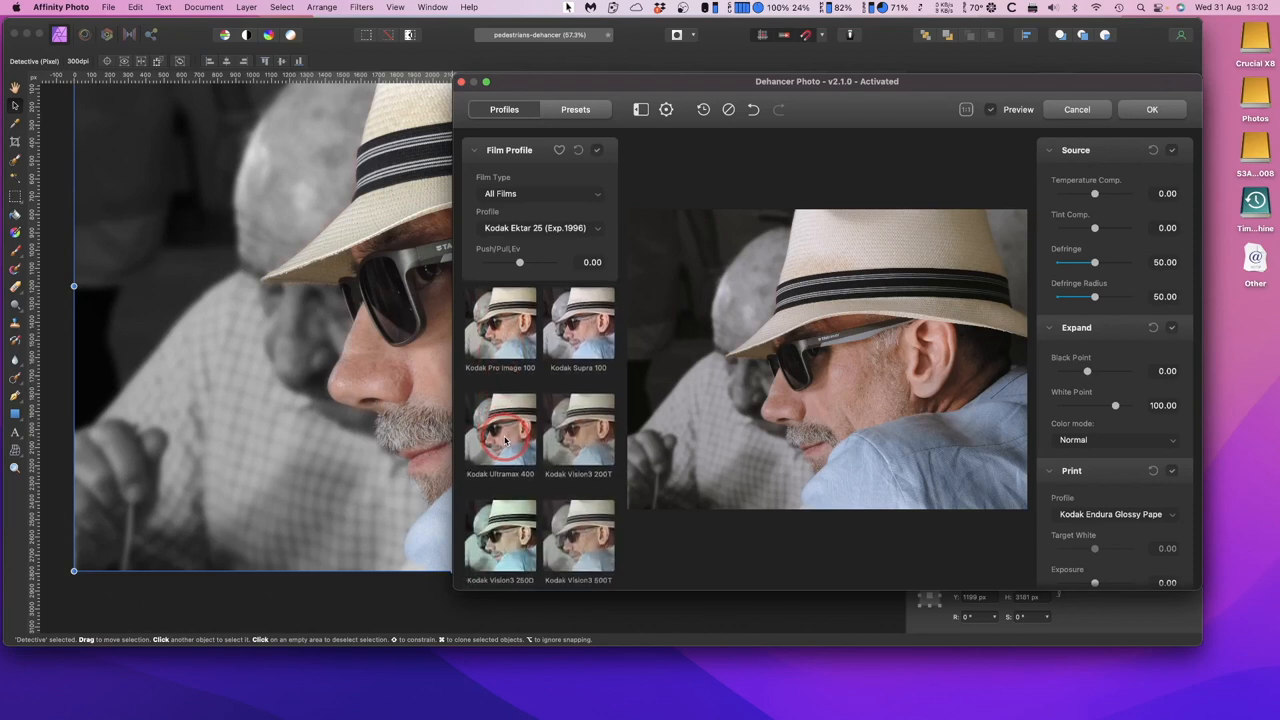
scroll(down, 3)
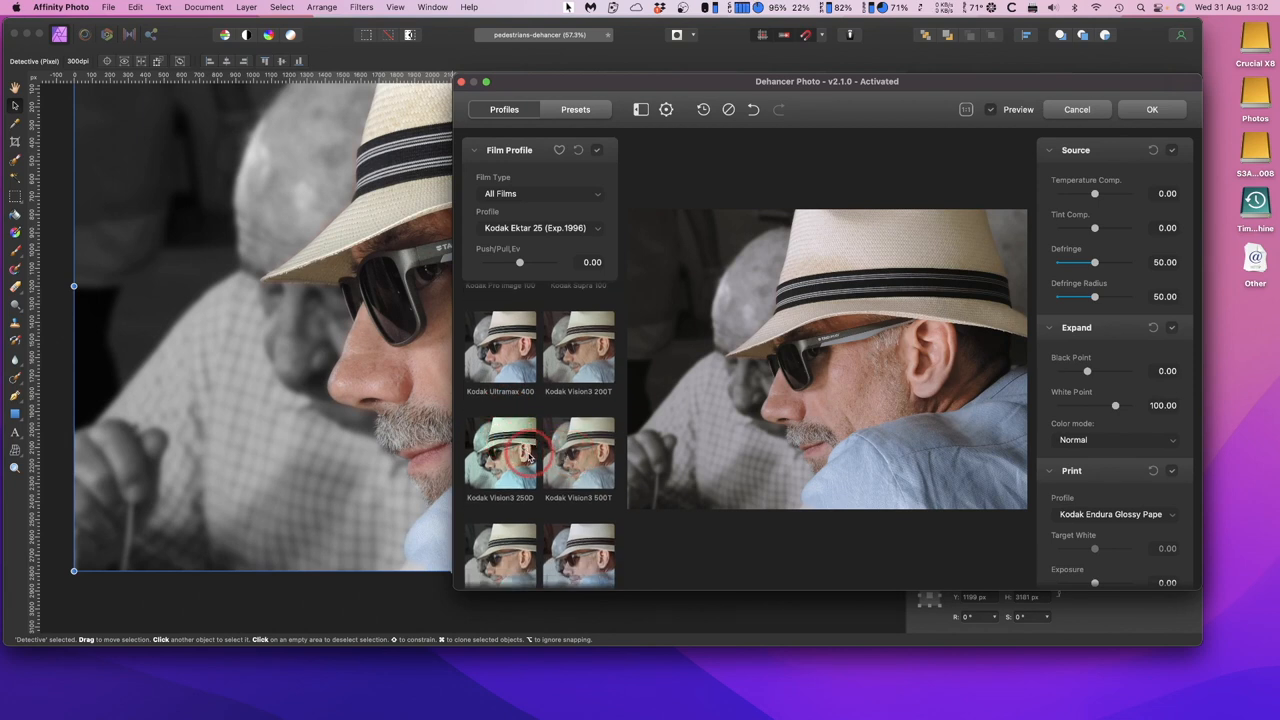
scroll(down, 3)
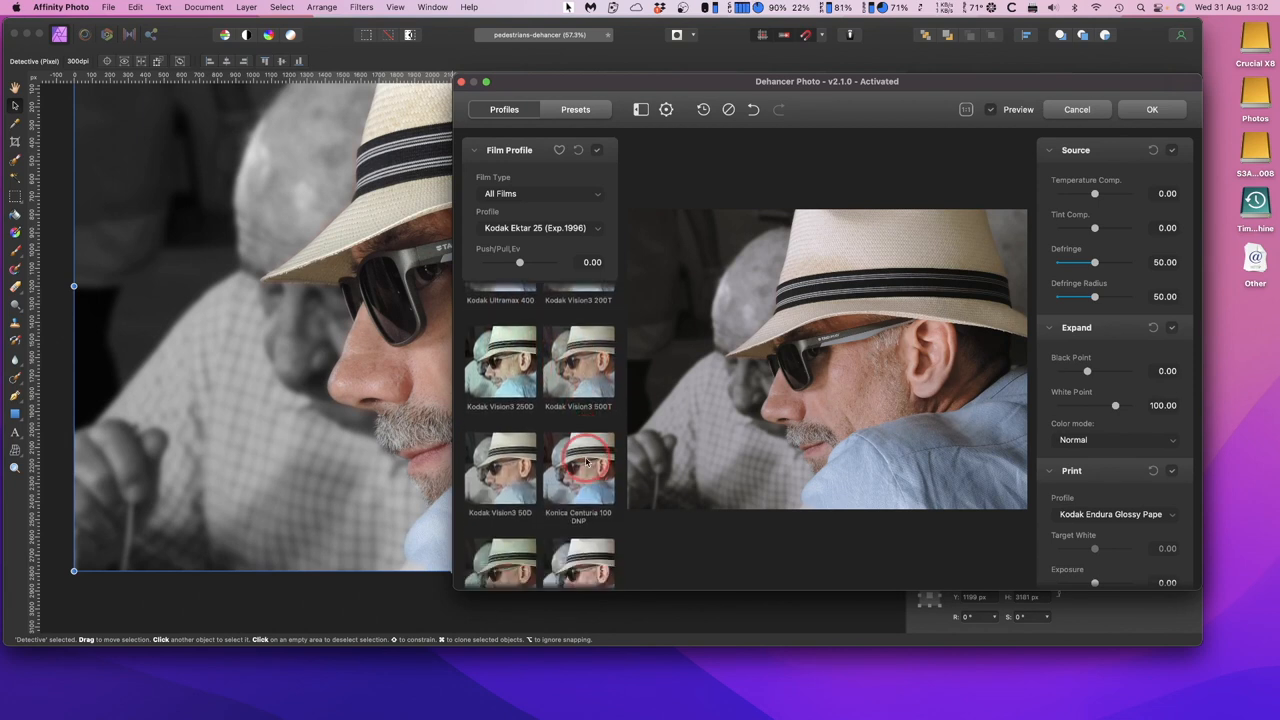
scroll(down, 3)
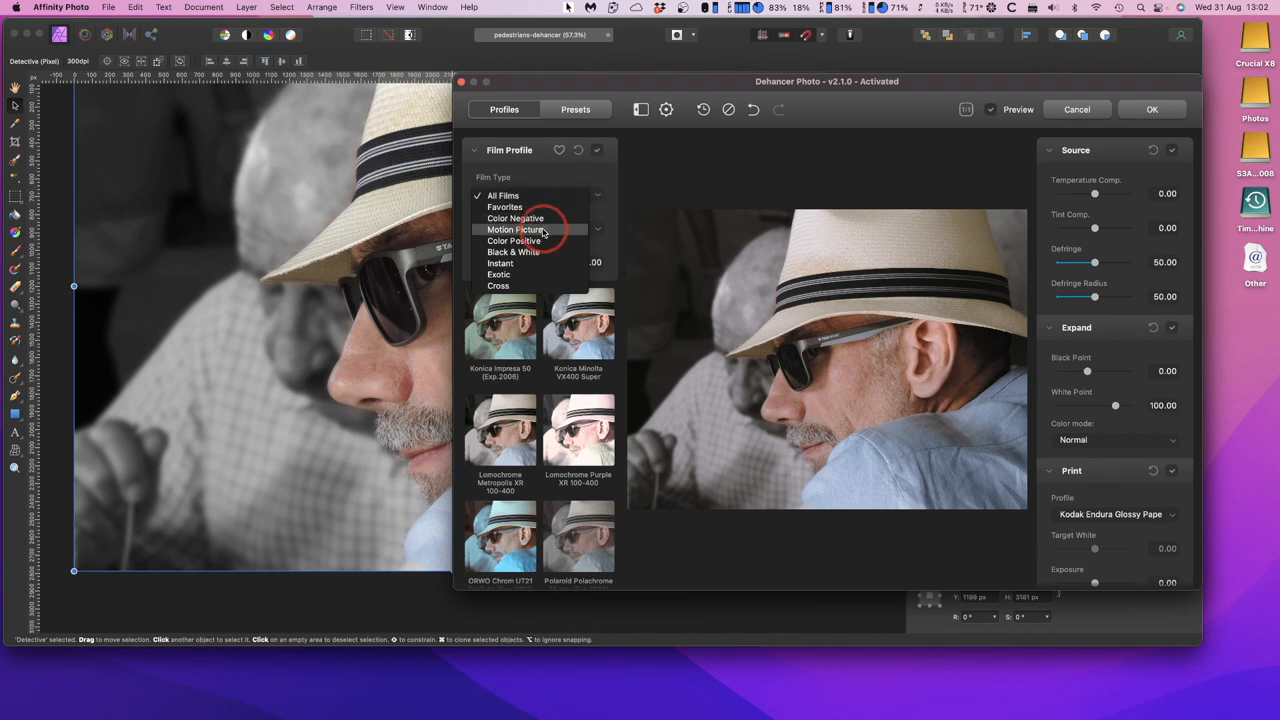
Step: Filter to Motion Picture film stocks and try the Fuji Eterna Vivid 500 and Fuji Reala 500D looks
click(516, 228)
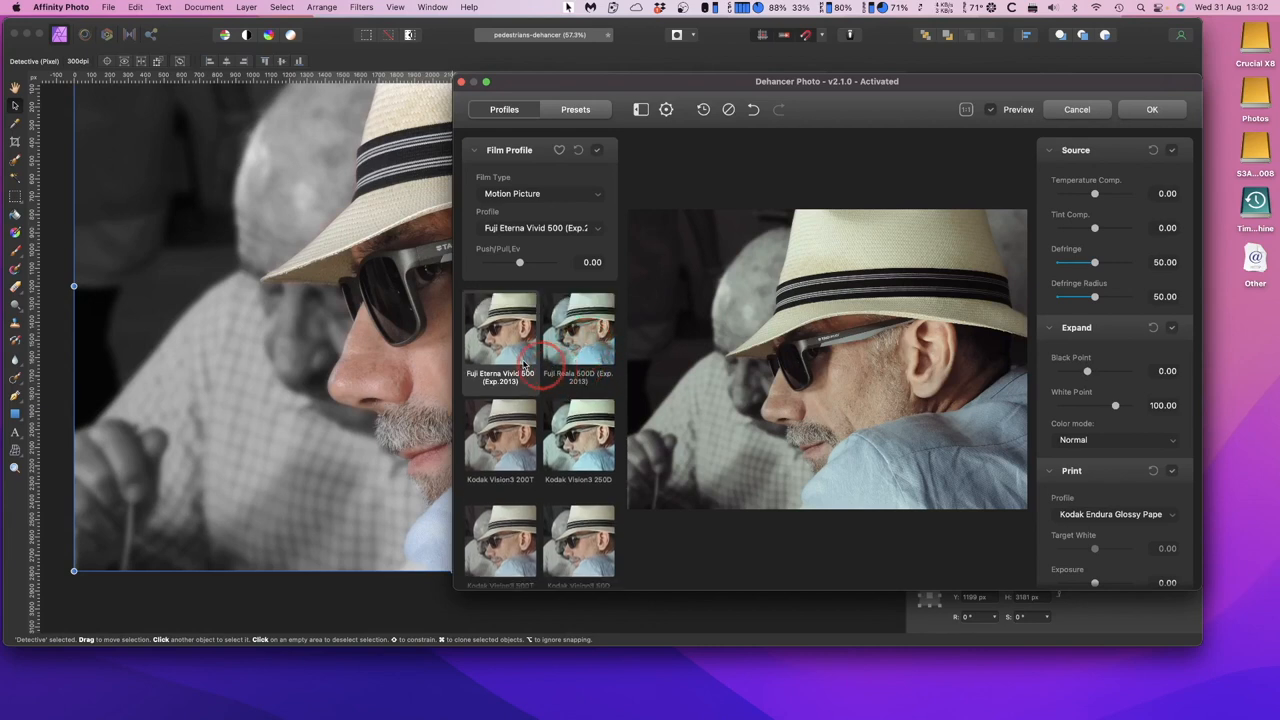
click(500, 336)
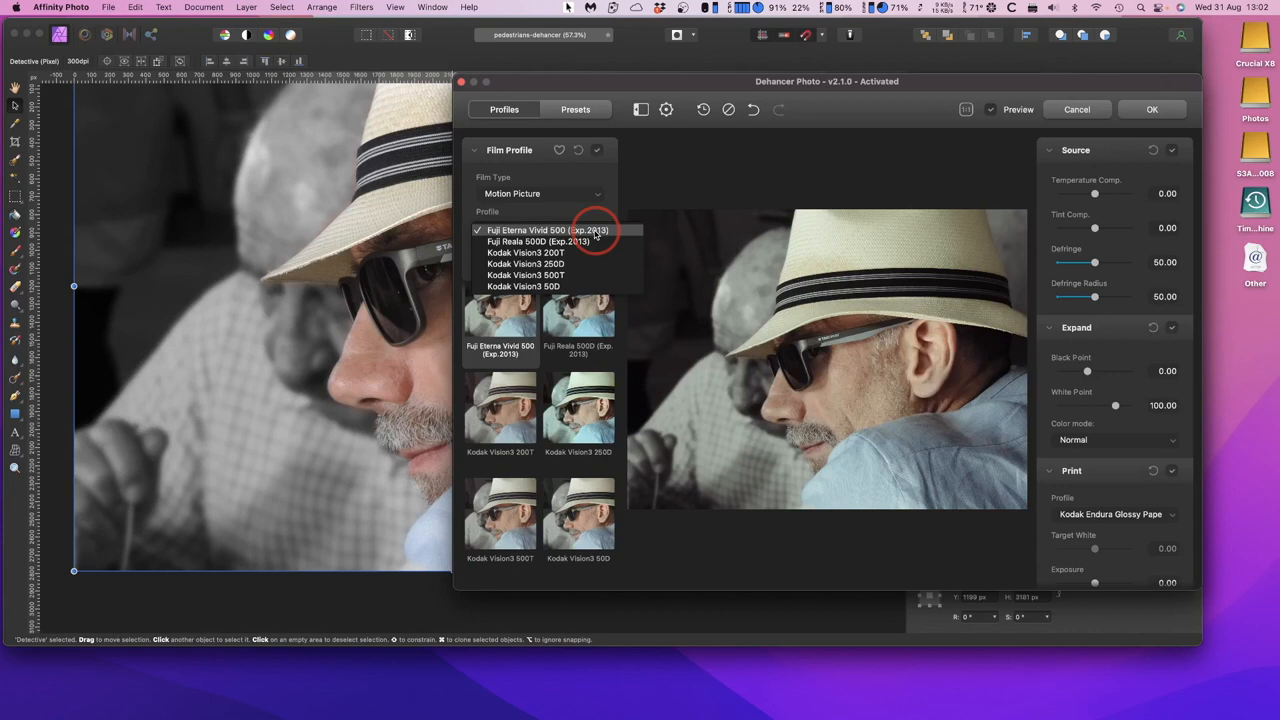
mouse_move(524, 264)
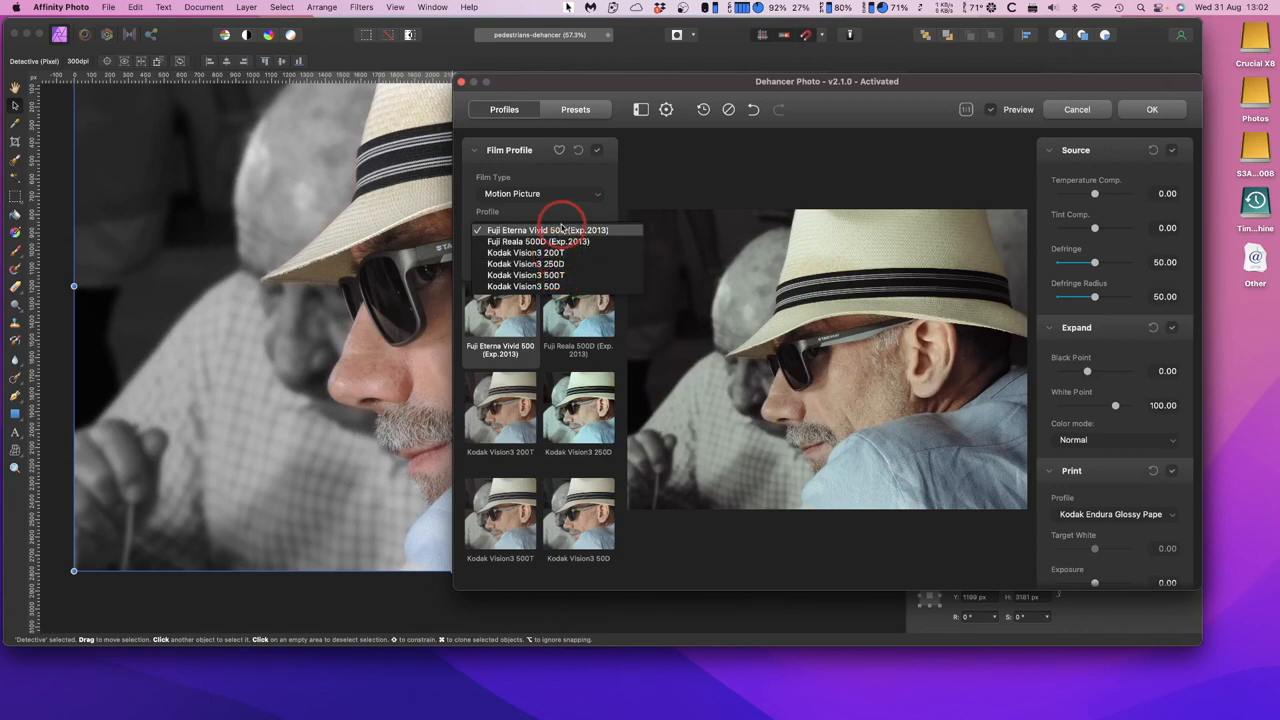
click(548, 230)
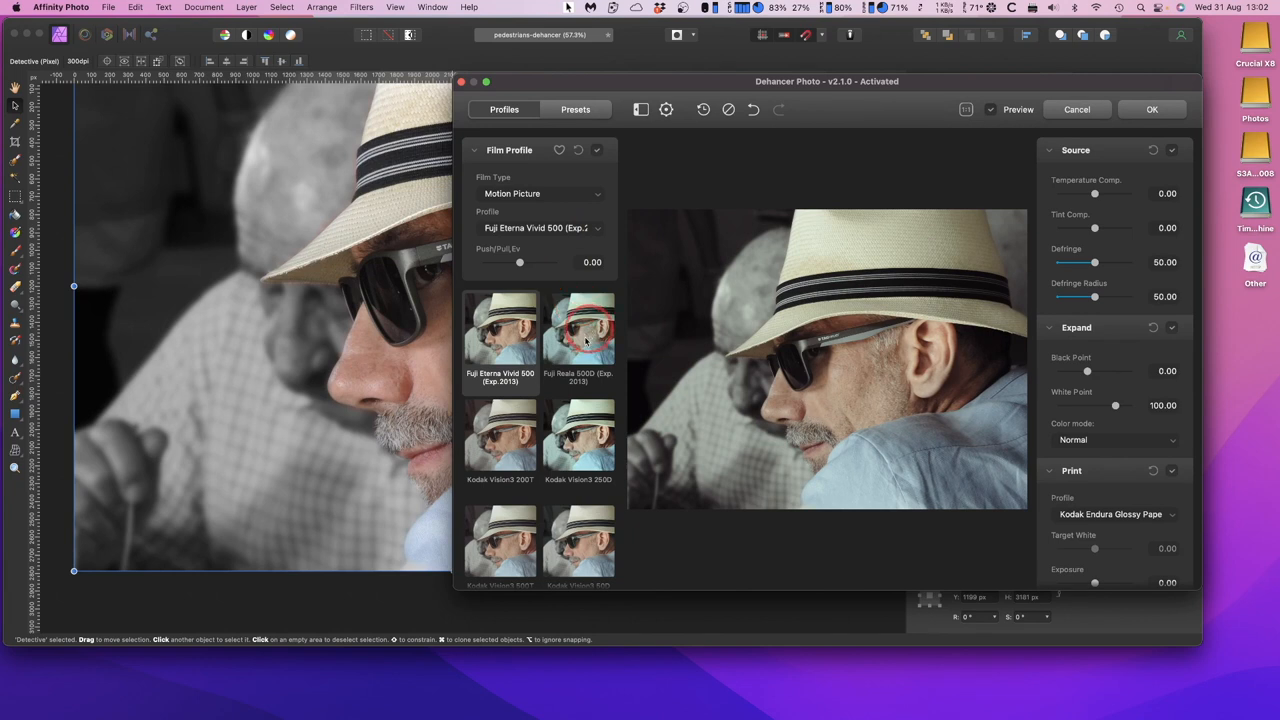
click(578, 328)
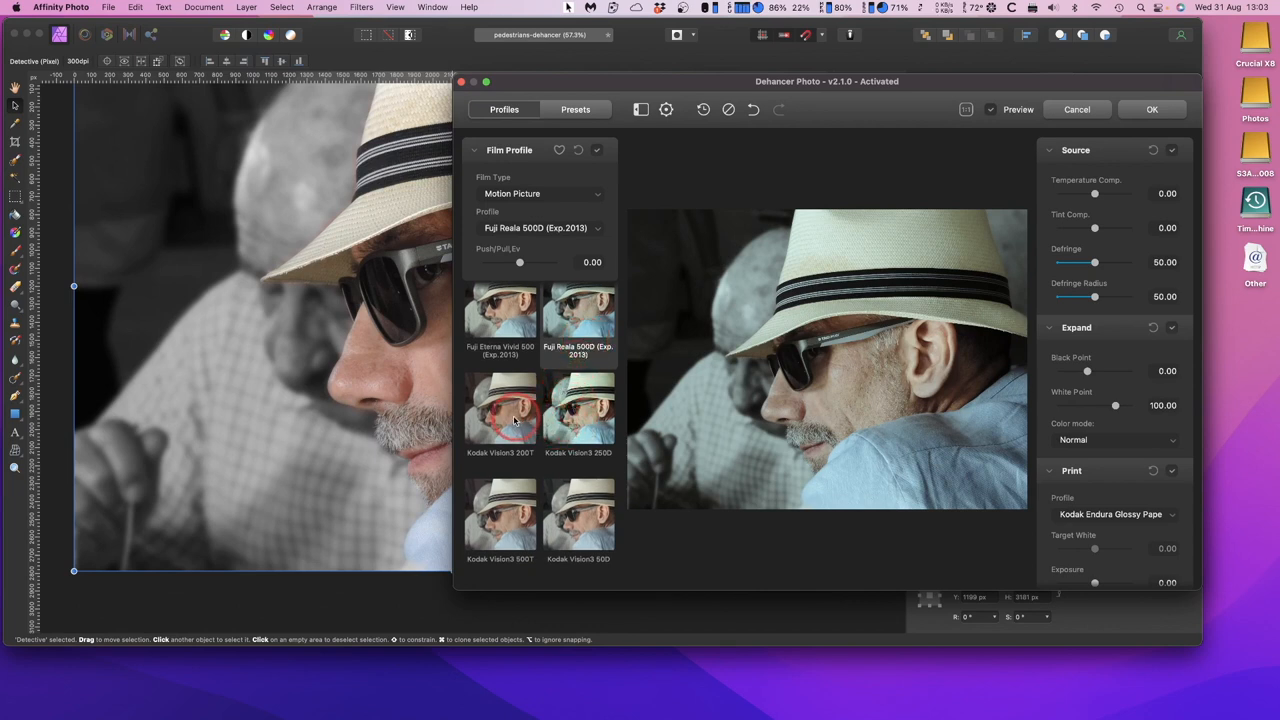
Step: Choose Kodak Vision3 200T, compare against the original, and apply it to the layer
click(500, 410)
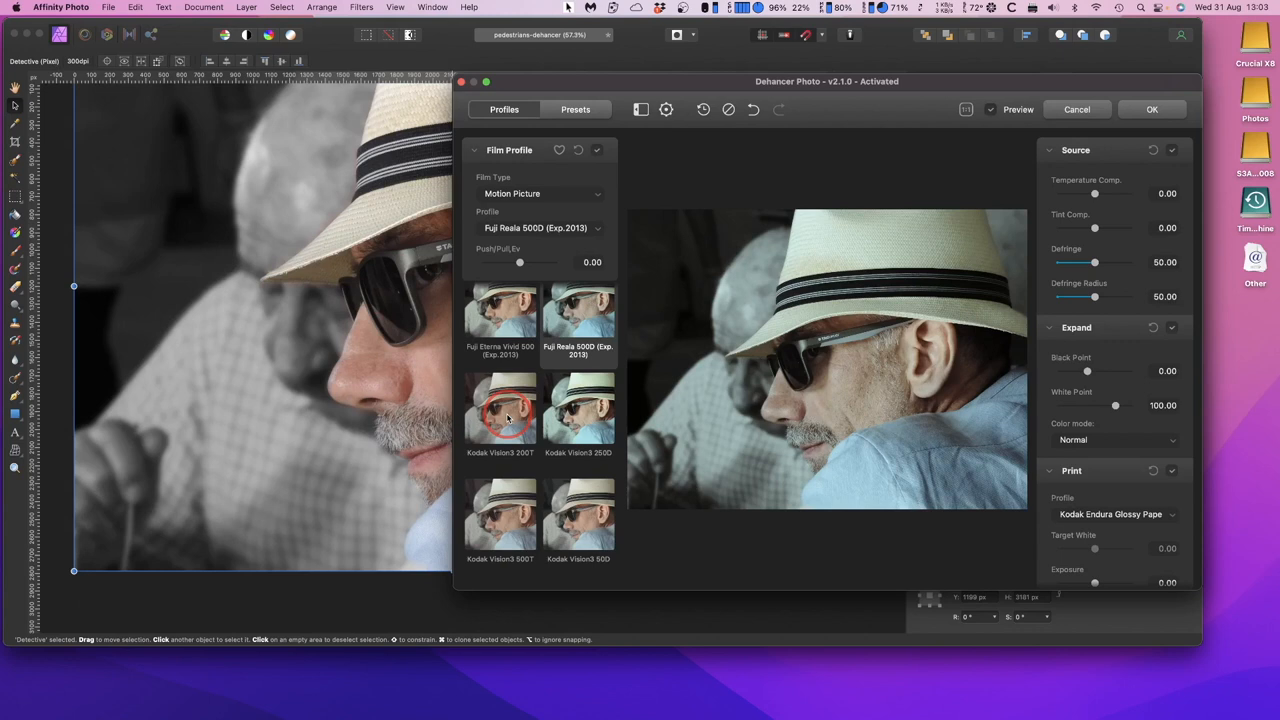
click(500, 410)
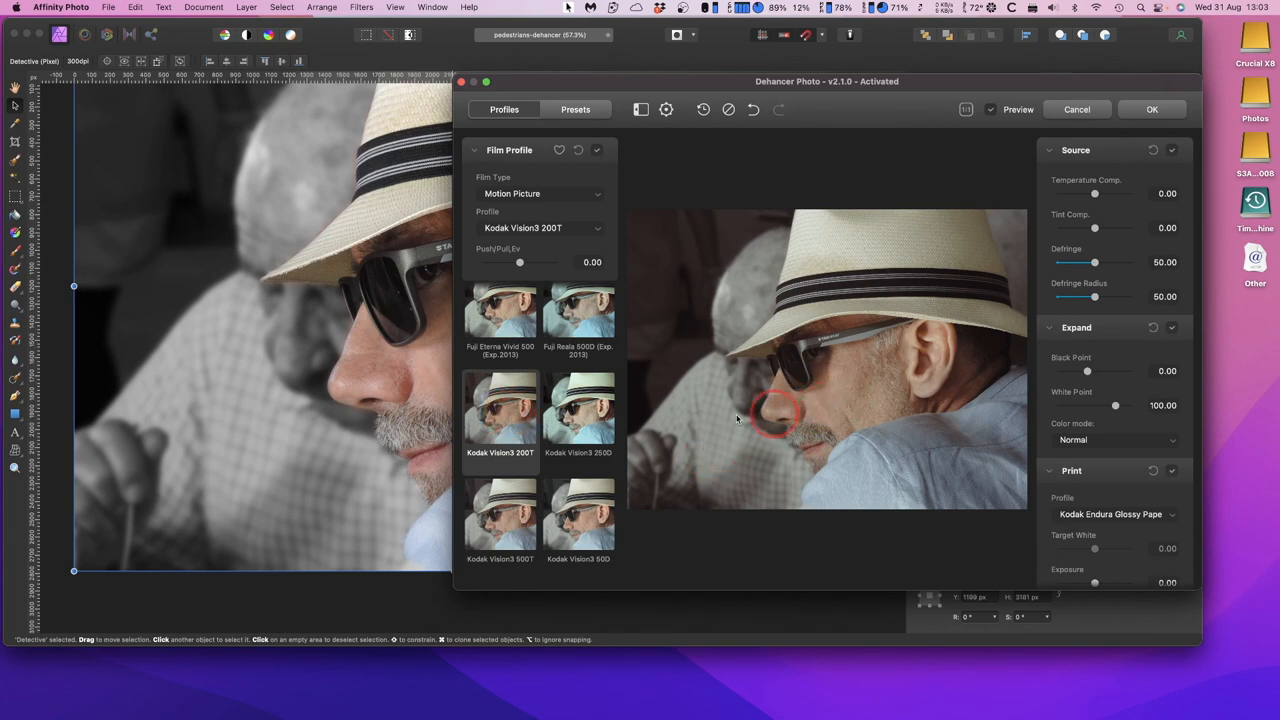
mouse_move(364, 364)
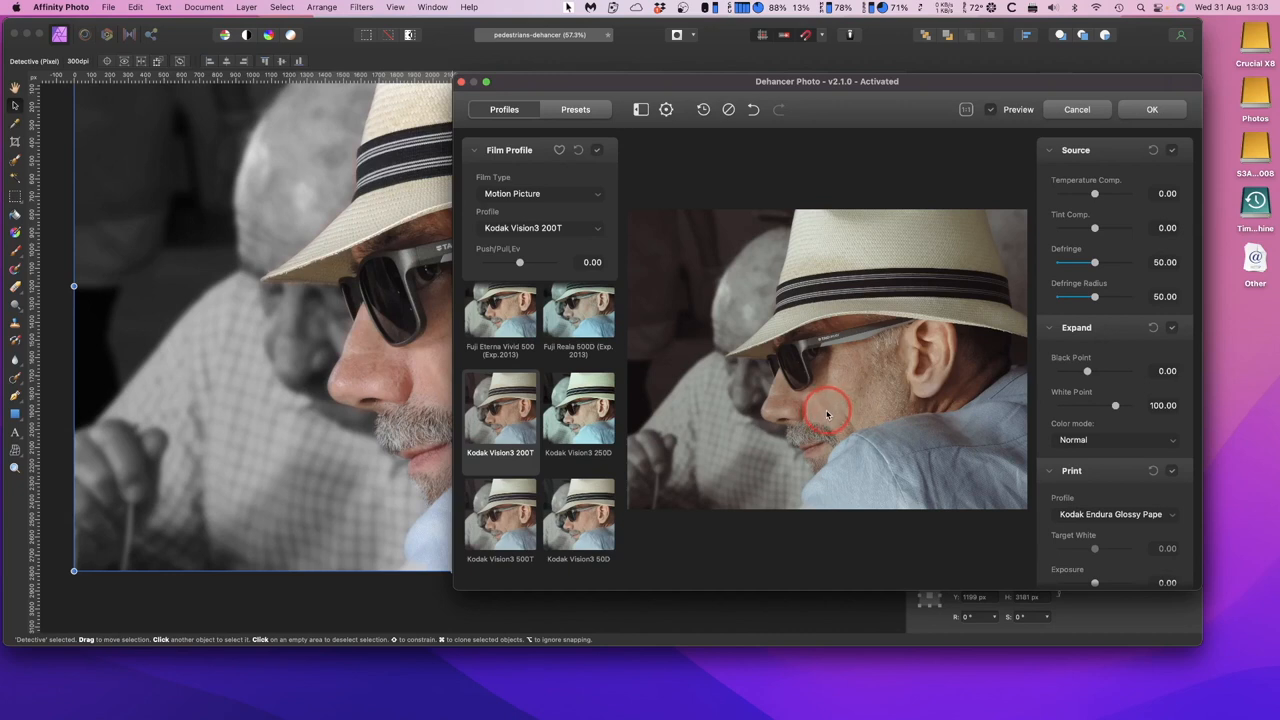
mouse_move(792, 412)
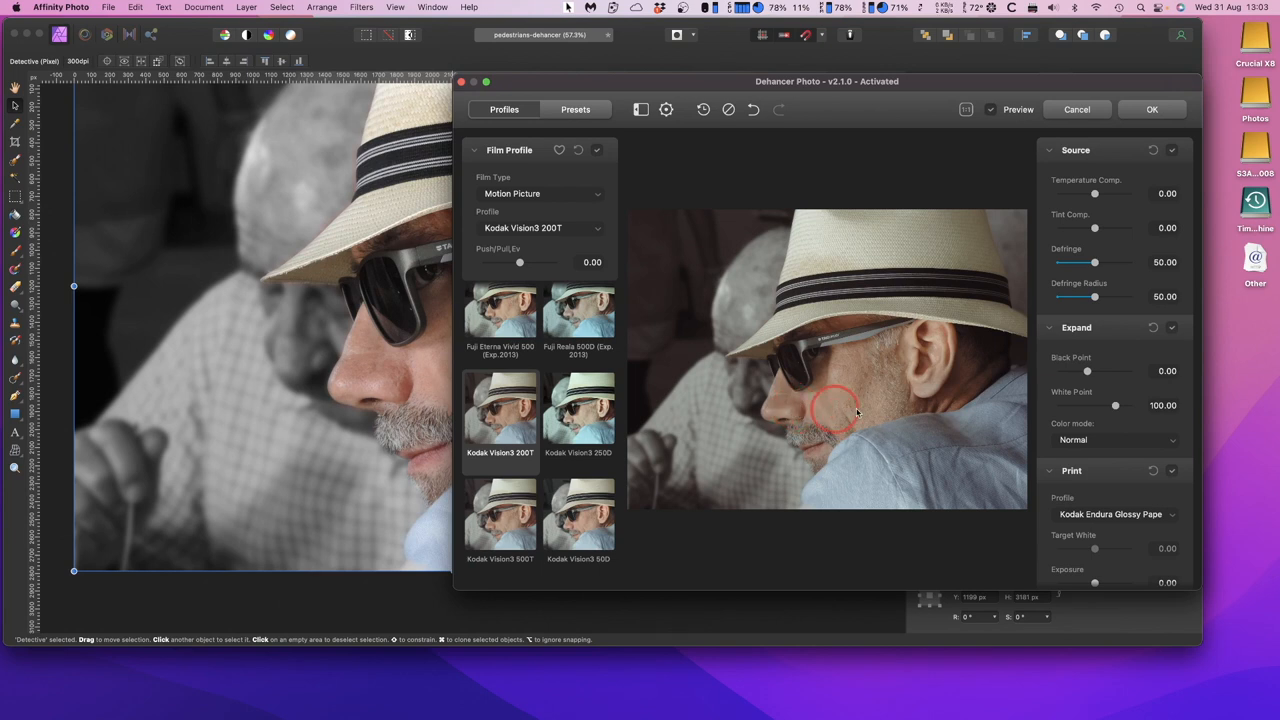
mouse_move(852, 408)
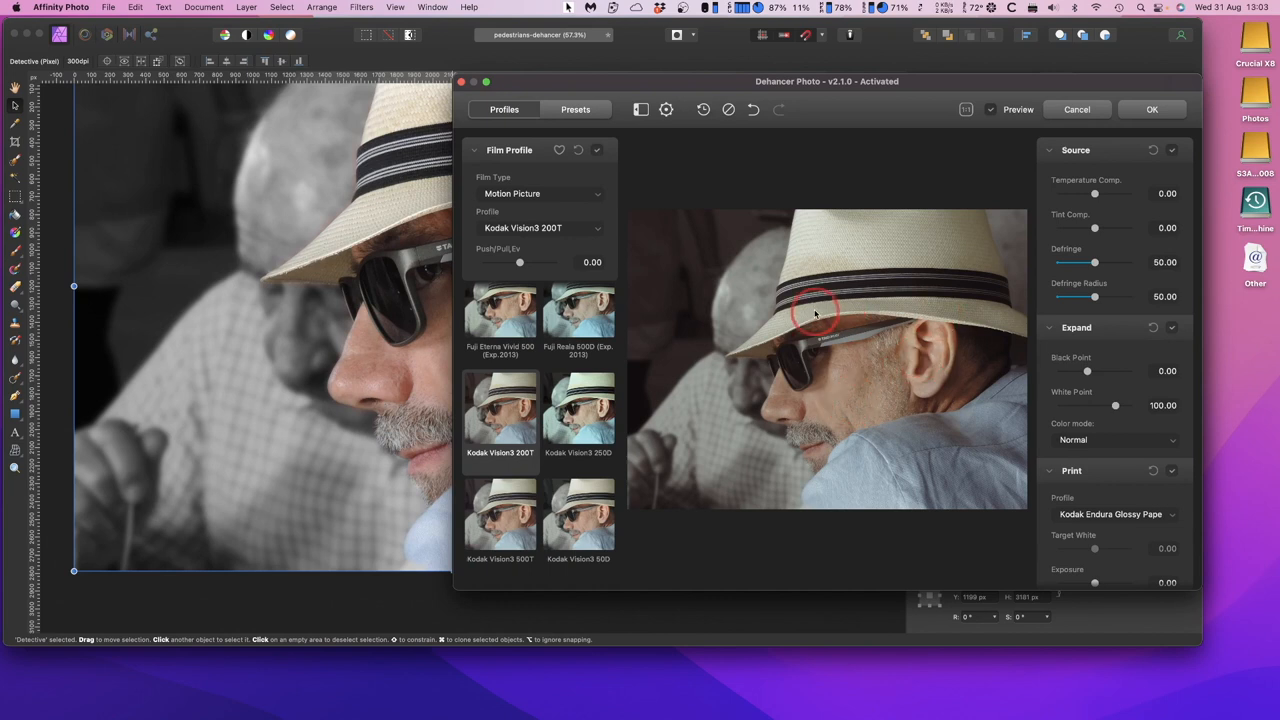
mouse_move(844, 376)
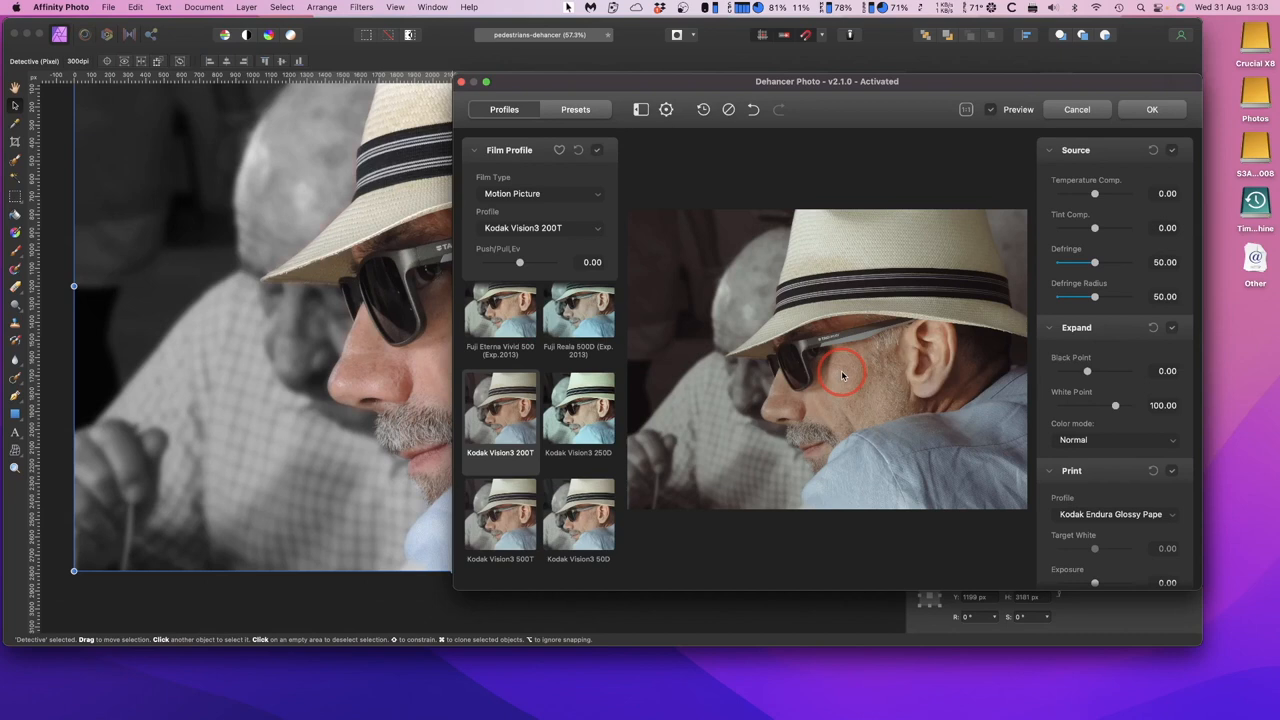
mouse_move(748, 384)
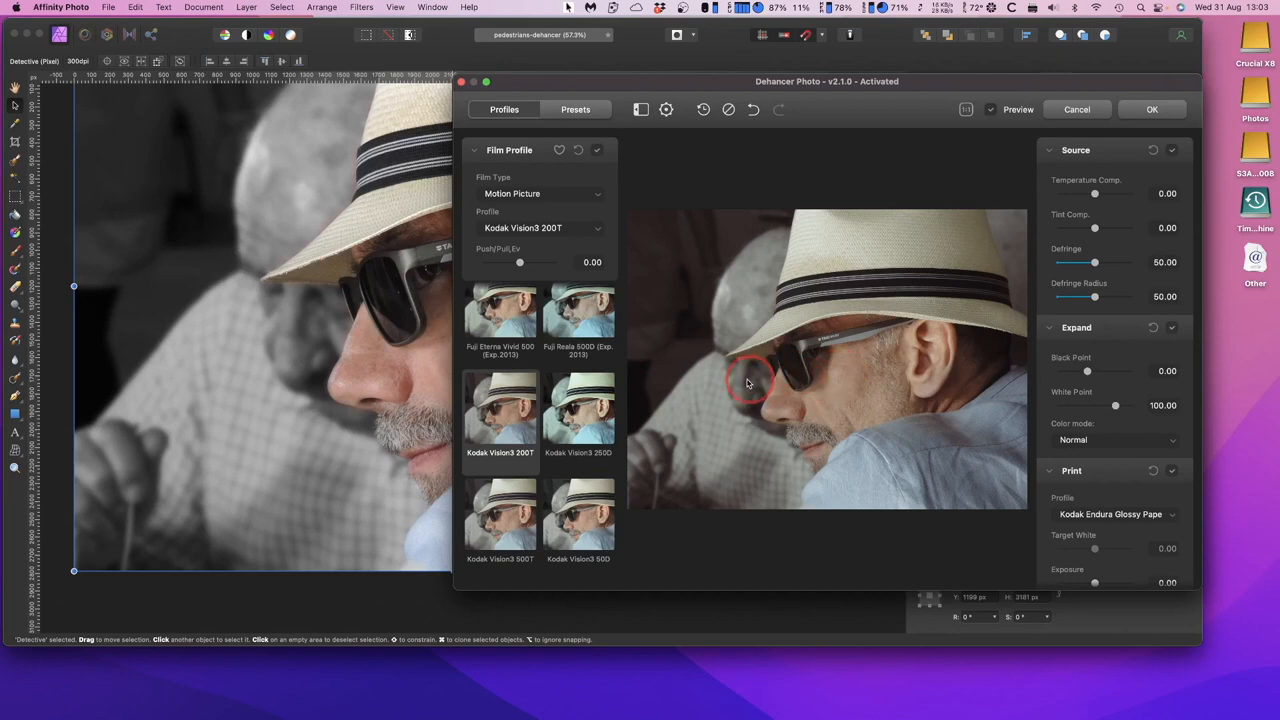
mouse_move(882, 352)
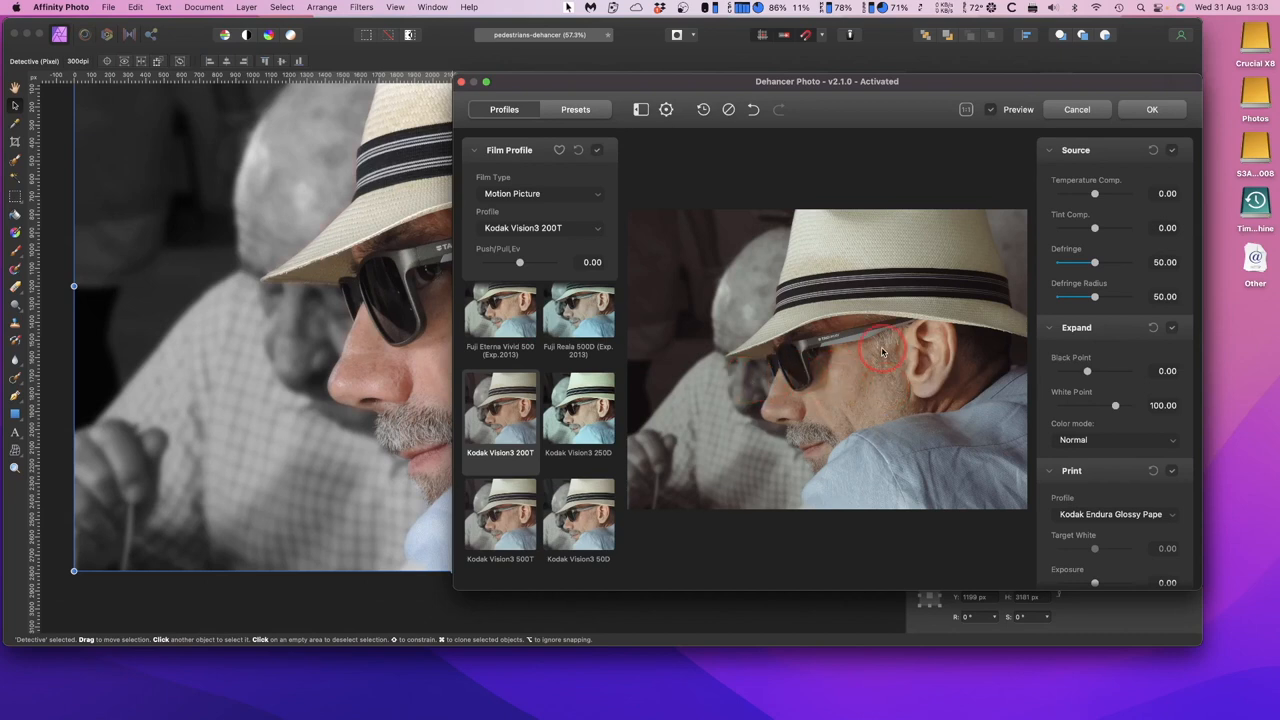
click(1018, 108)
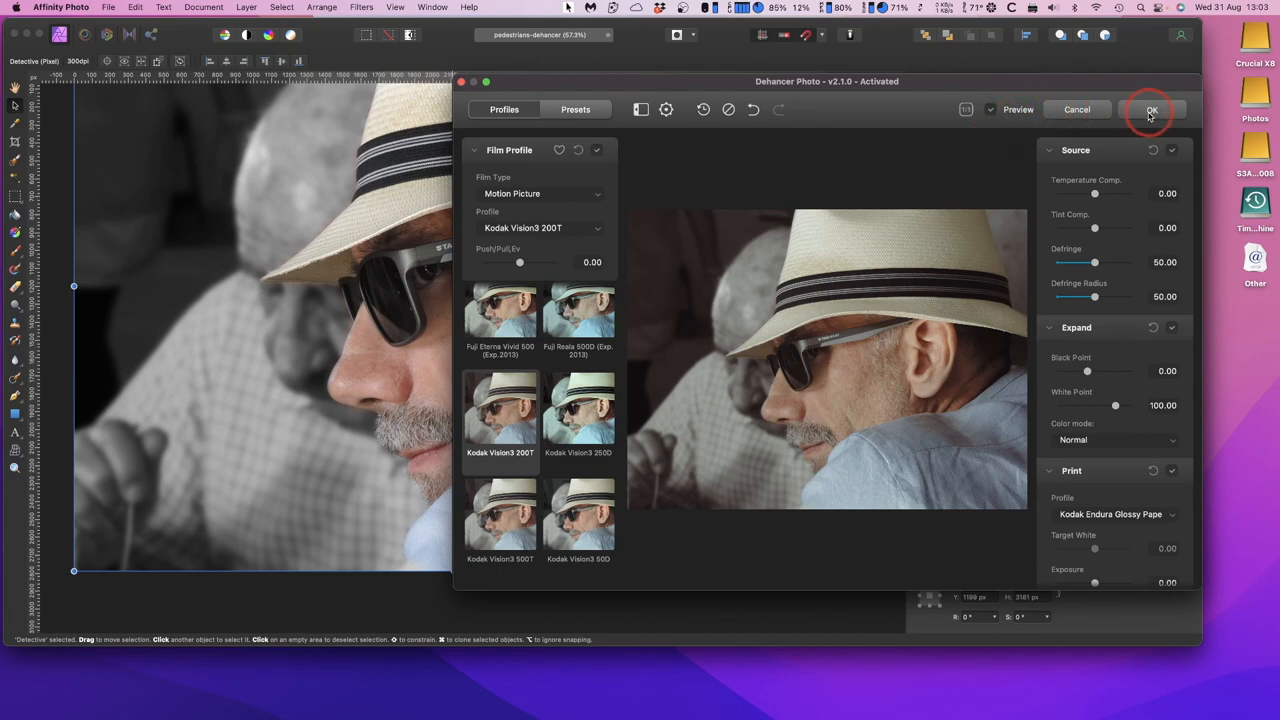
click(1152, 110)
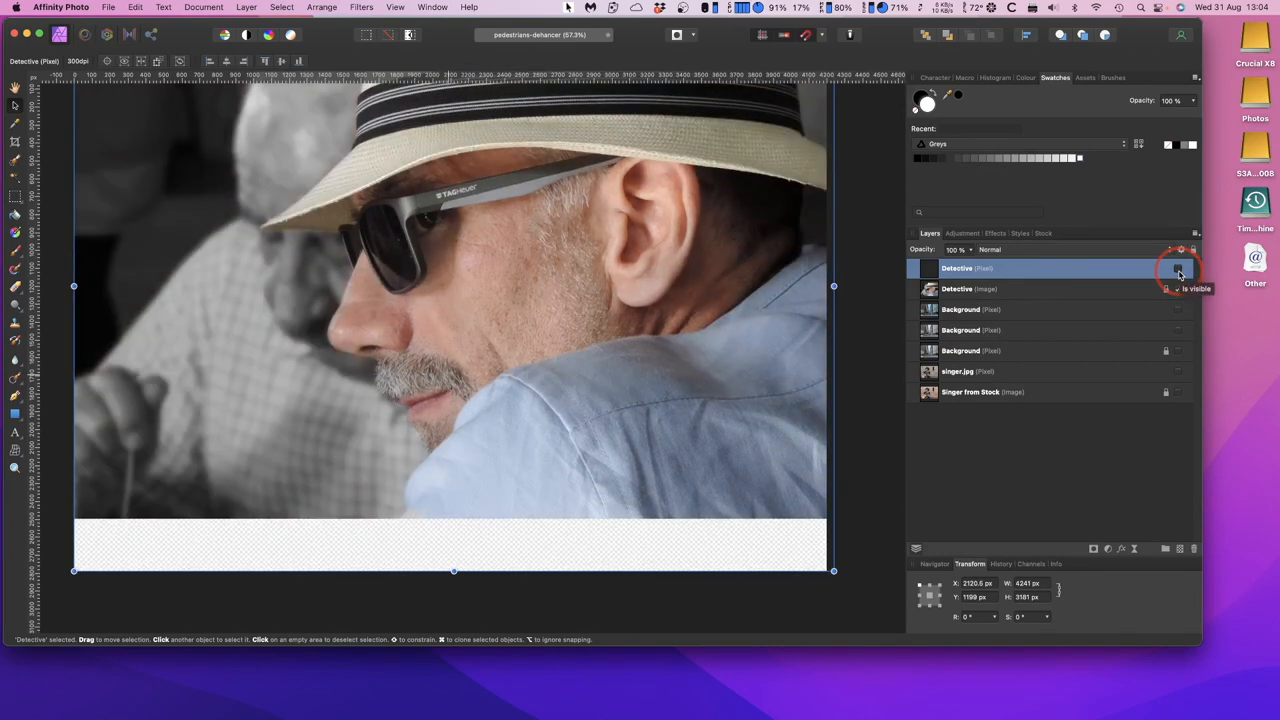
Step: Hide the film-look layer, then nudge both the pixel layer and original Detective image into alignment
click(1178, 268)
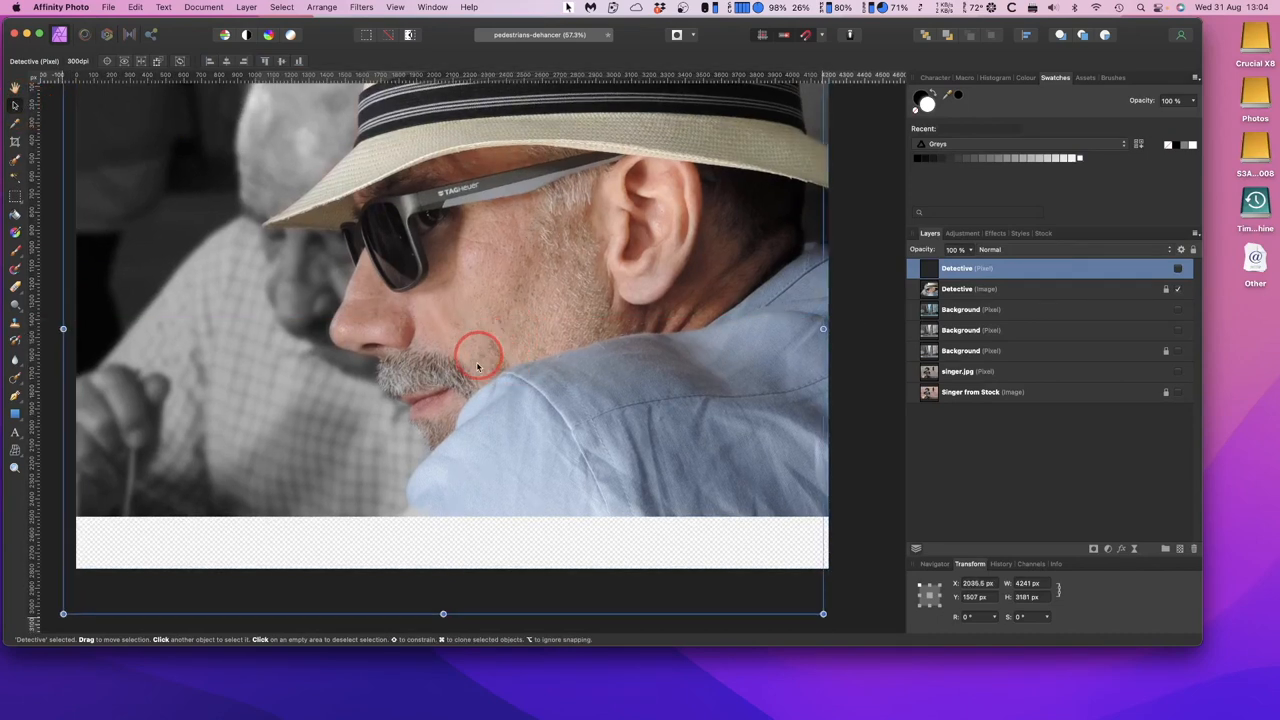
drag(476, 368, 484, 348)
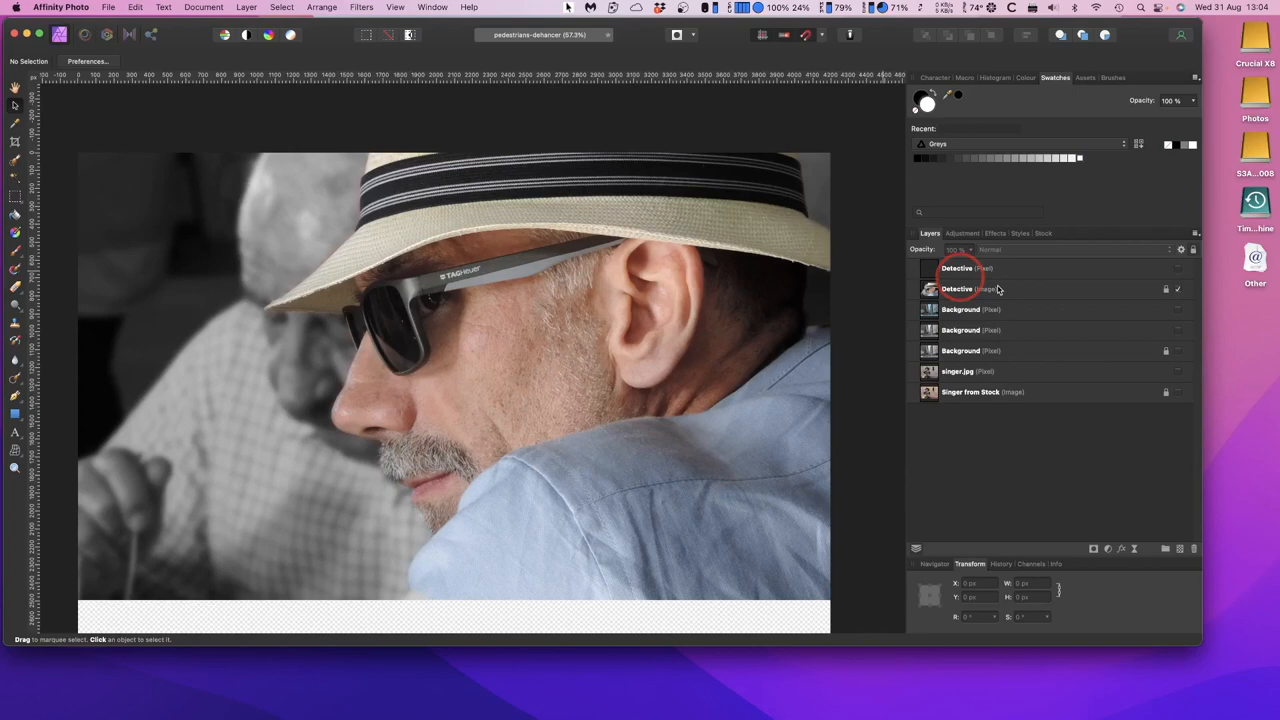
mouse_move(1136, 276)
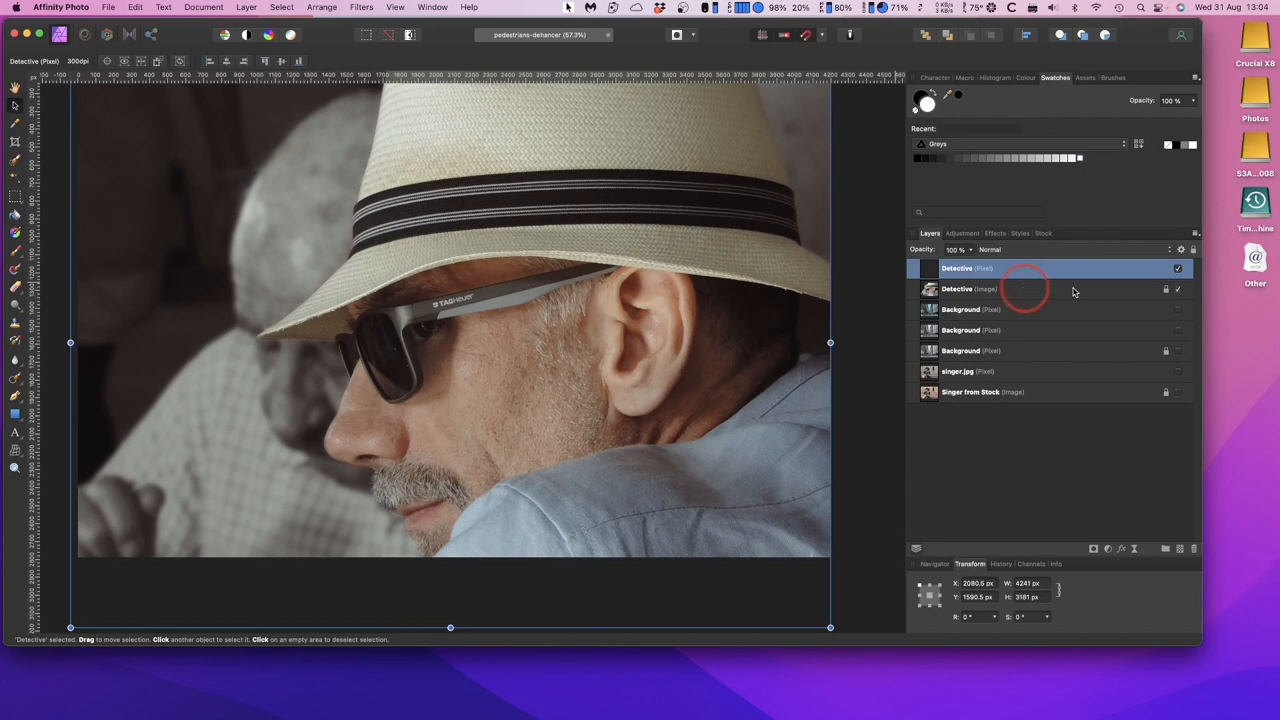
click(1176, 268)
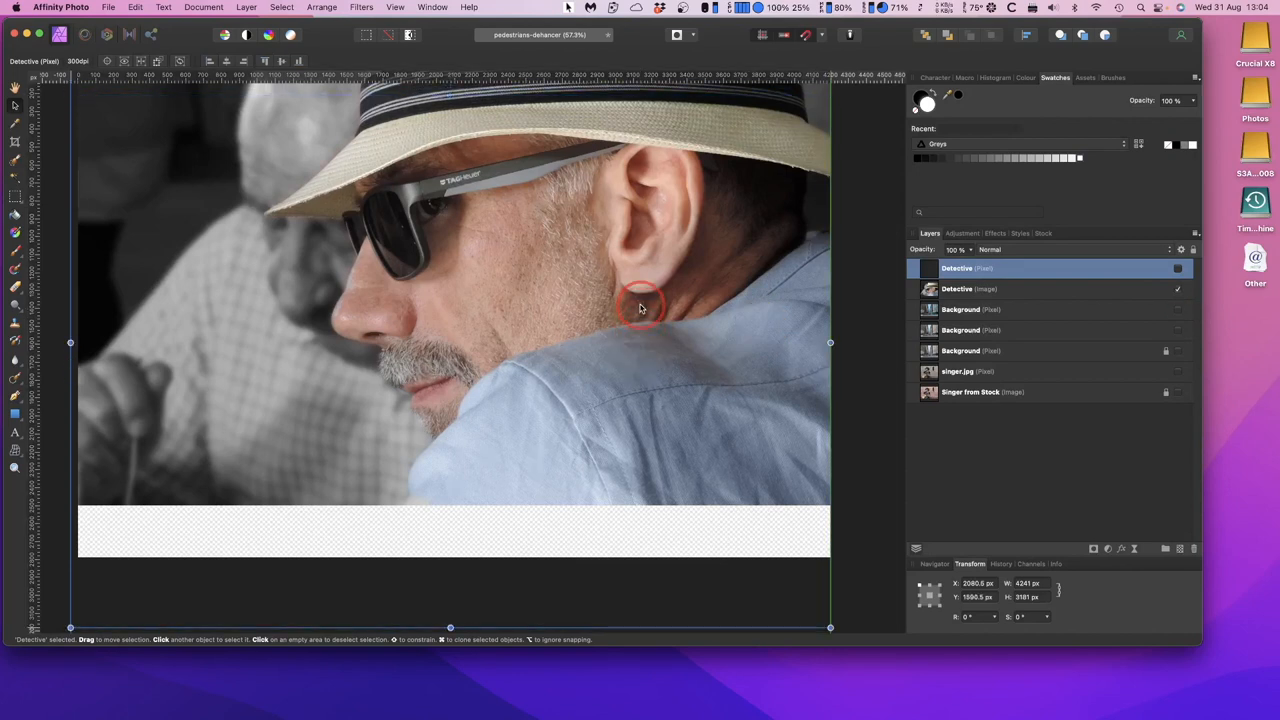
click(956, 288)
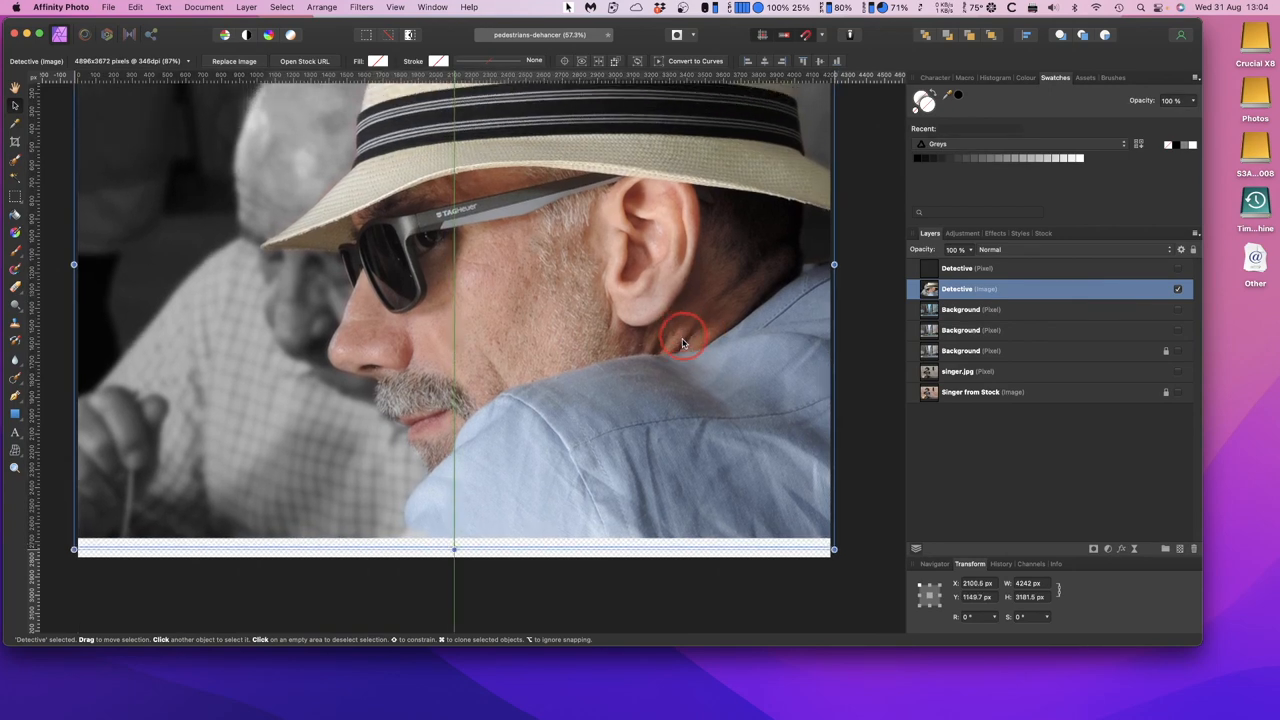
drag(684, 340, 684, 356)
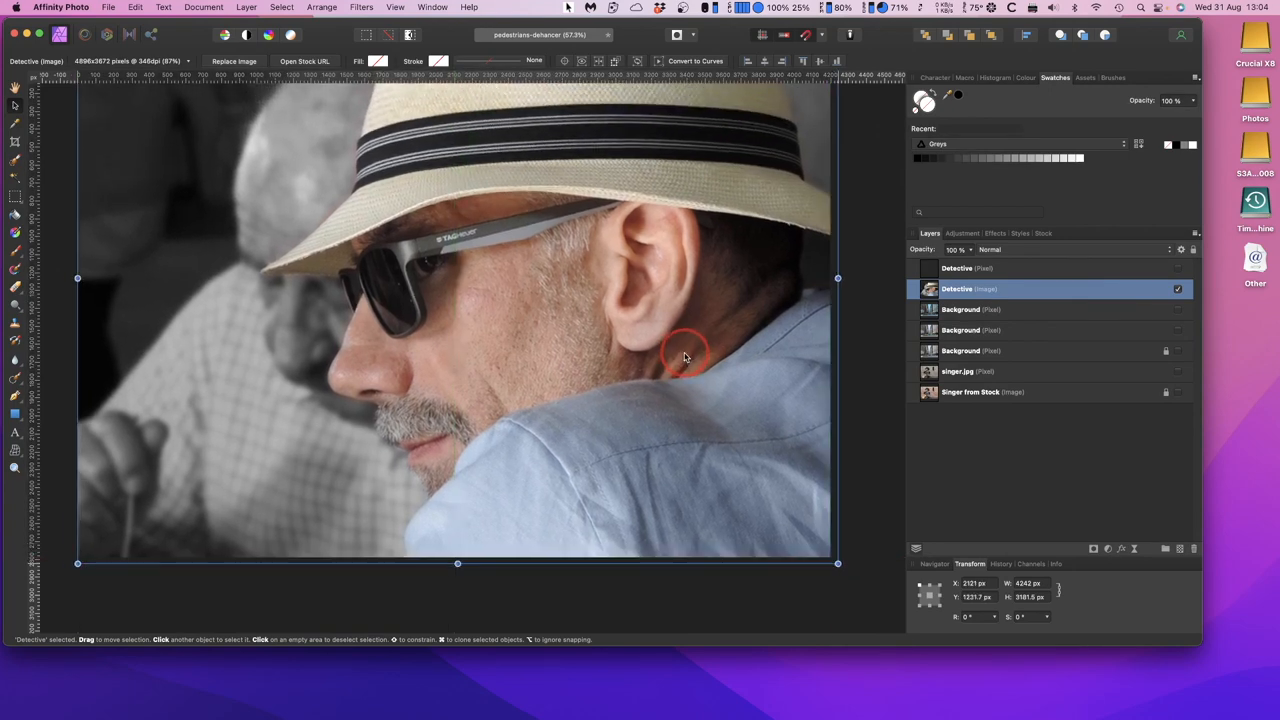
drag(684, 360, 680, 350)
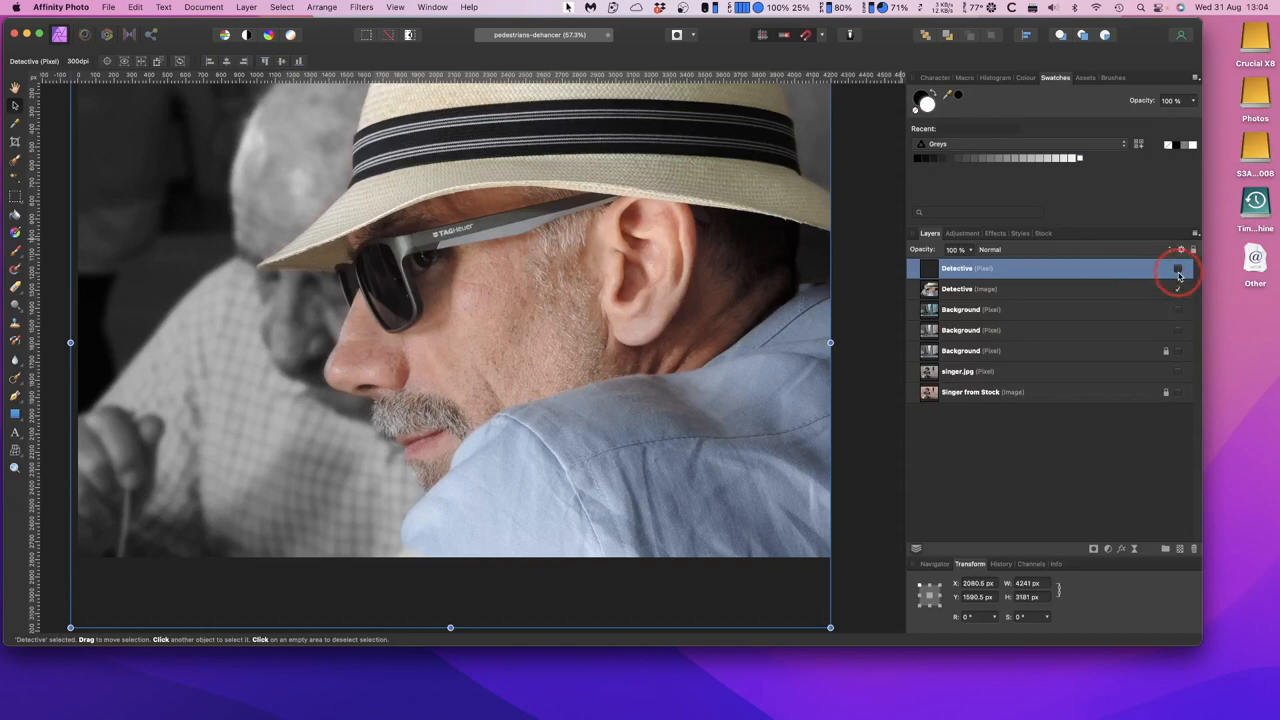
Step: Toggle the Detective pixel layer's visibility to compare before/after, leaving the film look showing
click(1178, 268)
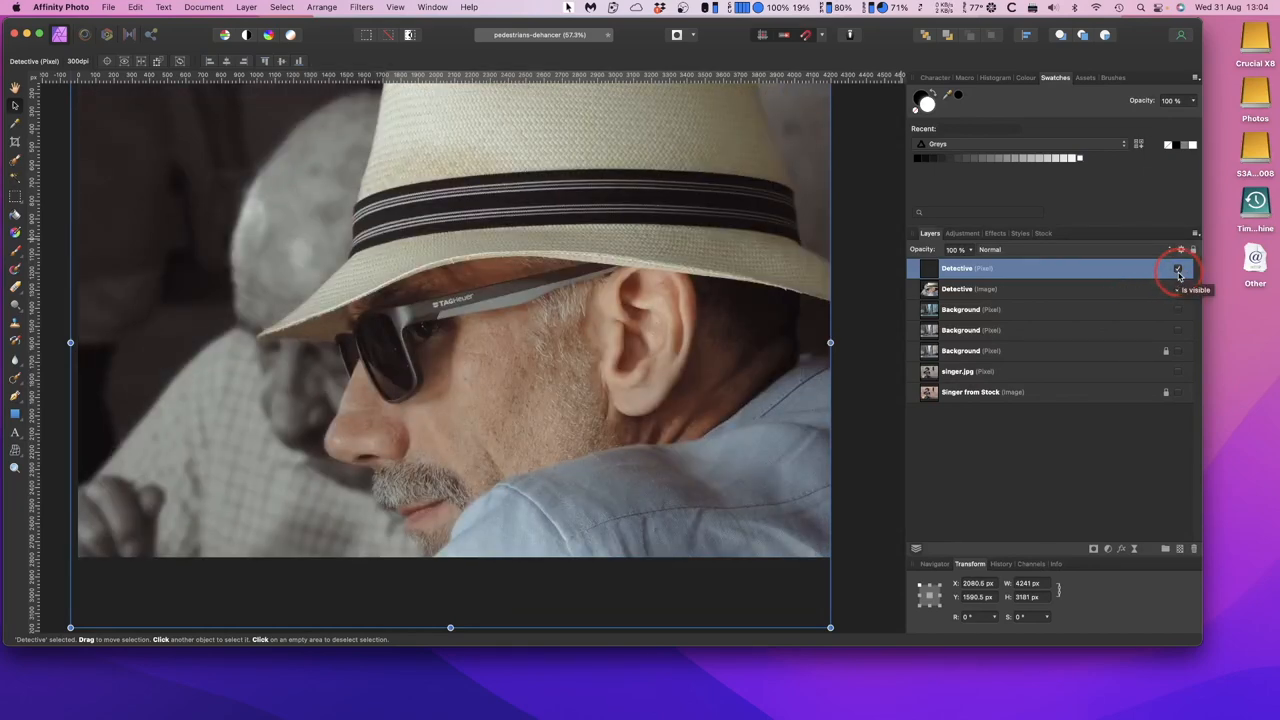
click(1176, 268)
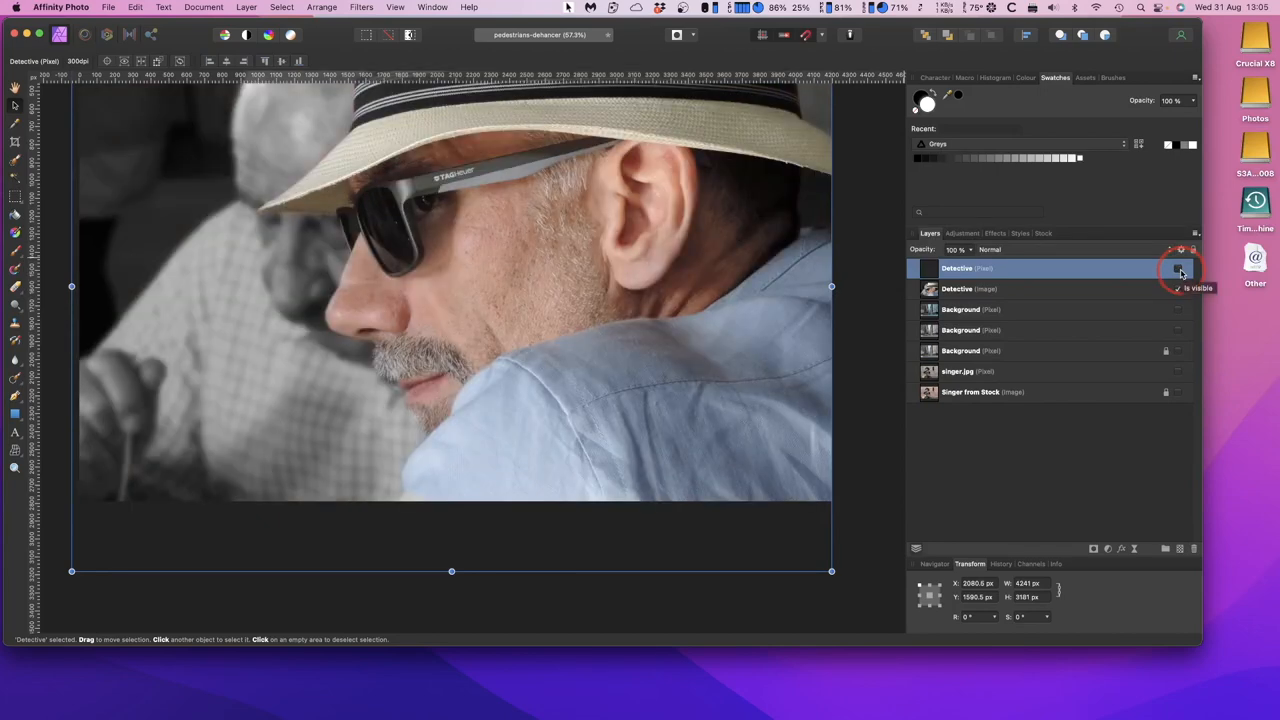
click(1178, 268)
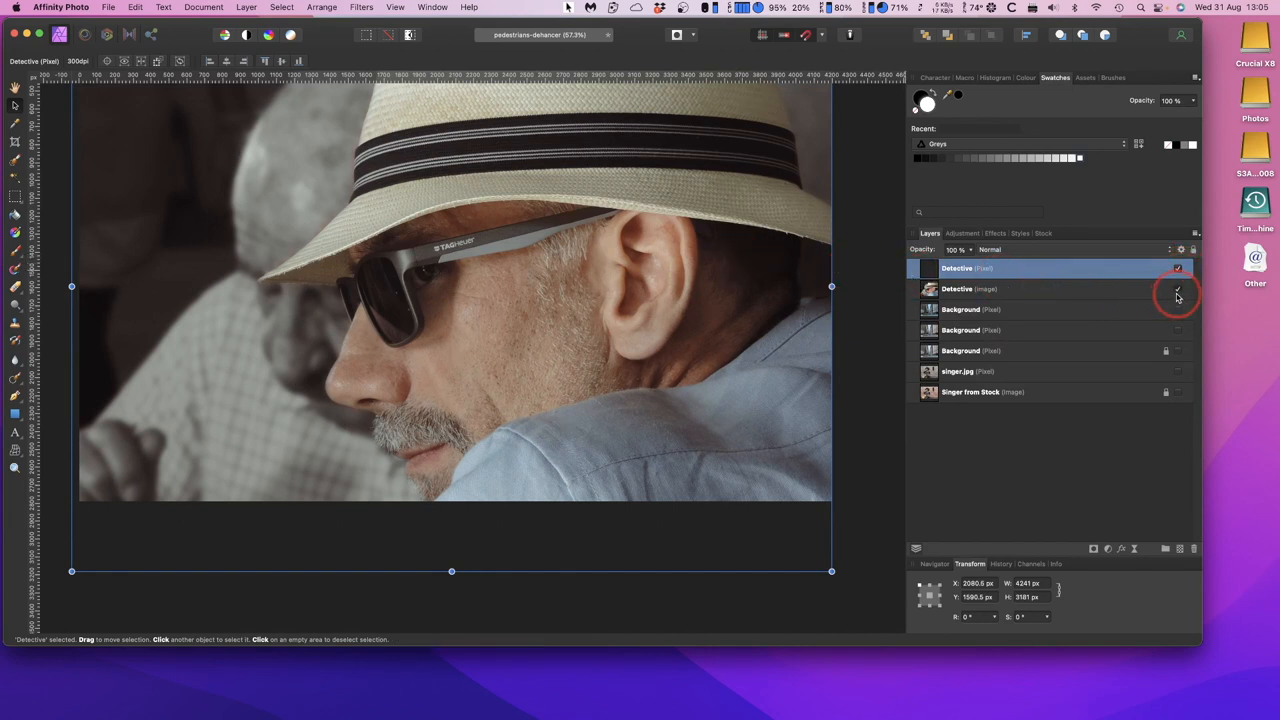
click(1000, 288)
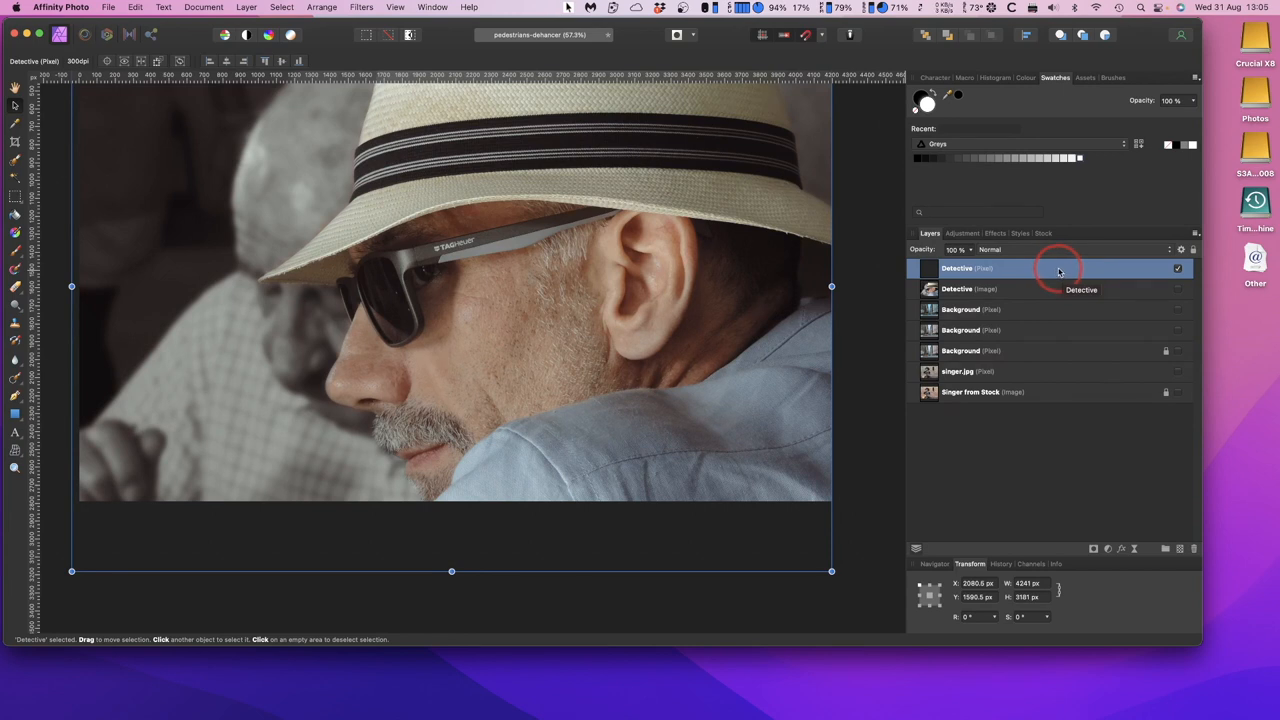
mouse_move(1056, 268)
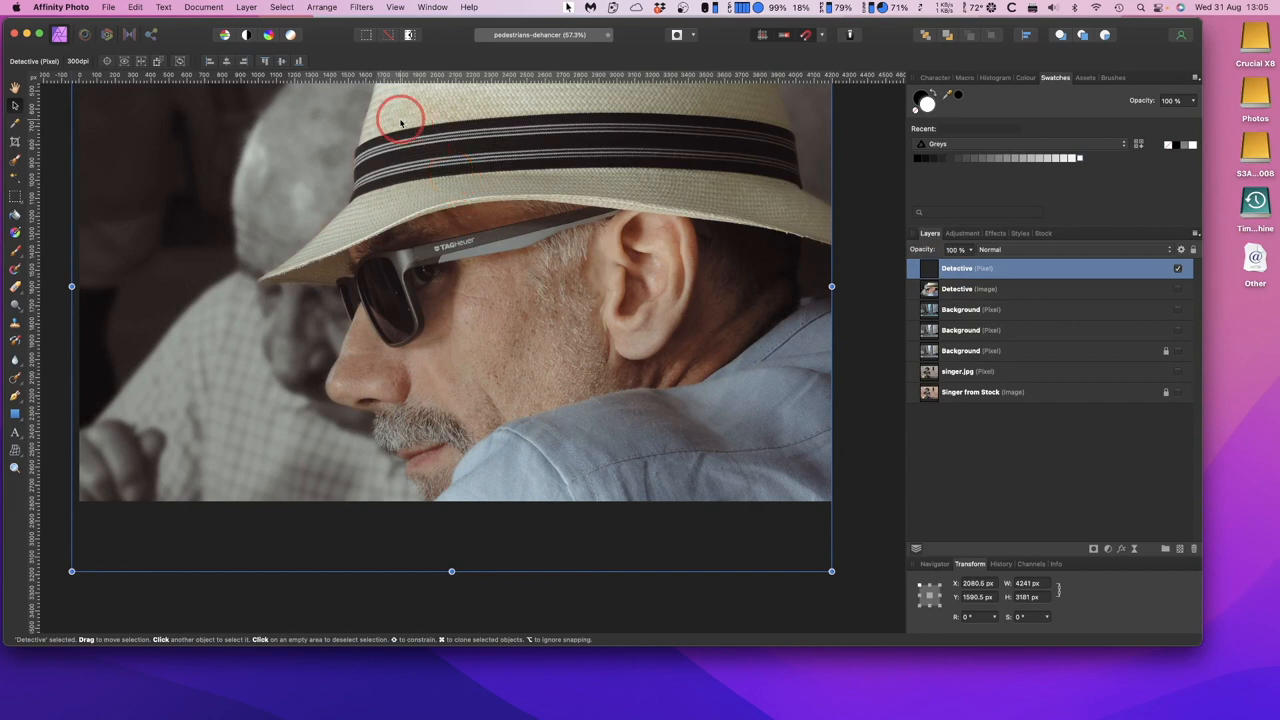
click(360, 8)
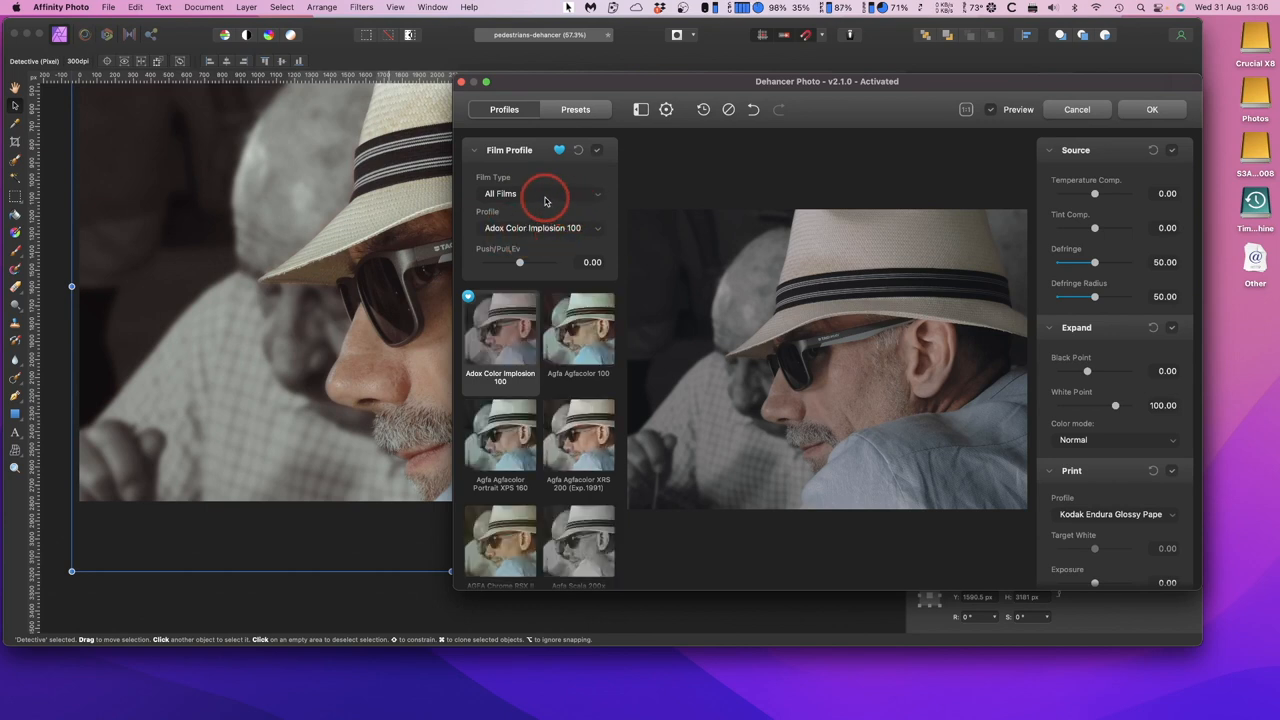
click(544, 192)
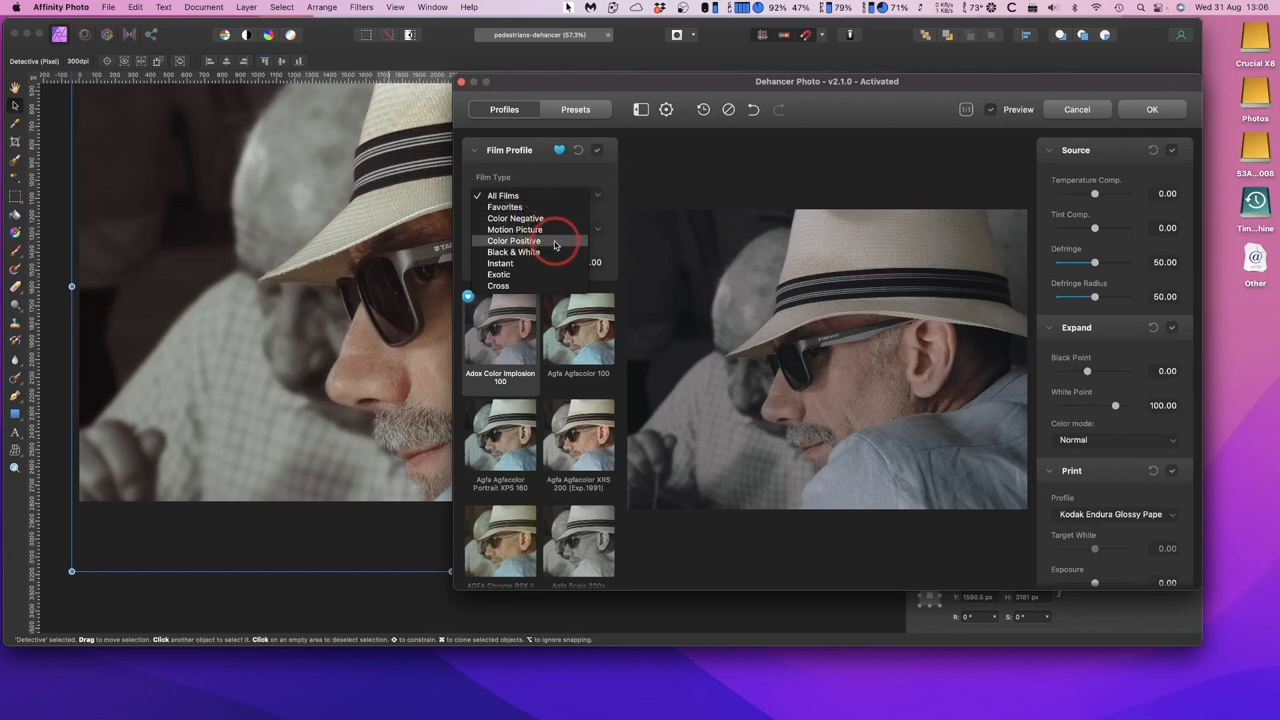
mouse_move(530, 264)
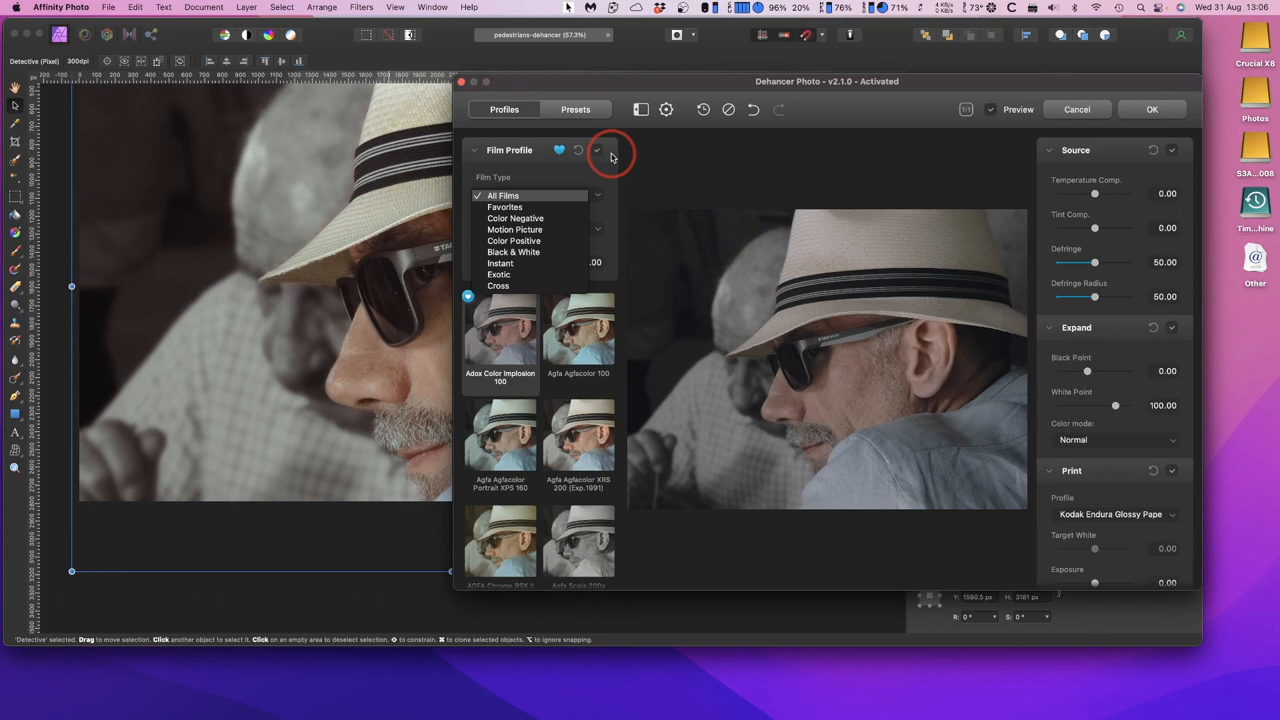
click(504, 196)
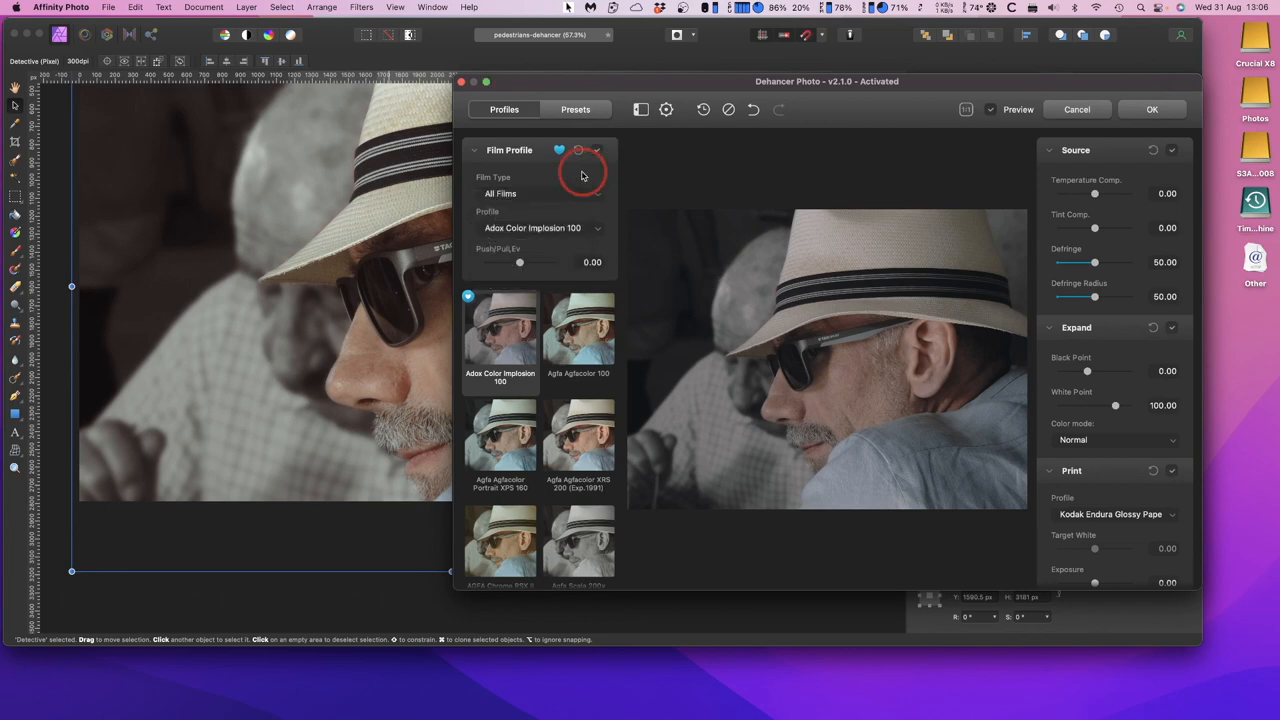
click(1076, 108)
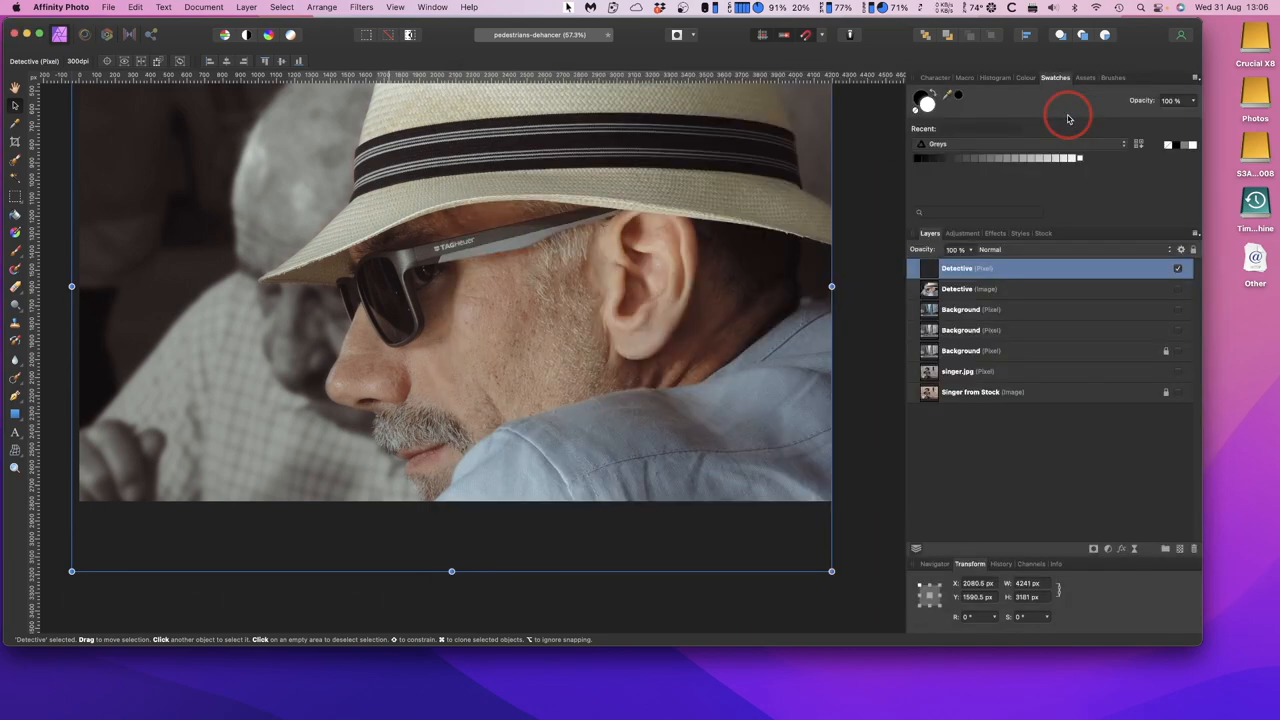